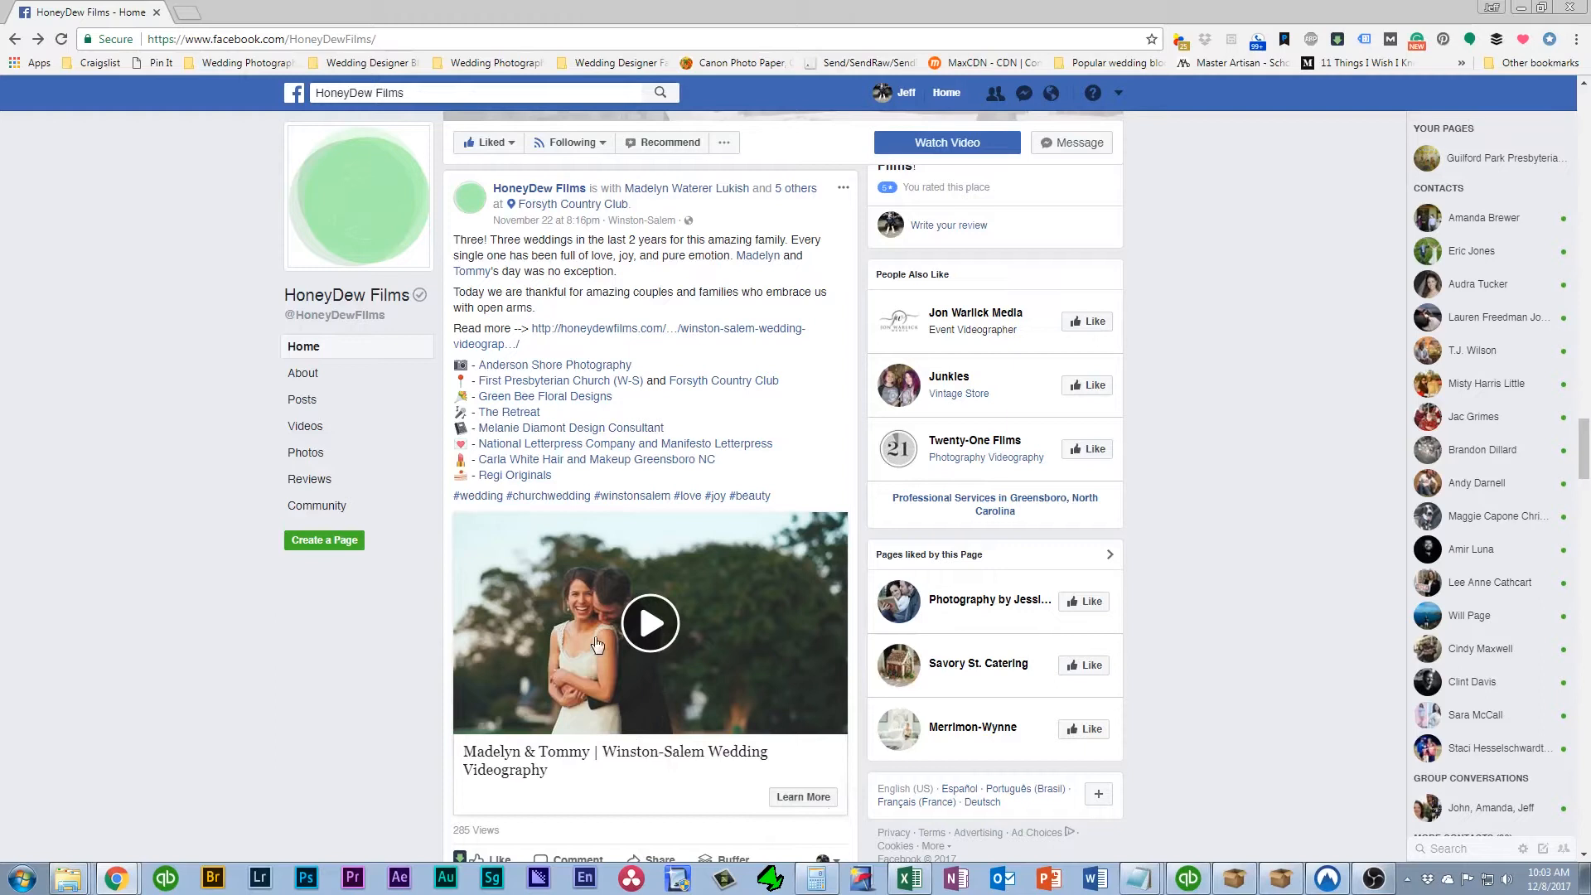
mouse_move(710, 686)
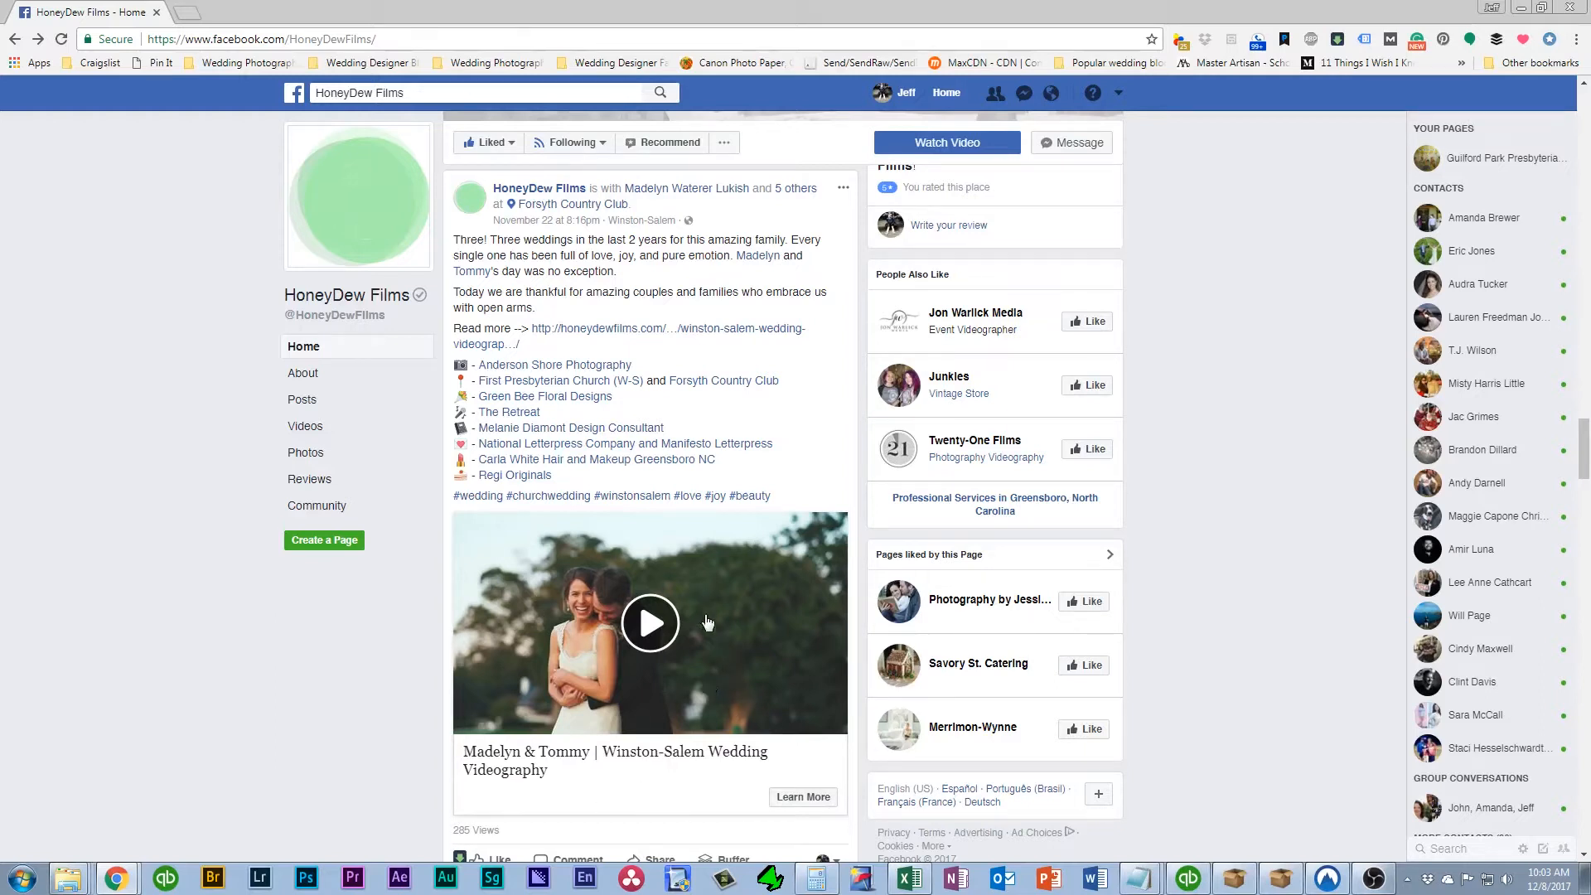
mouse_move(607, 777)
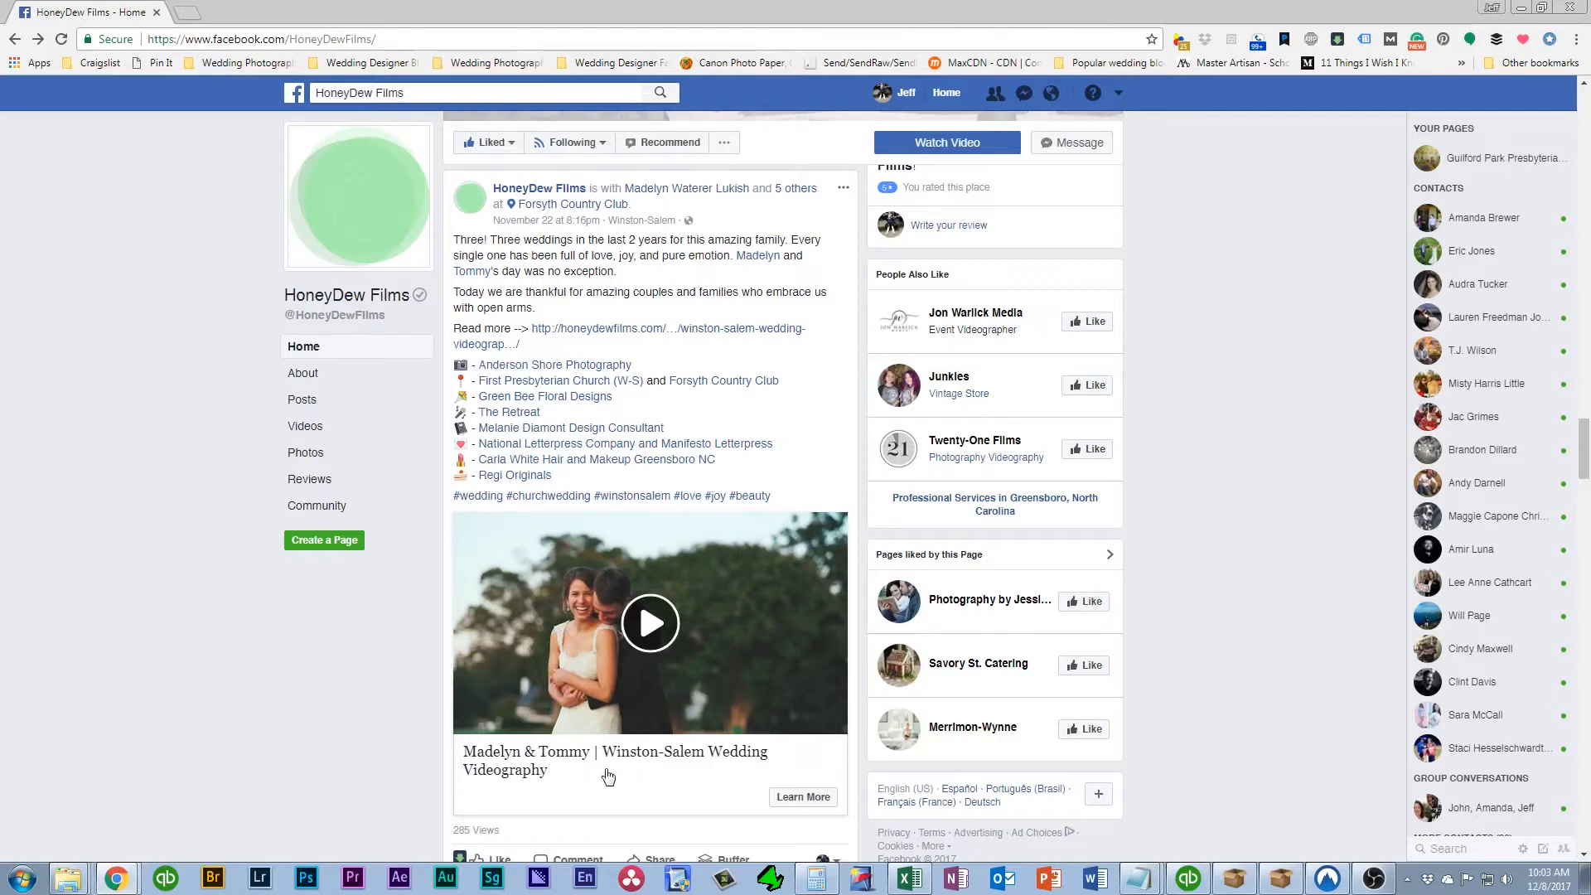
mouse_move(627, 337)
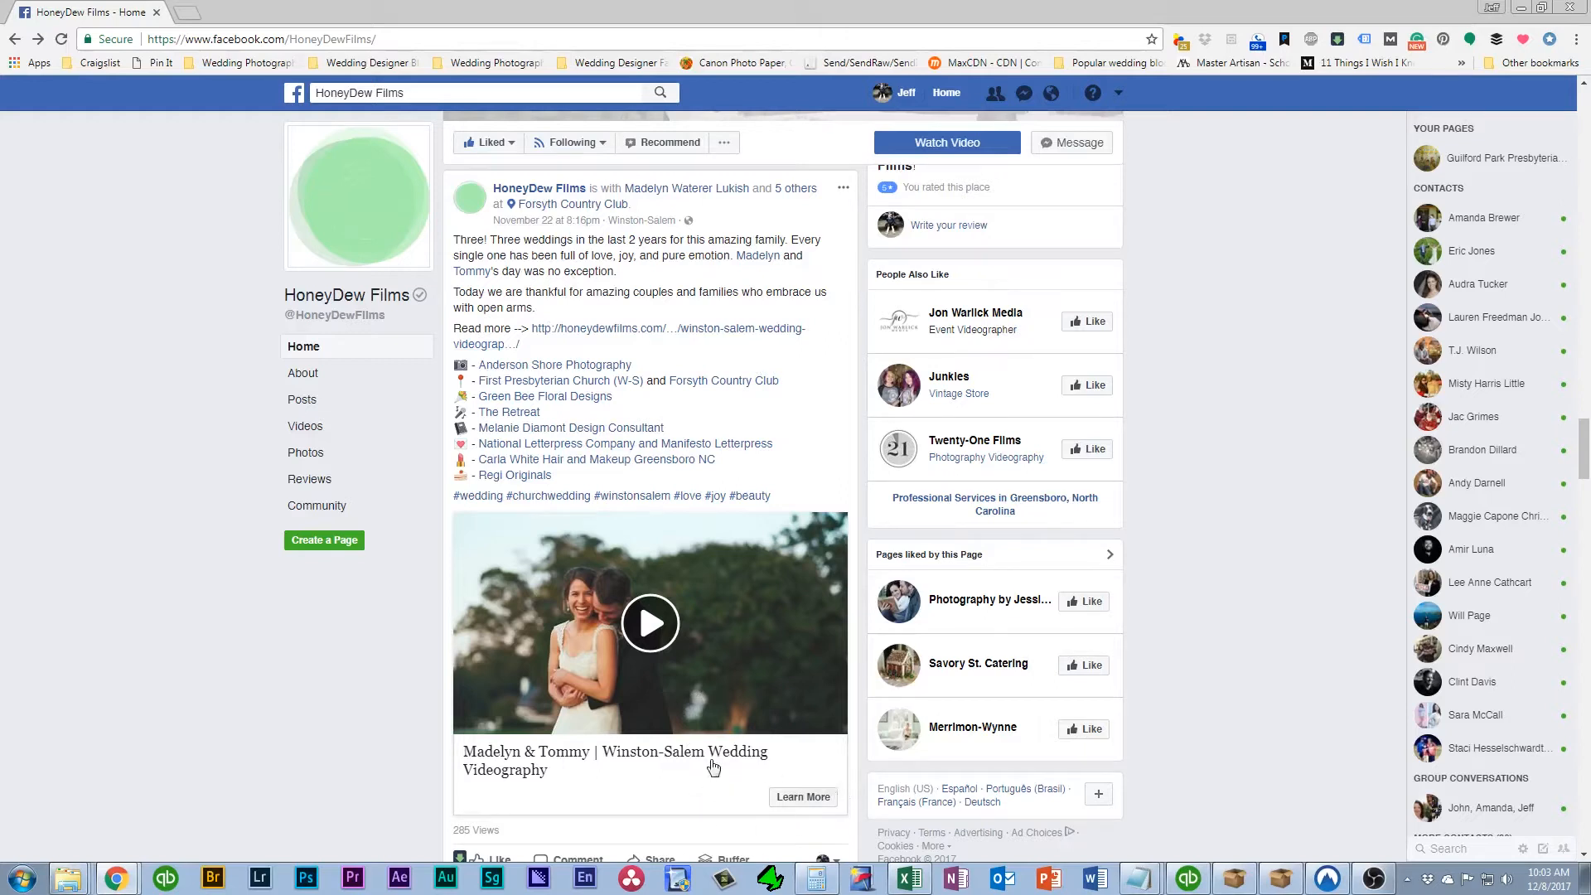
mouse_move(777, 812)
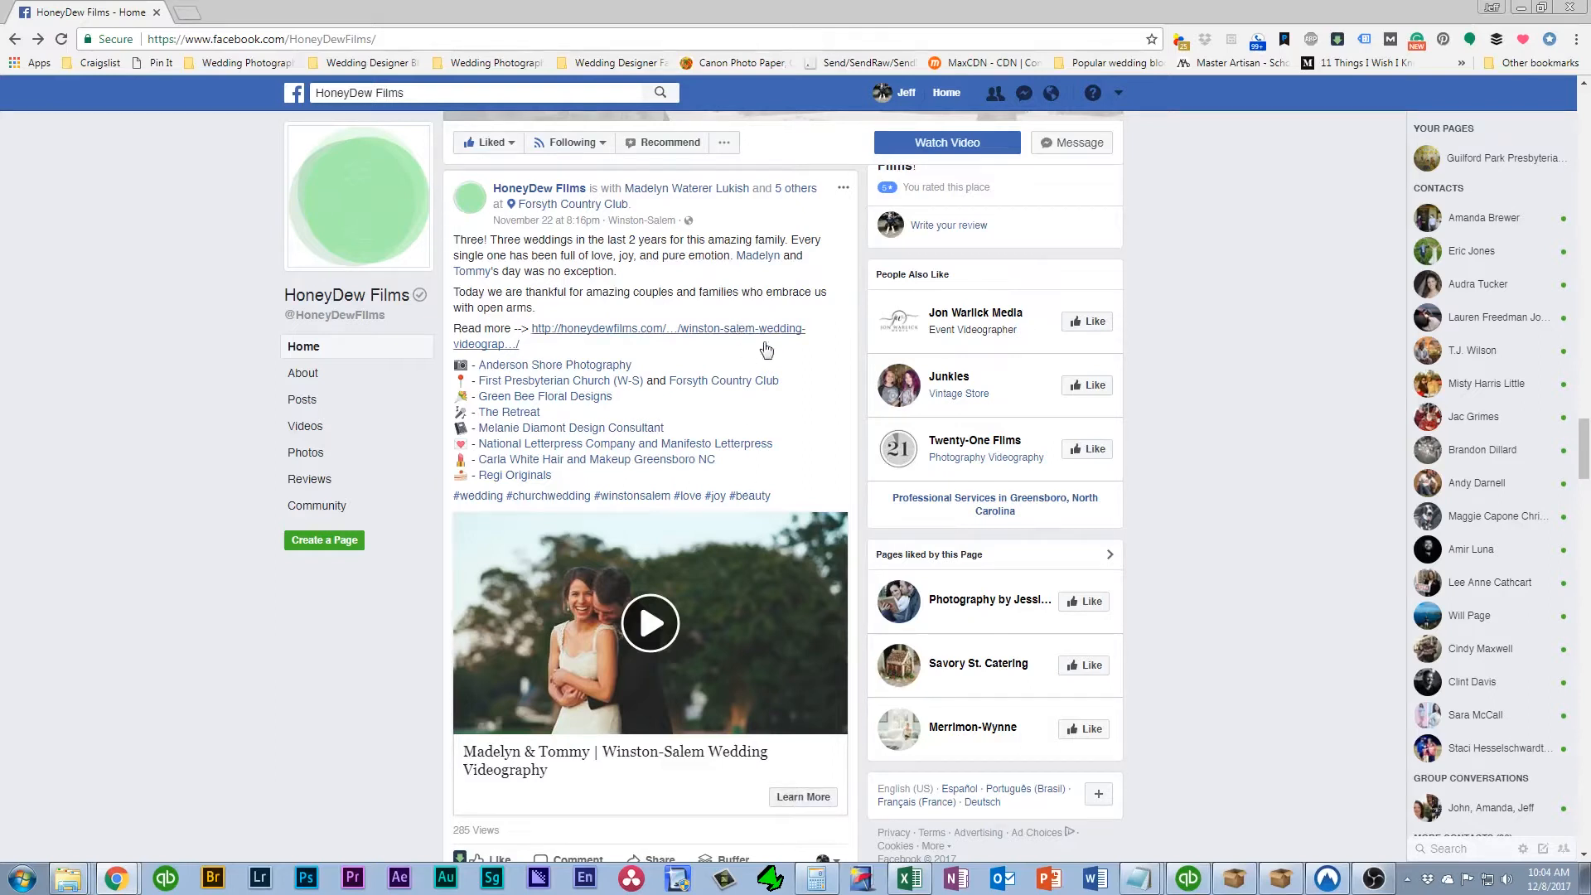
scroll("up", 3)
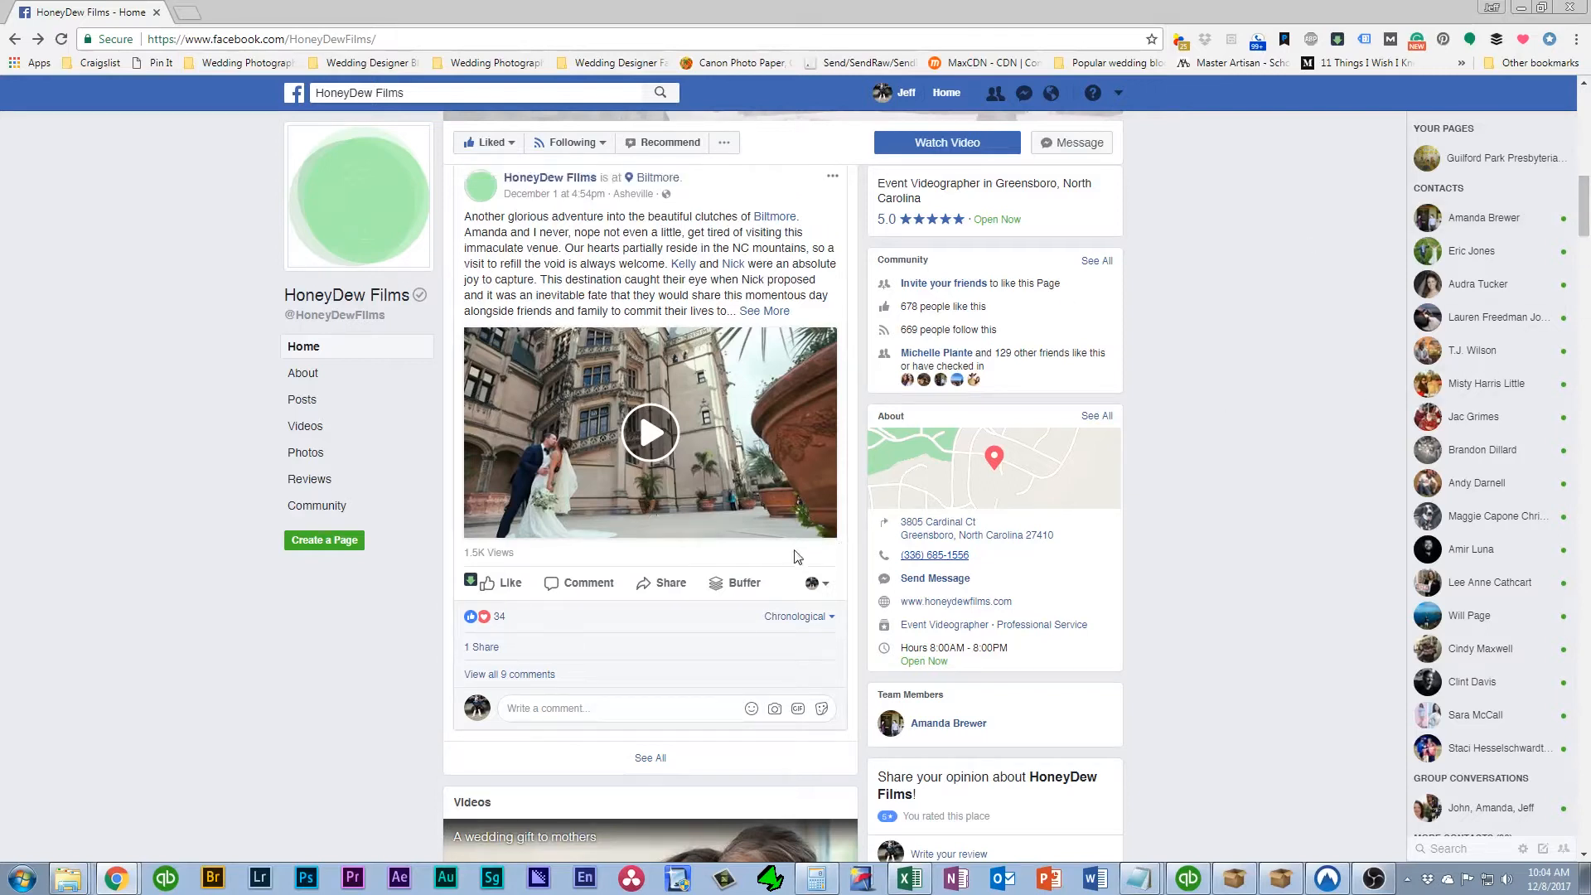
mouse_move(781, 414)
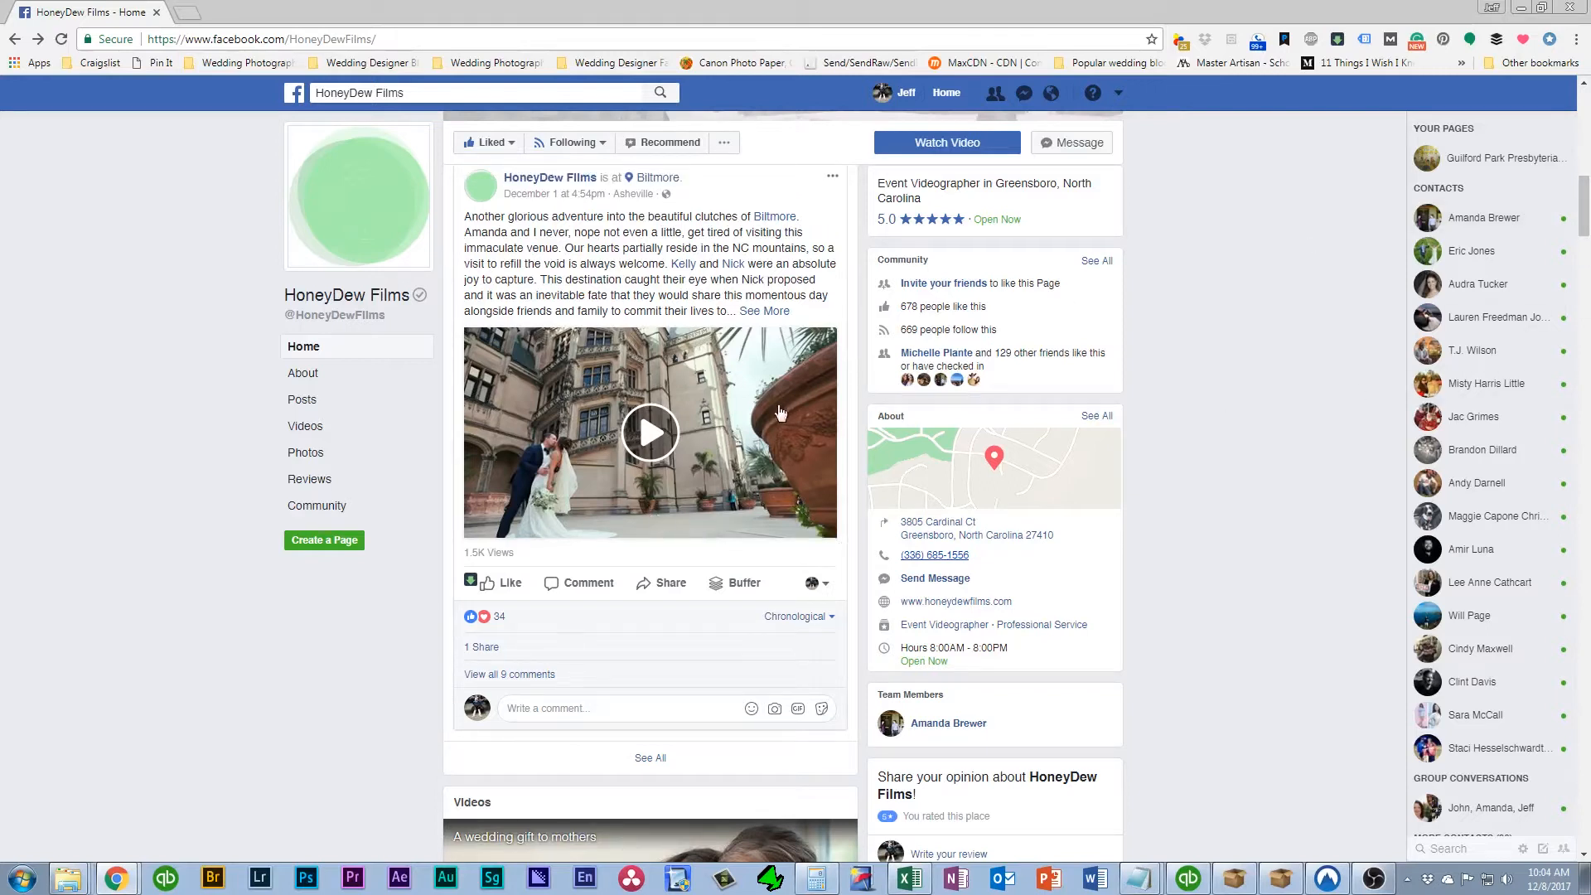
left_click(764, 311)
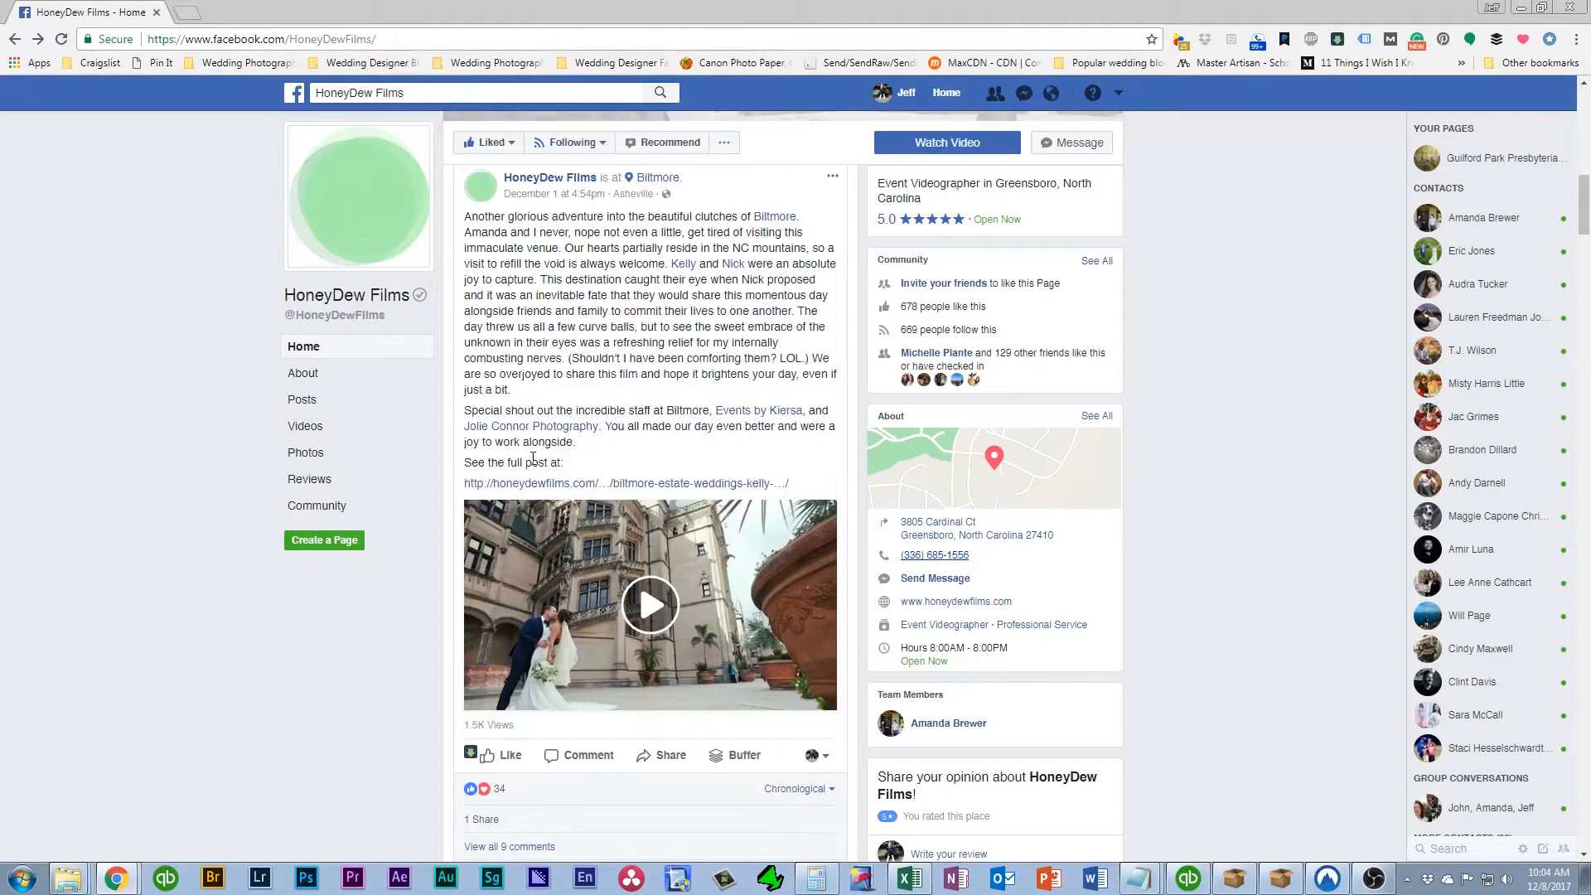
mouse_move(655, 551)
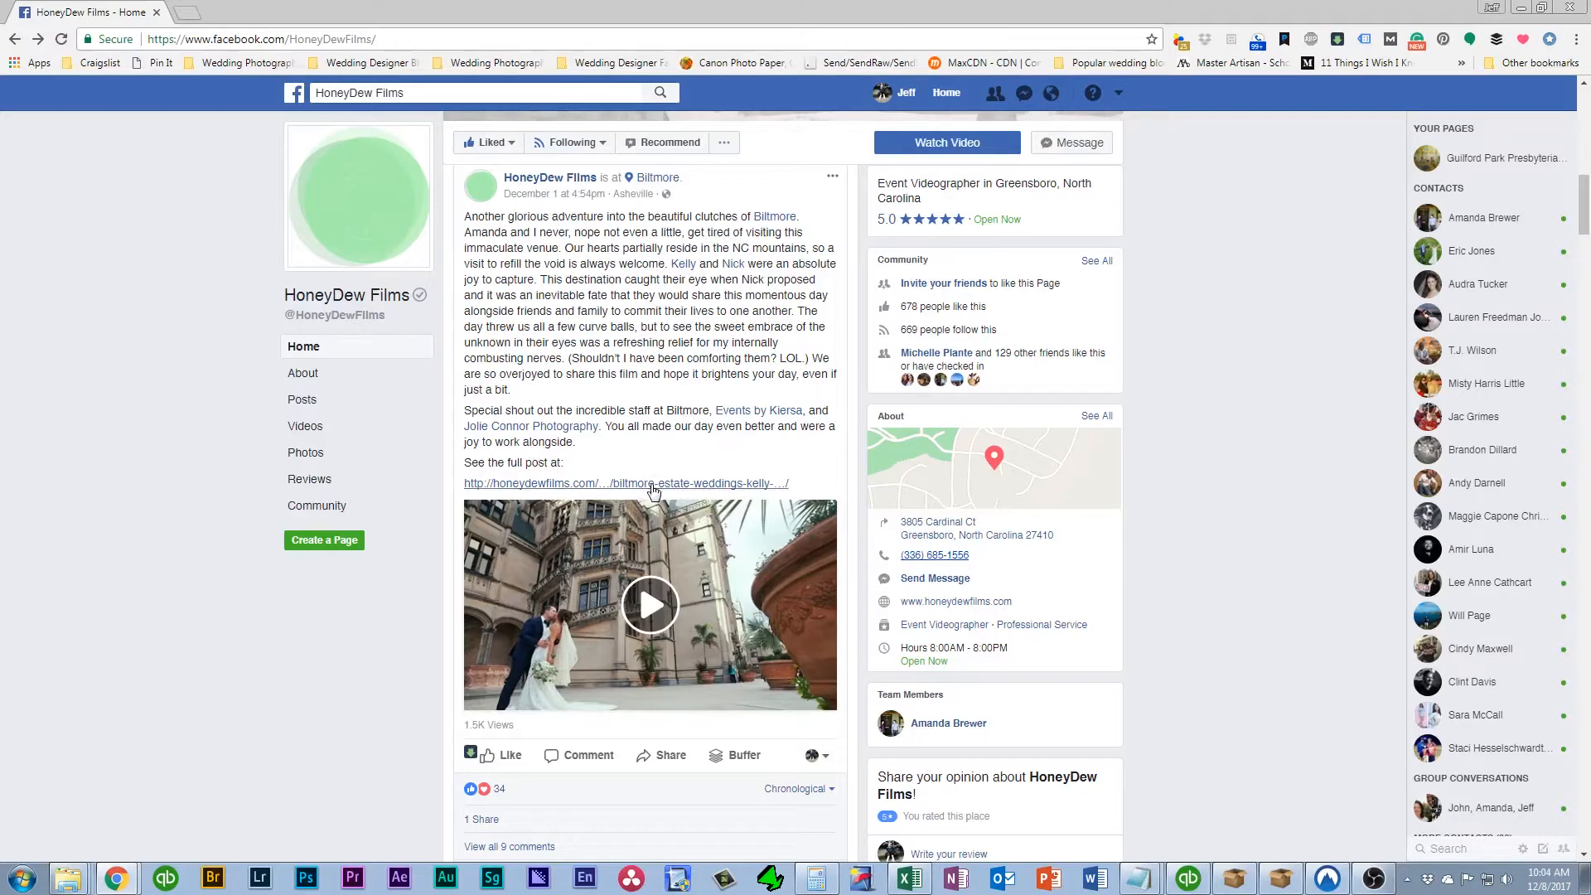
mouse_move(847, 637)
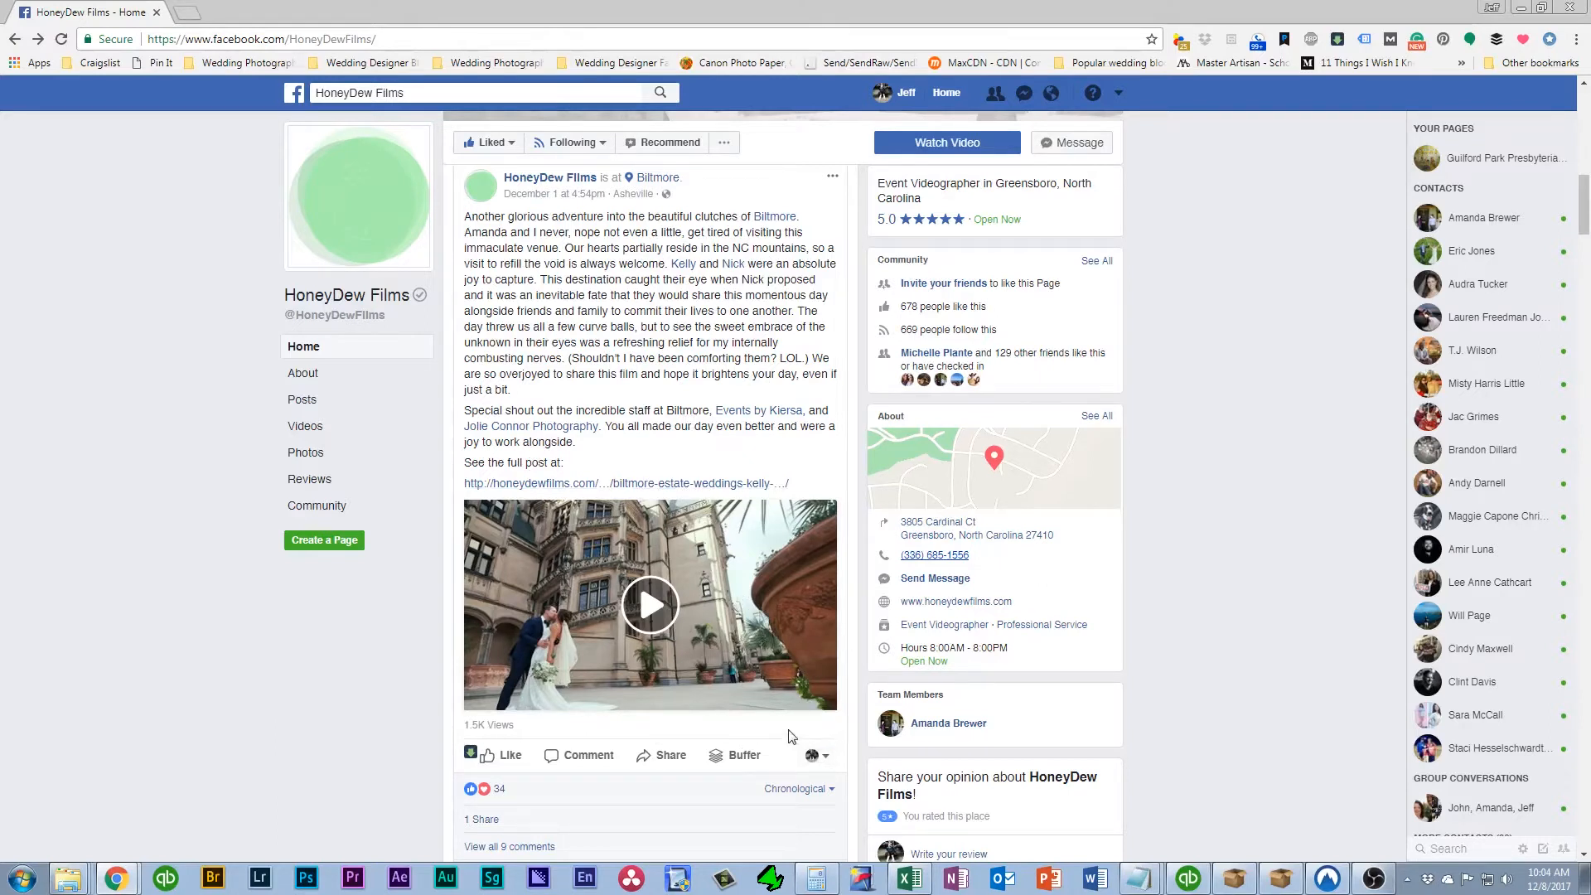
mouse_move(792, 672)
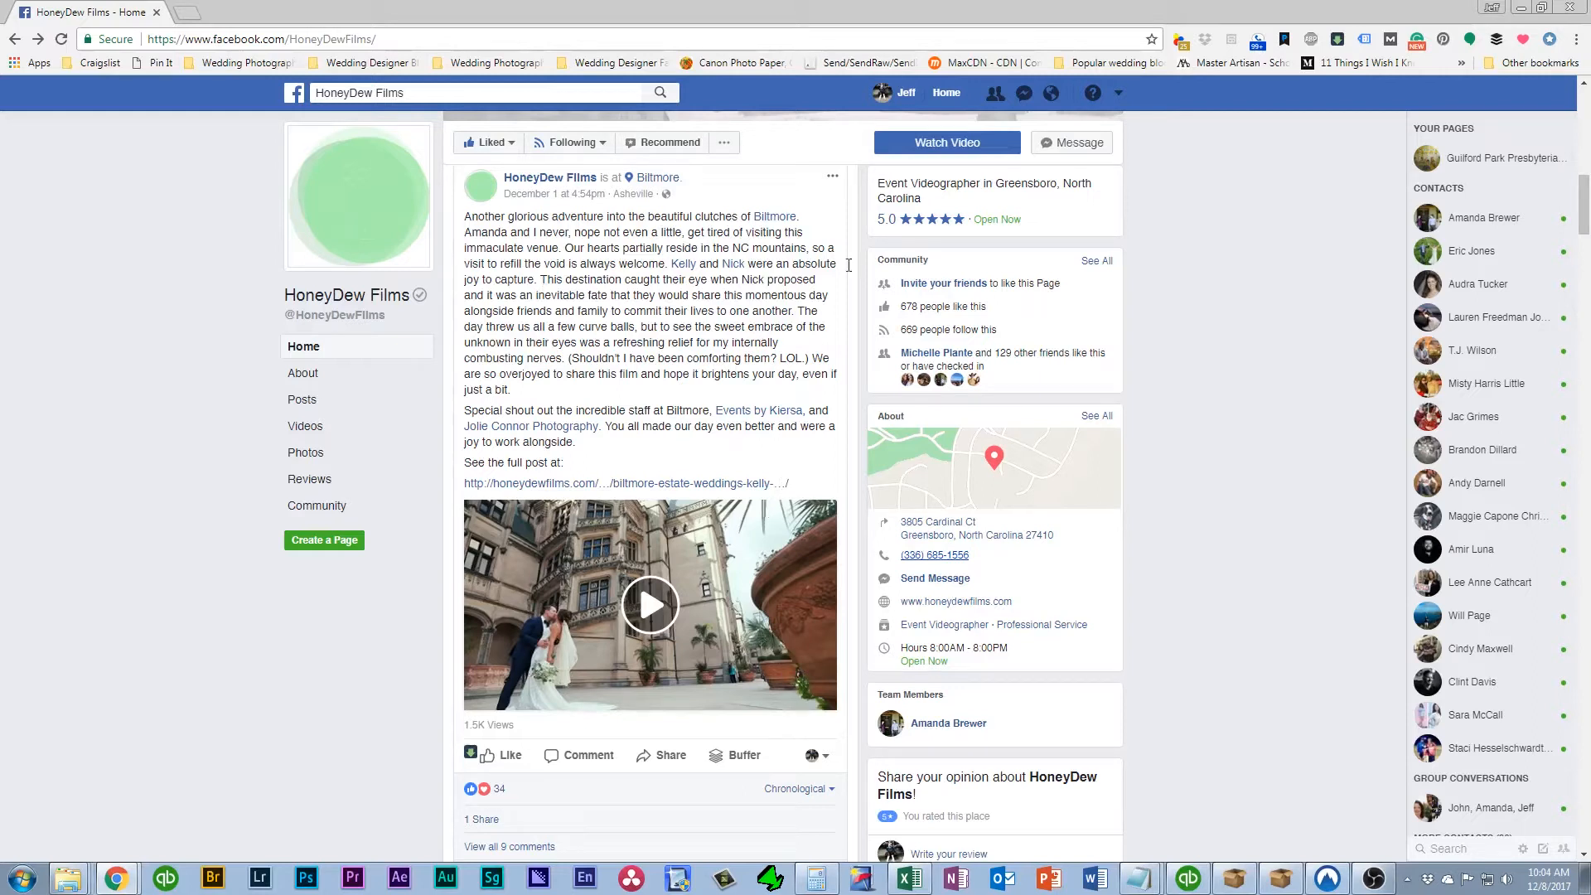
Switch to the MediaBrewer business account and open Power Editor from the tools menu
left_click(1117, 92)
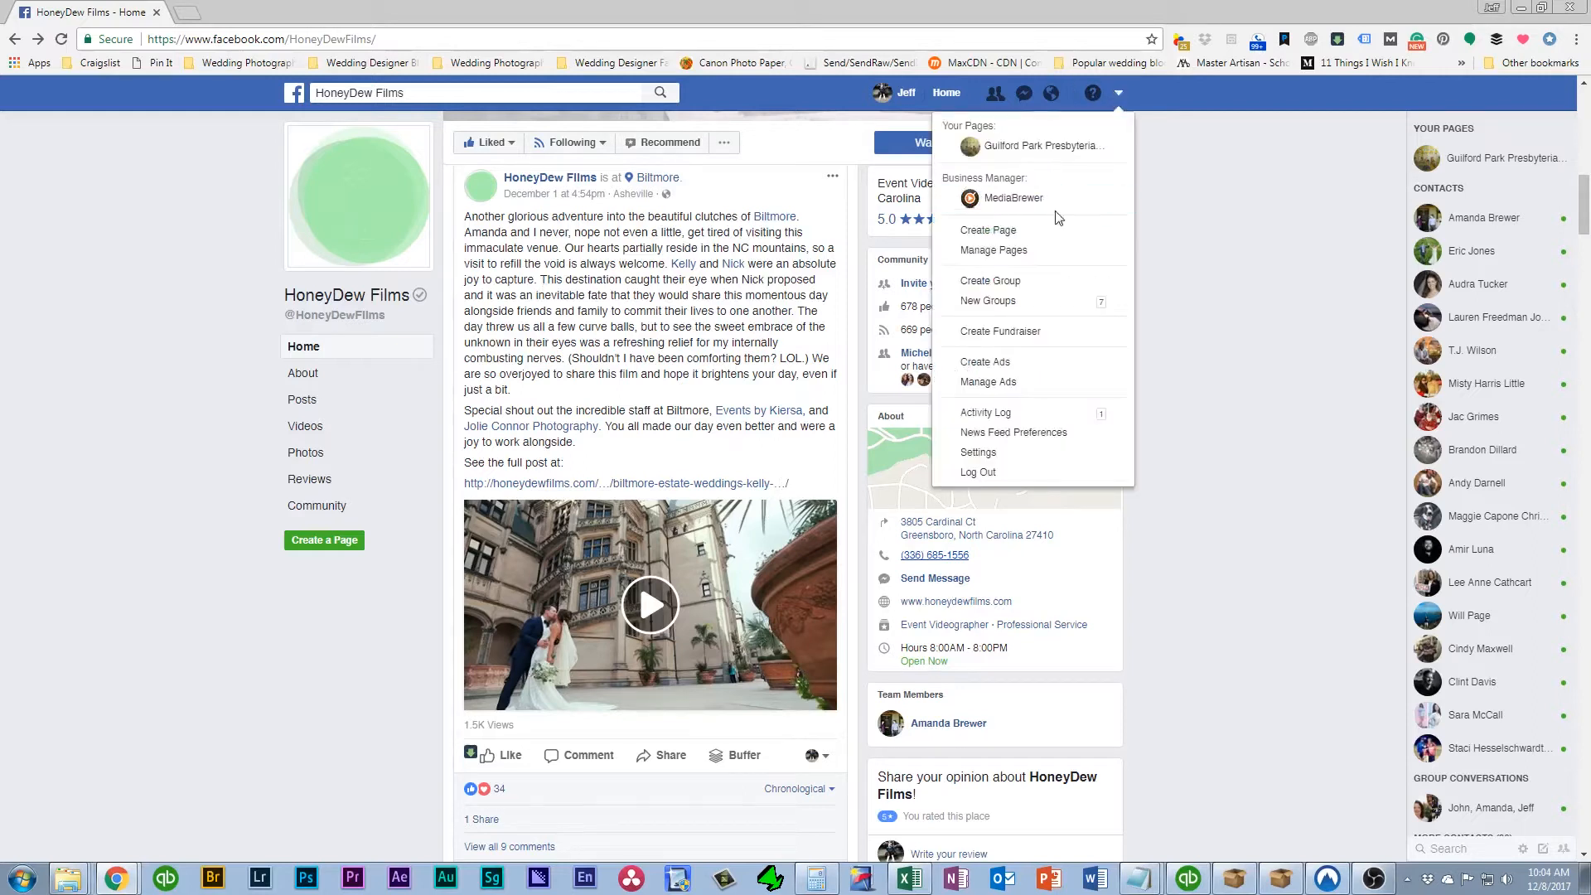
mouse_move(1013, 198)
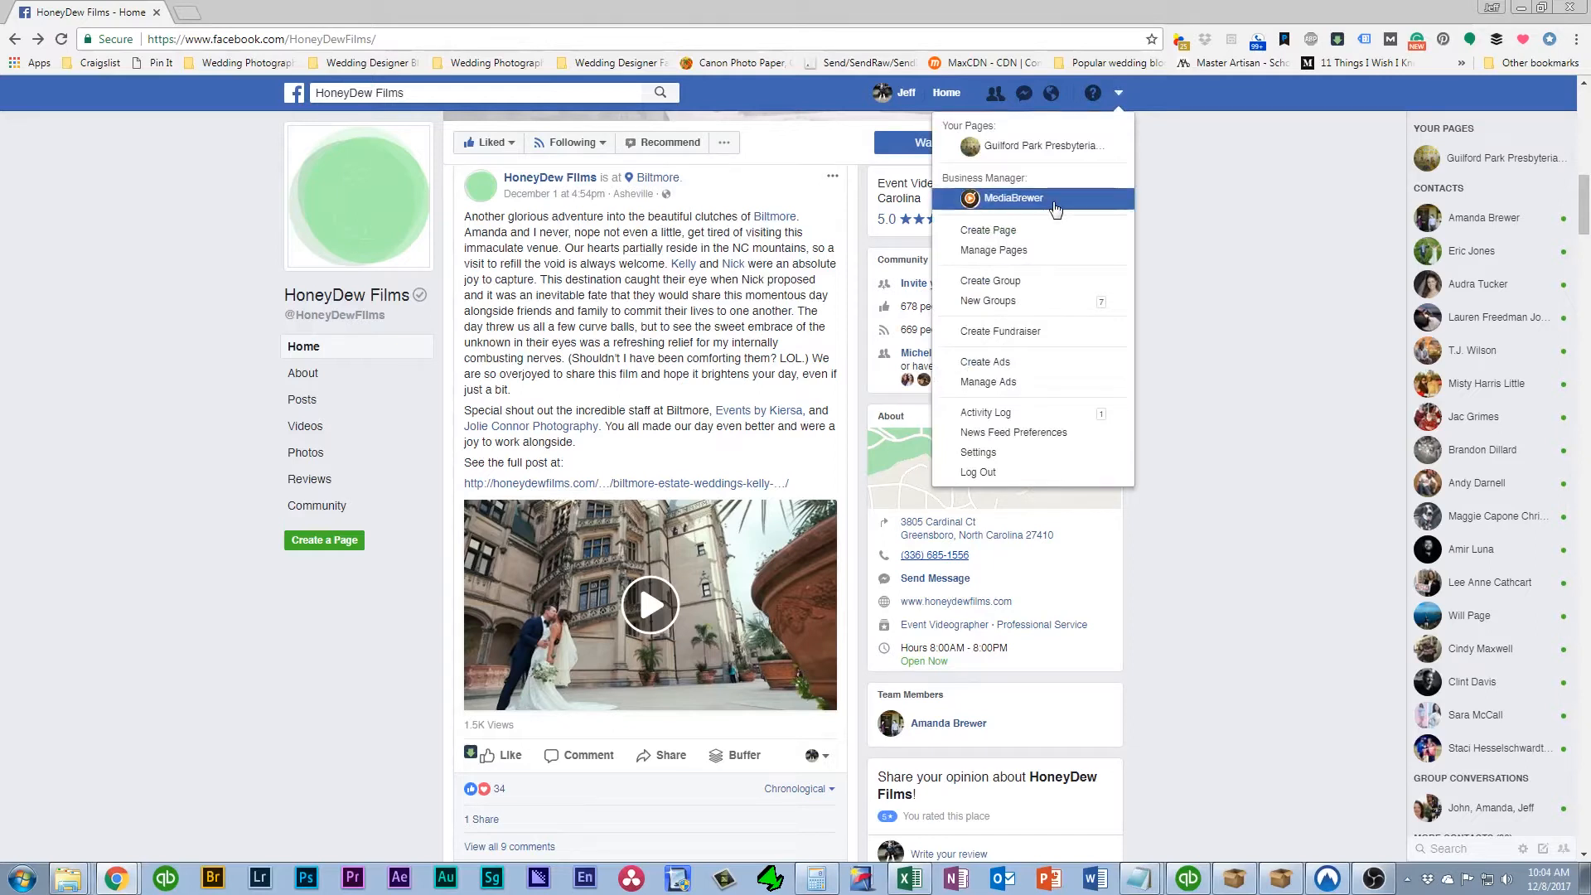
left_click(1013, 198)
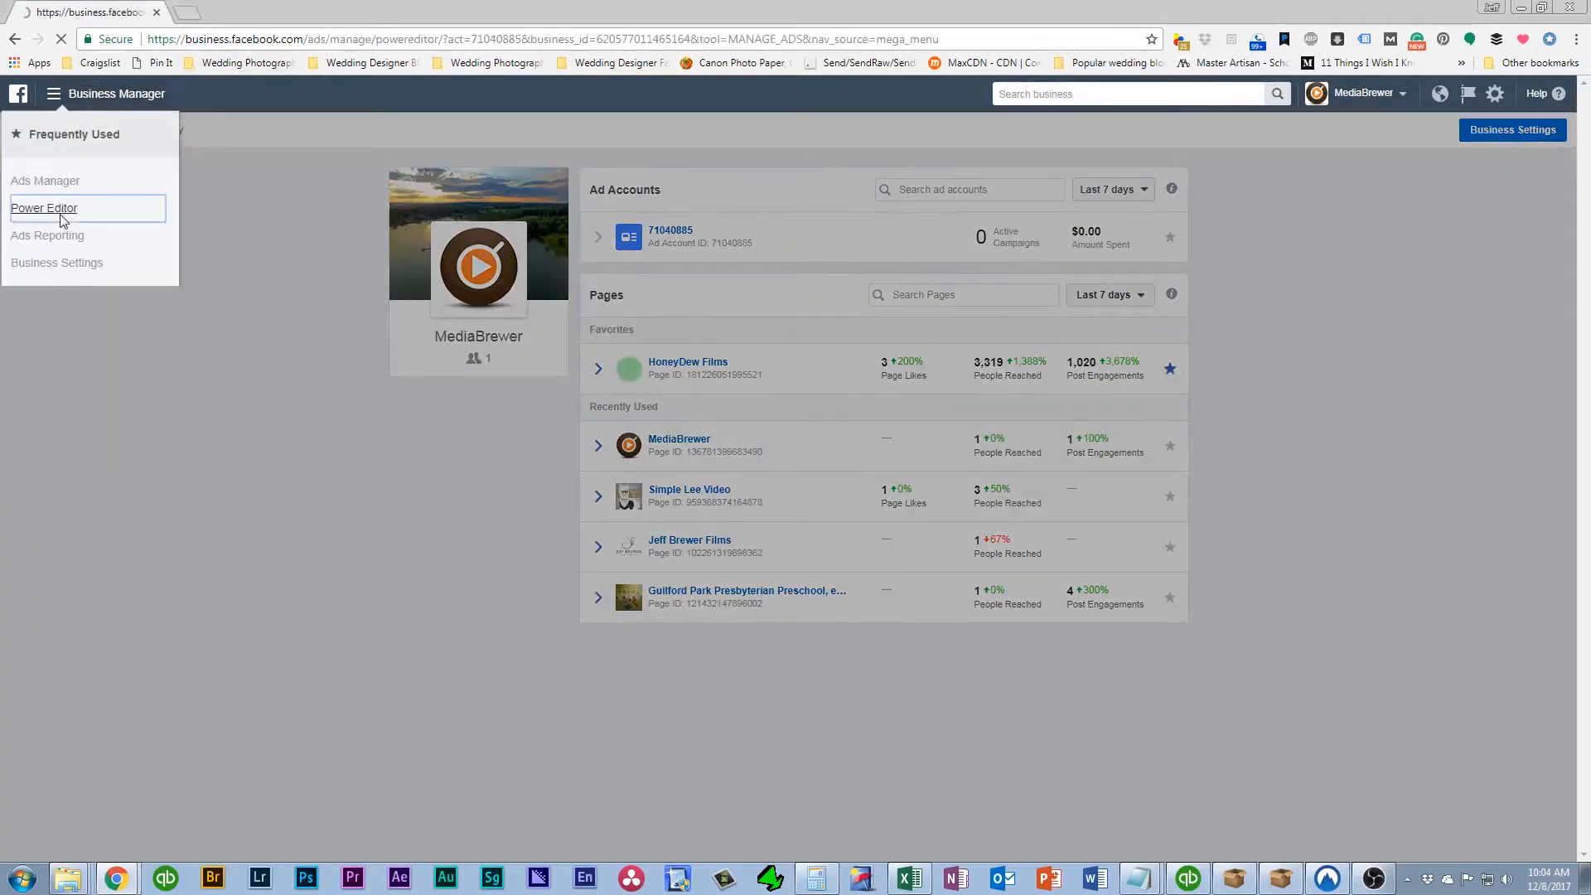
left_click(44, 208)
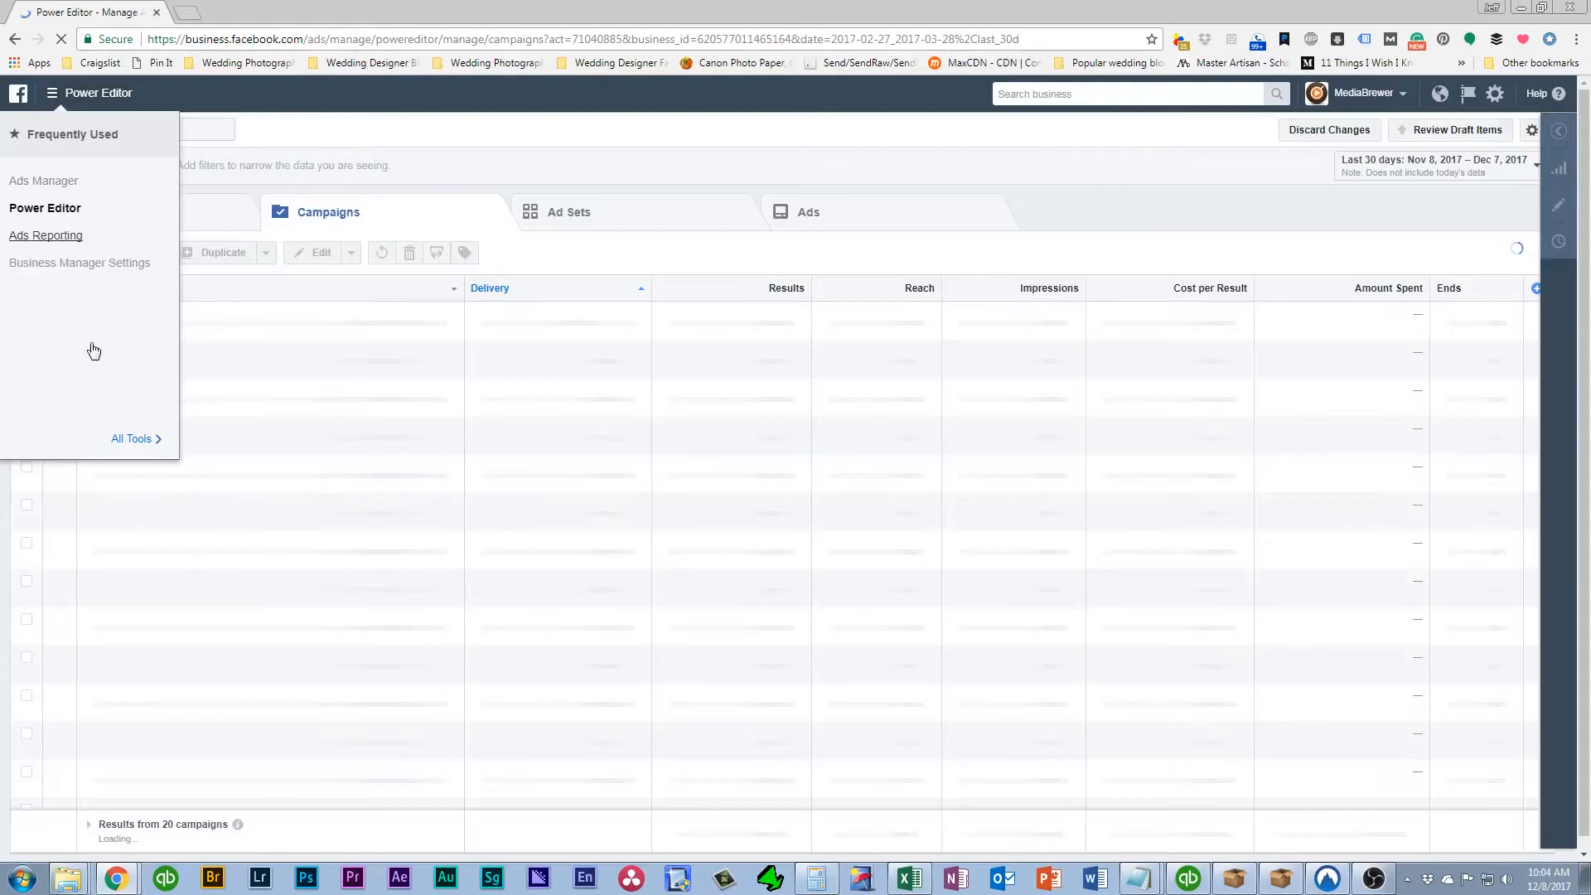
left_click(50, 94)
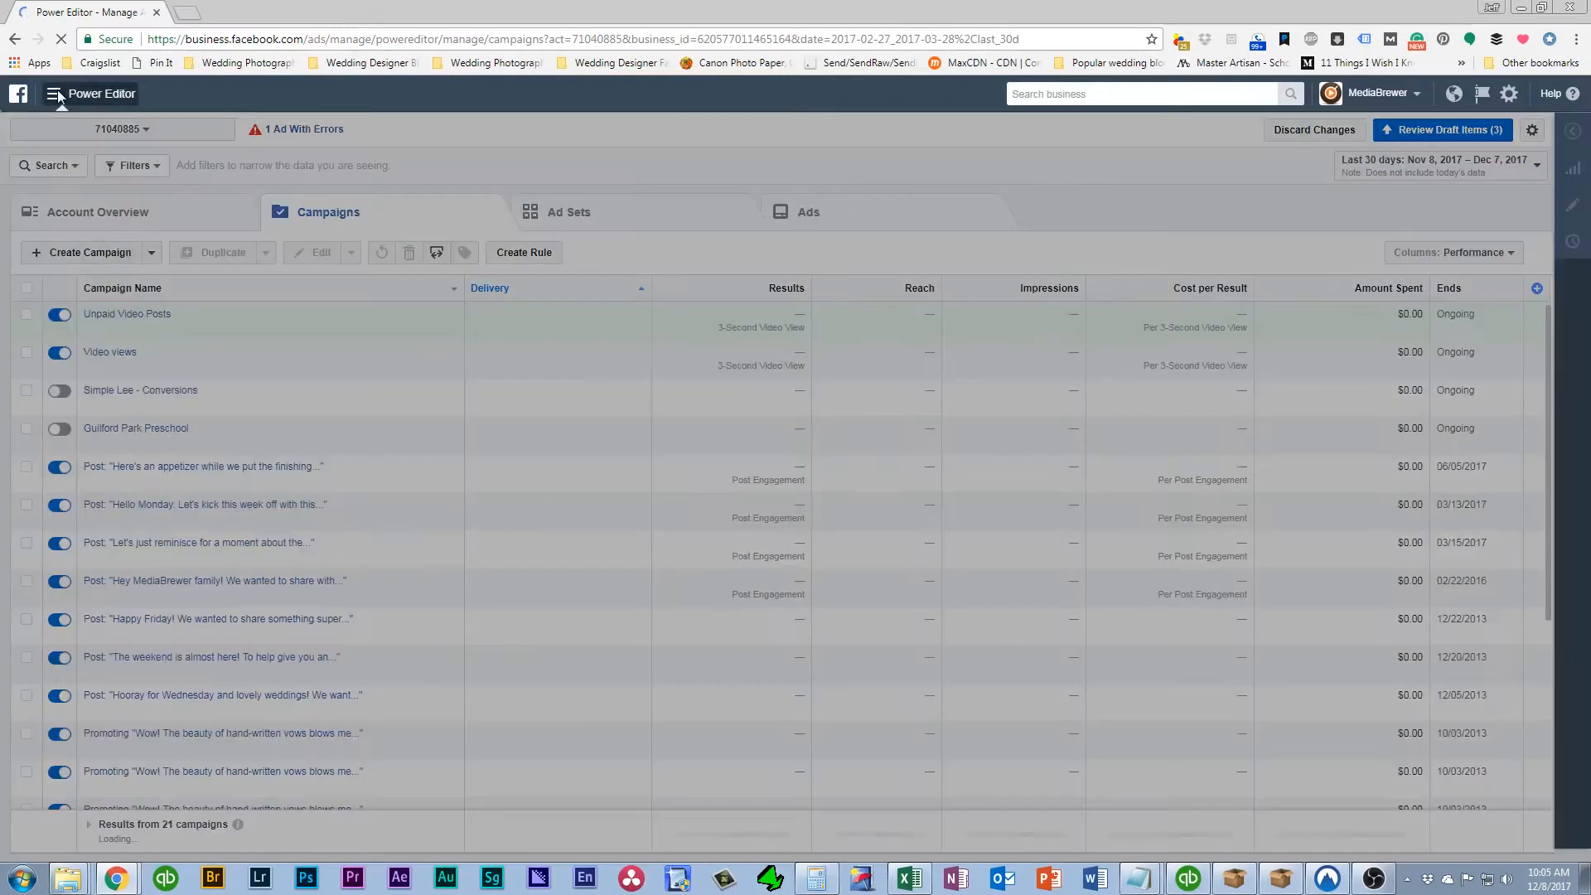
left_click(55, 94)
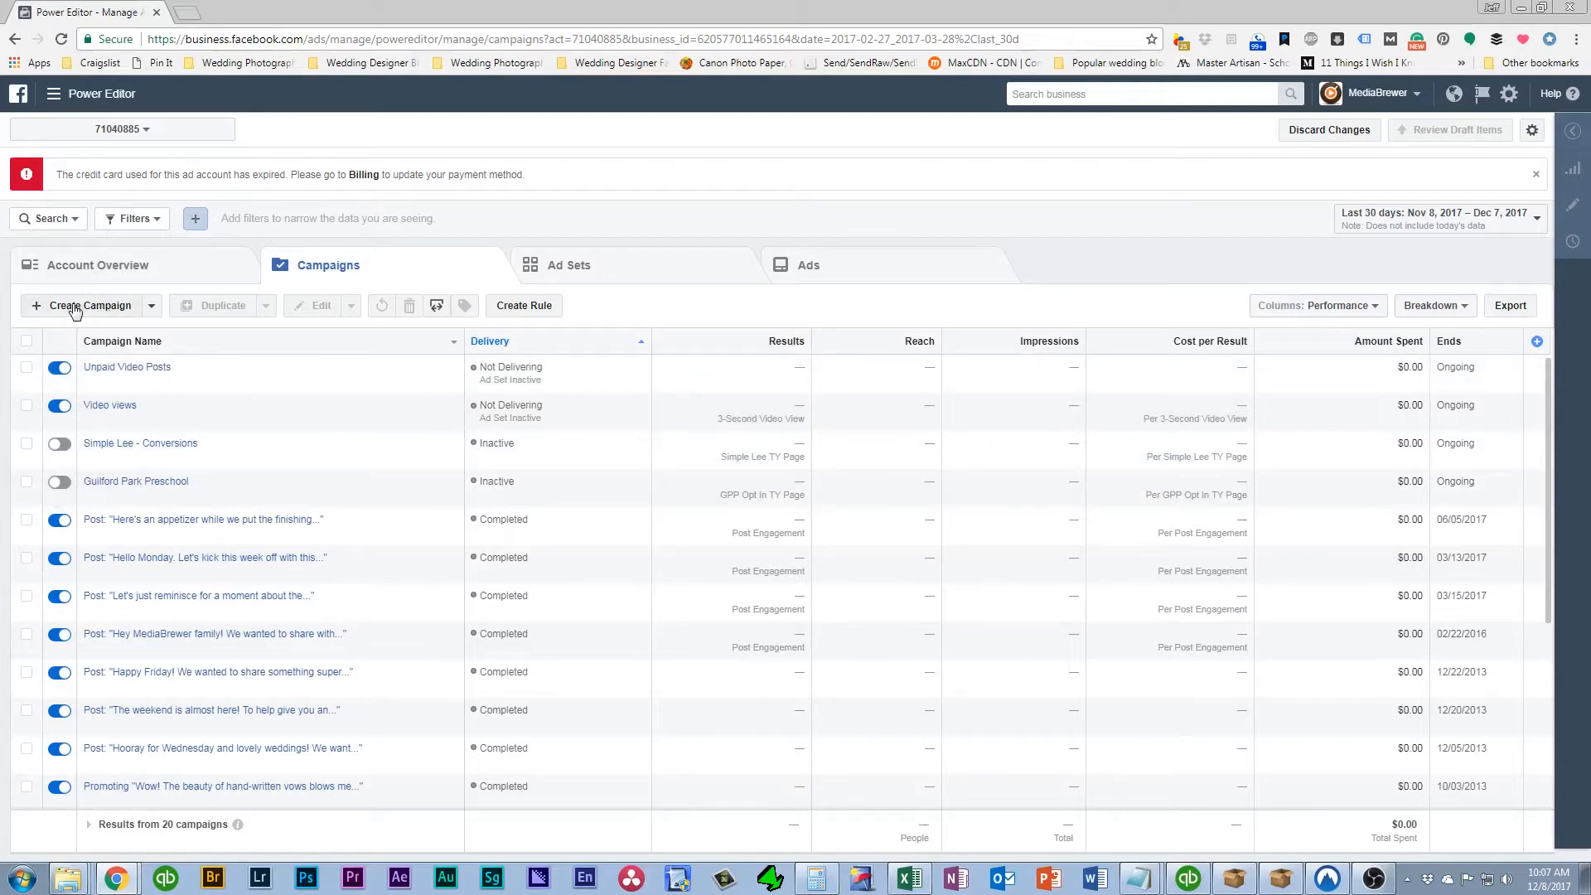
Start a new campaign named Test1 with auction buying and the Video views objective
left_click(90, 306)
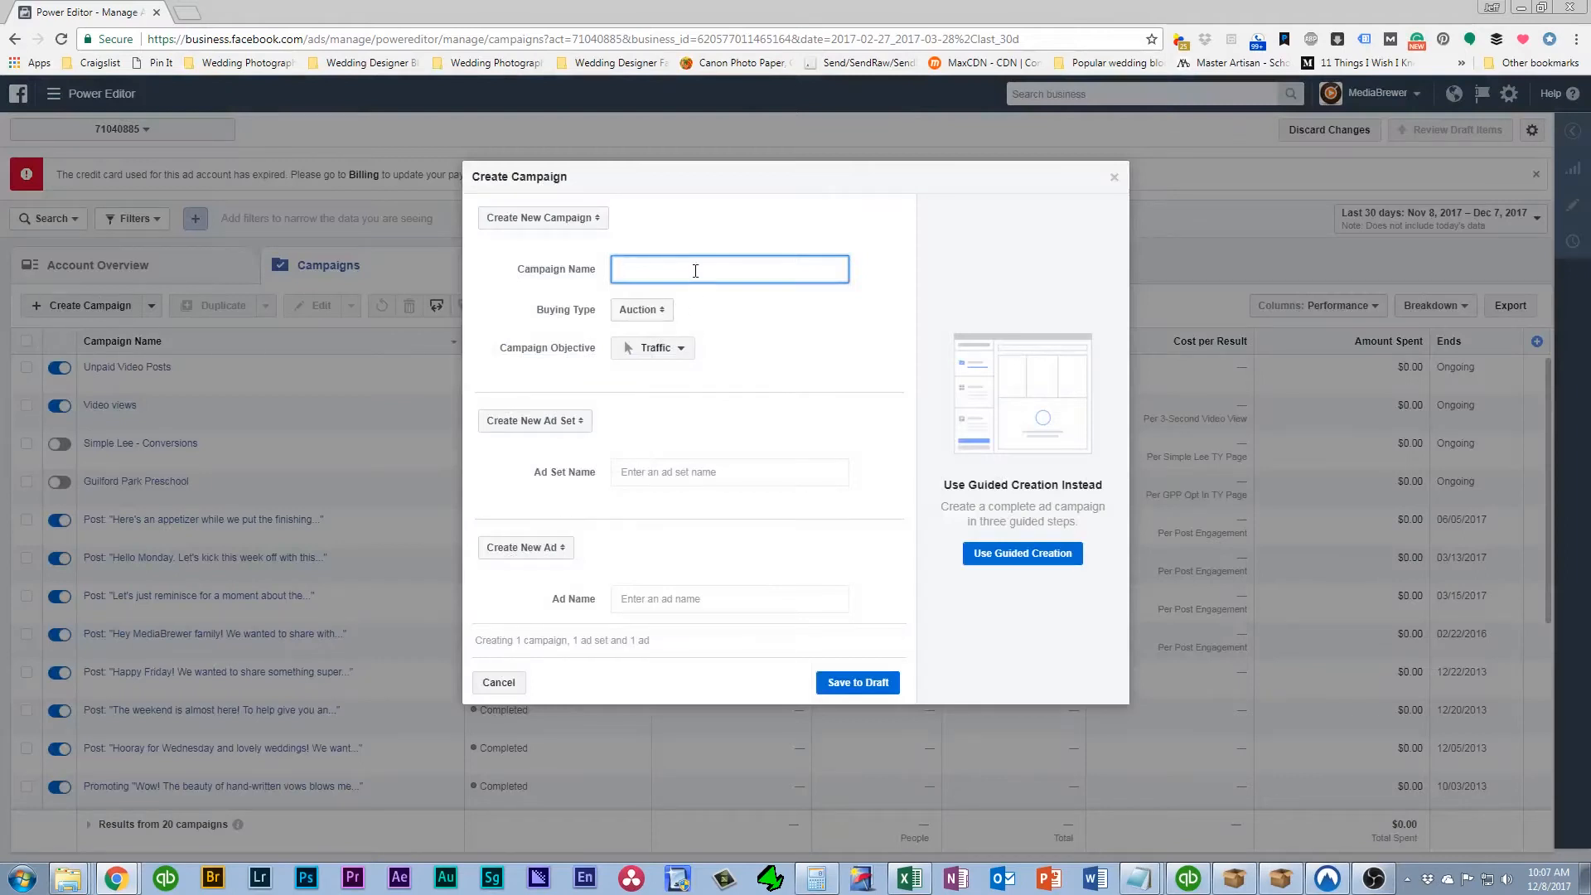
left_click(728, 268)
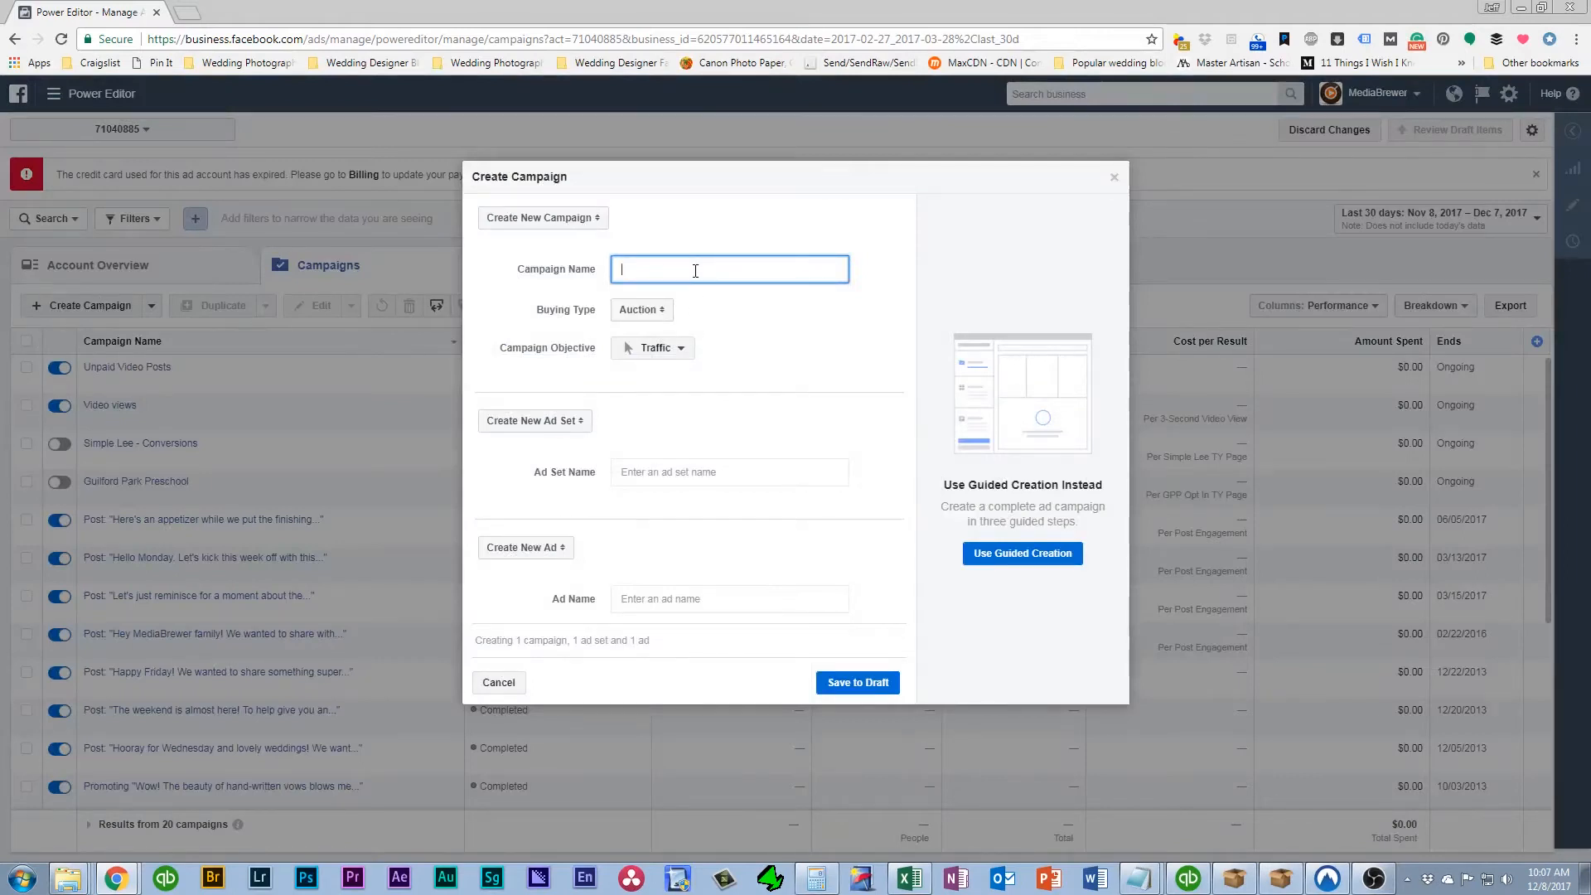
type("Test1")
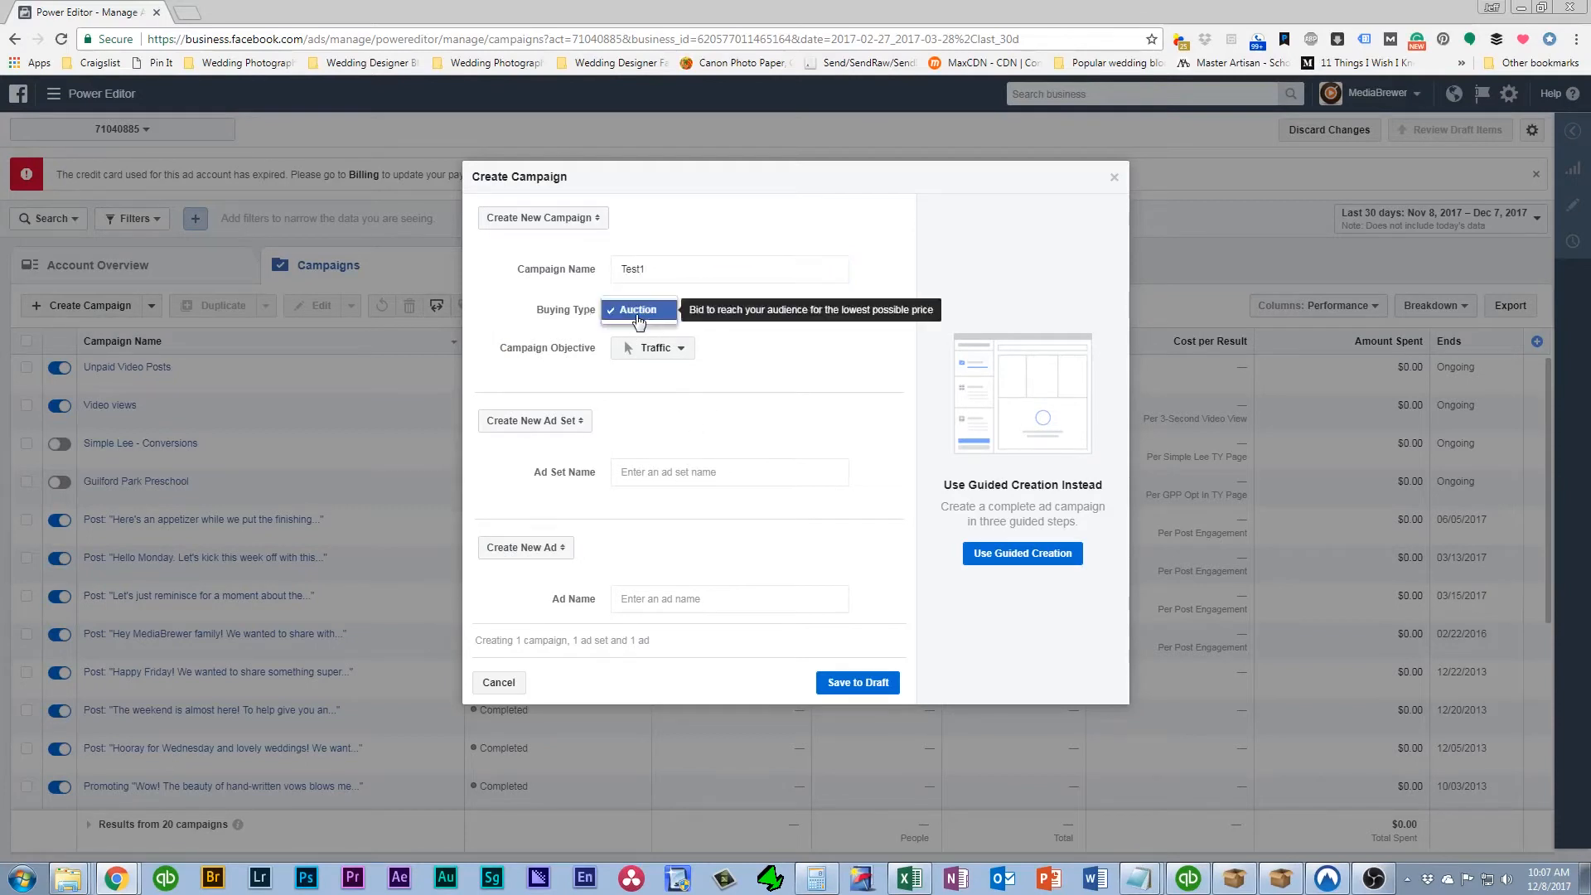
left_click(652, 347)
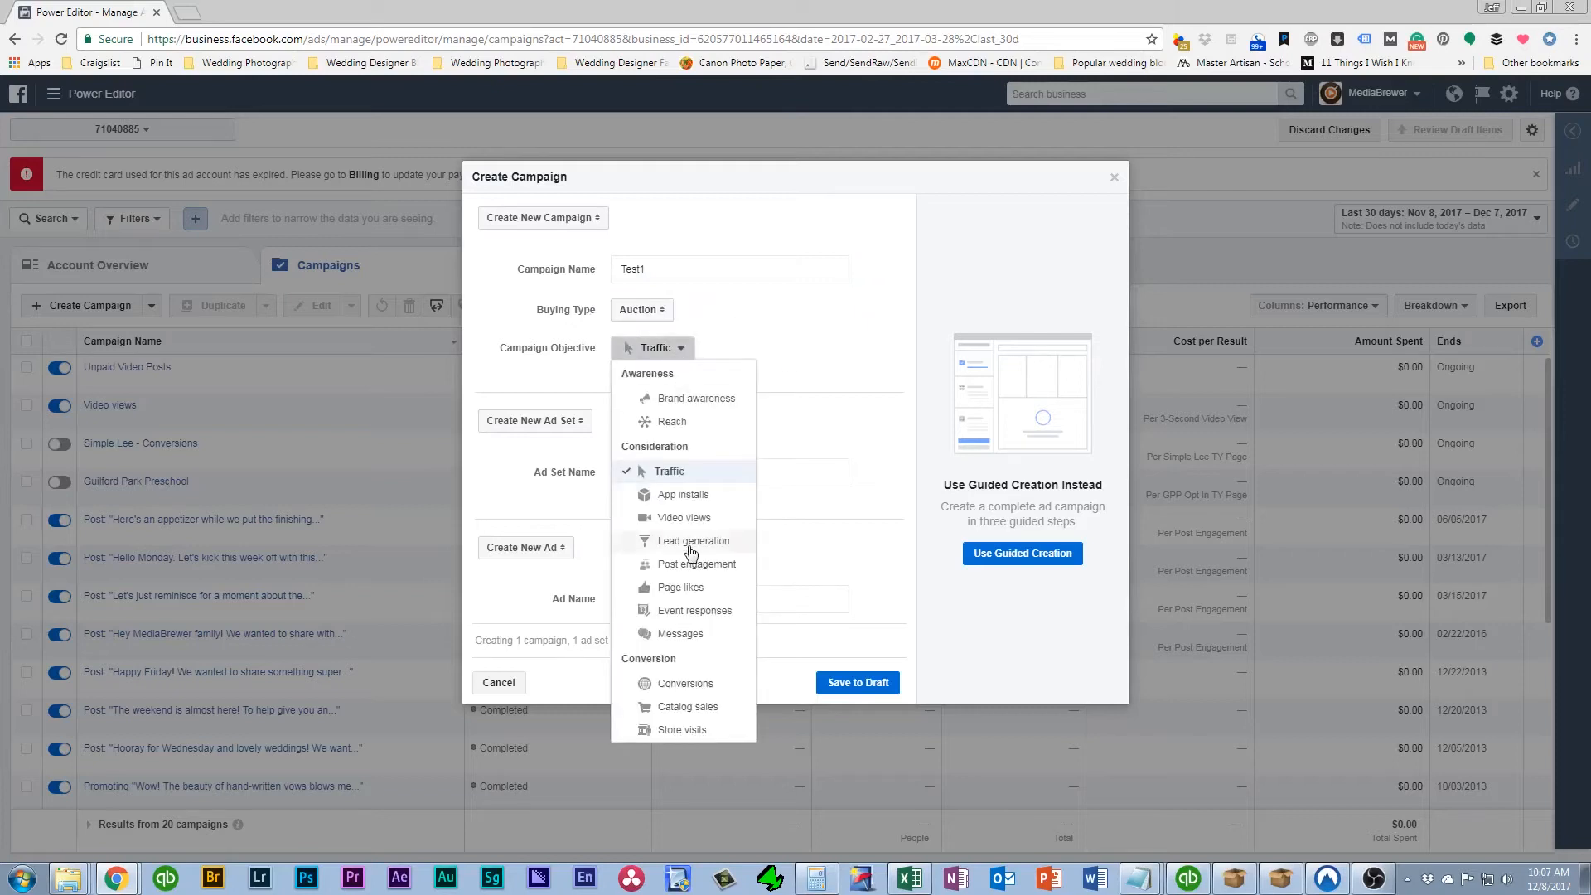
mouse_move(690, 522)
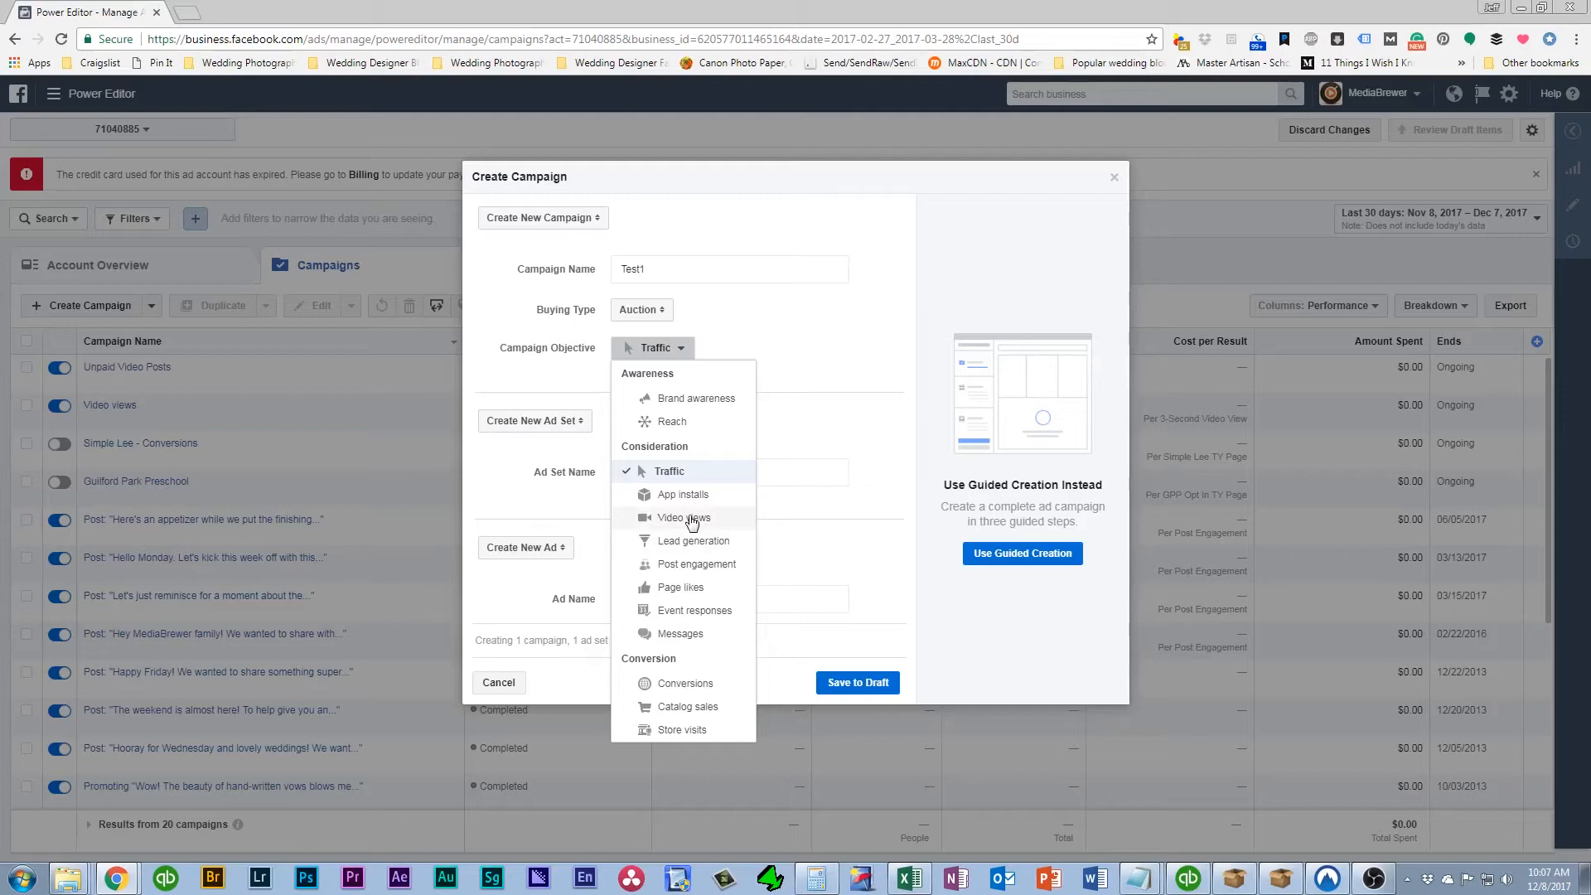
left_click(683, 517)
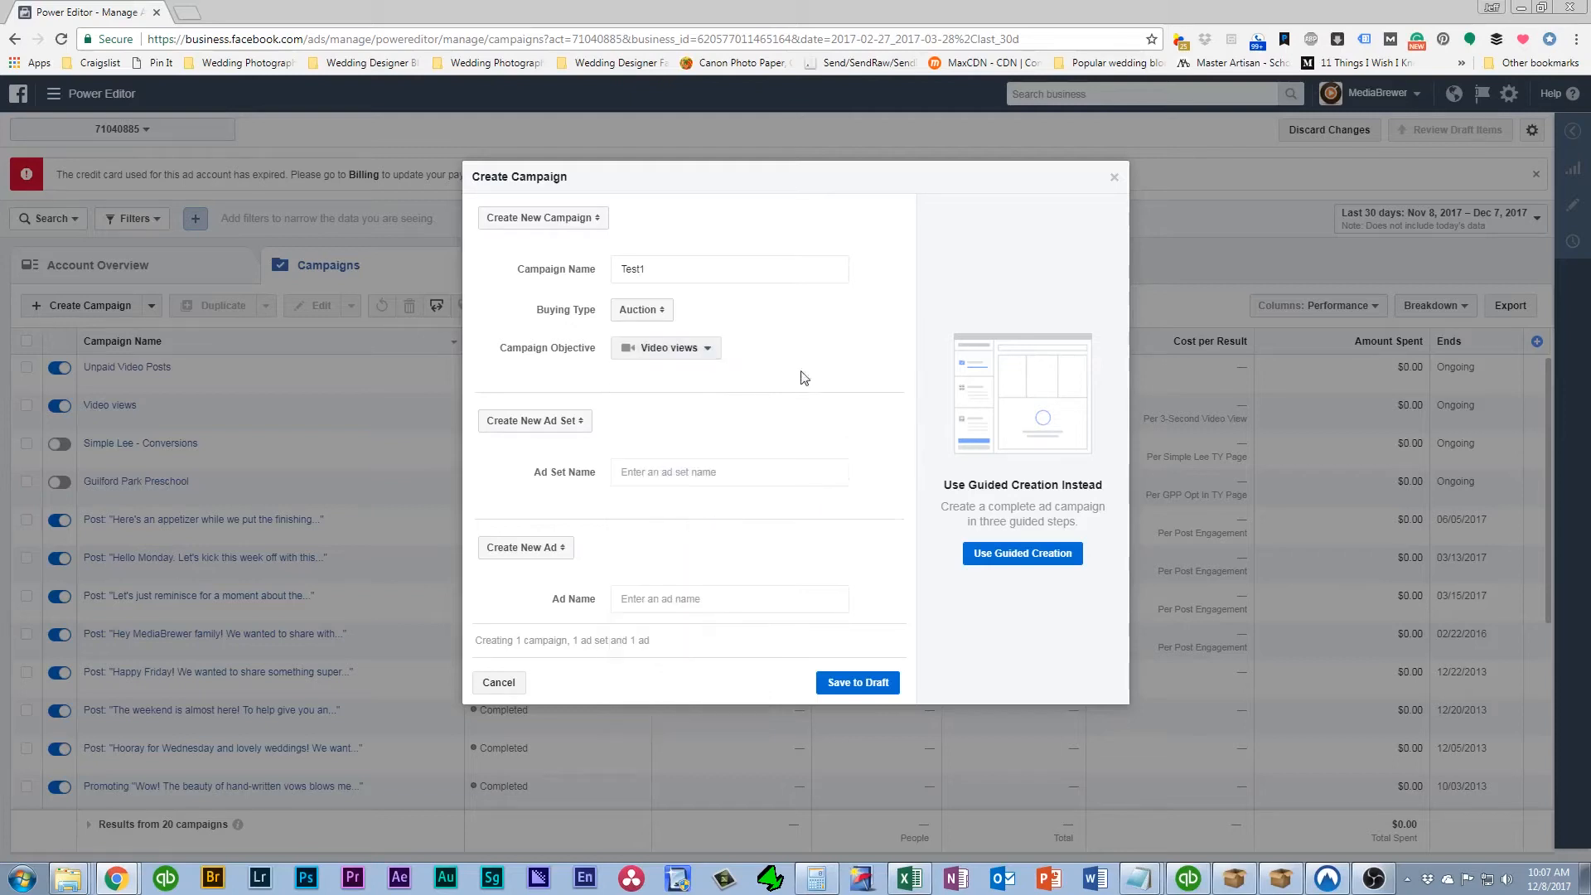
left_click(666, 347)
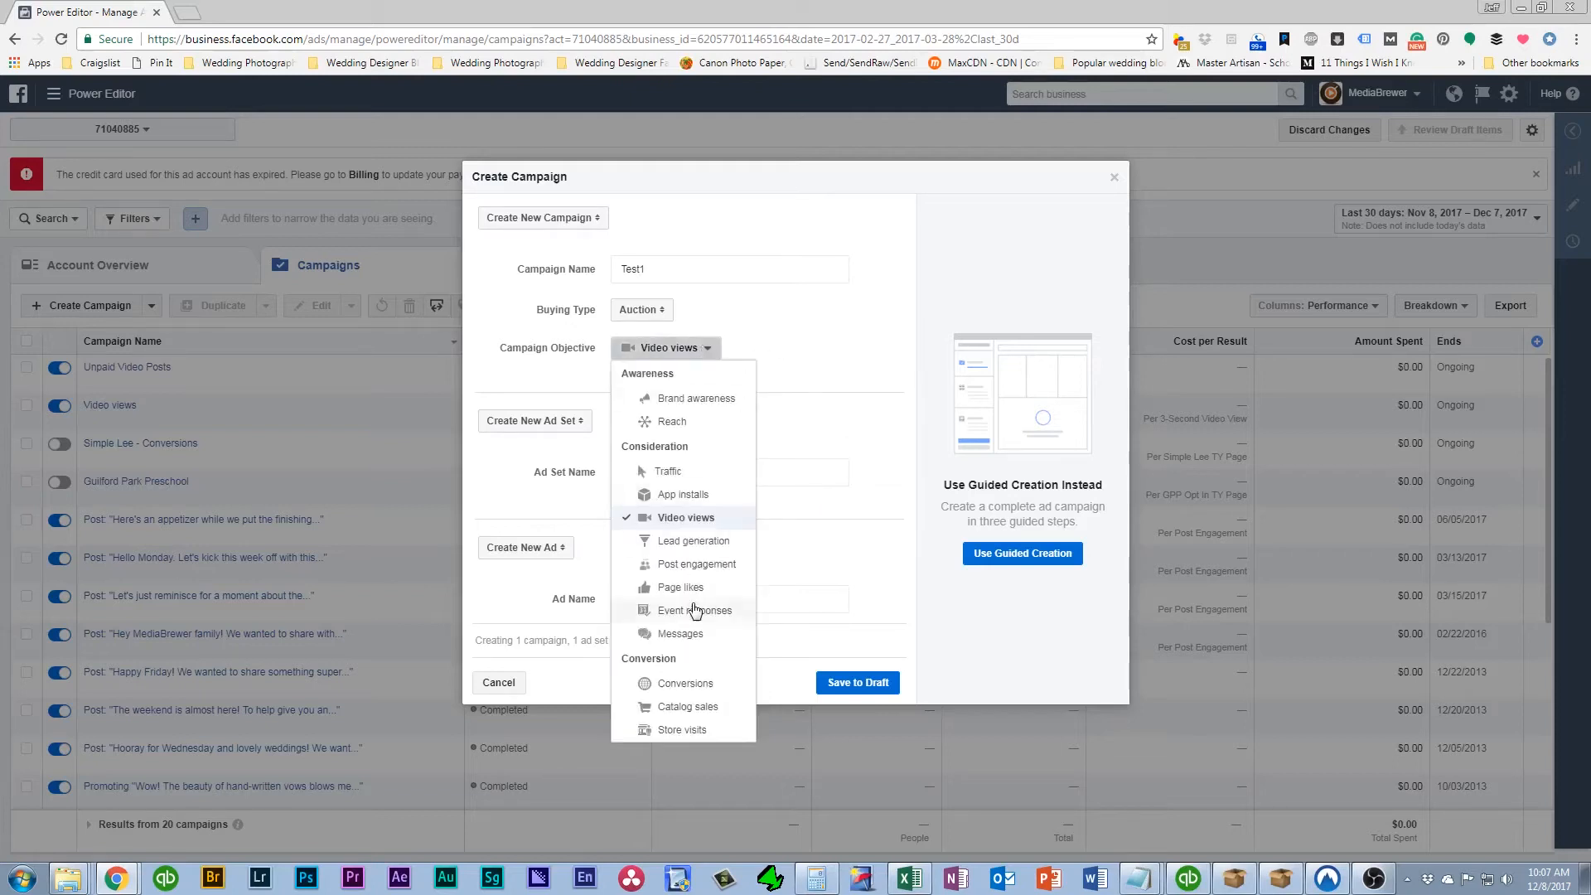
mouse_move(707, 586)
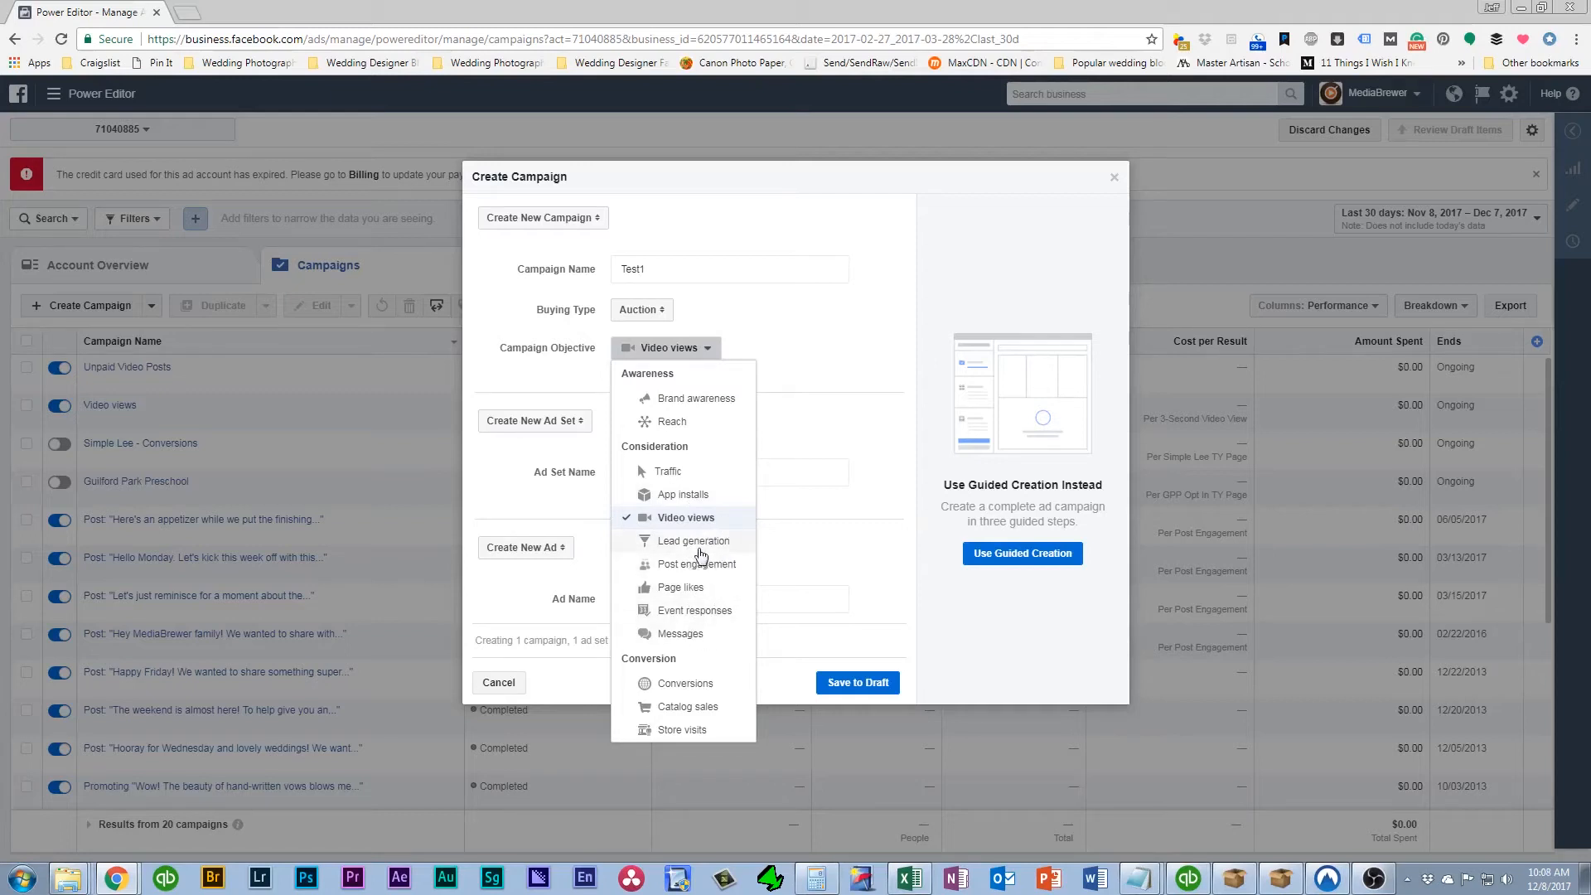
mouse_move(697, 547)
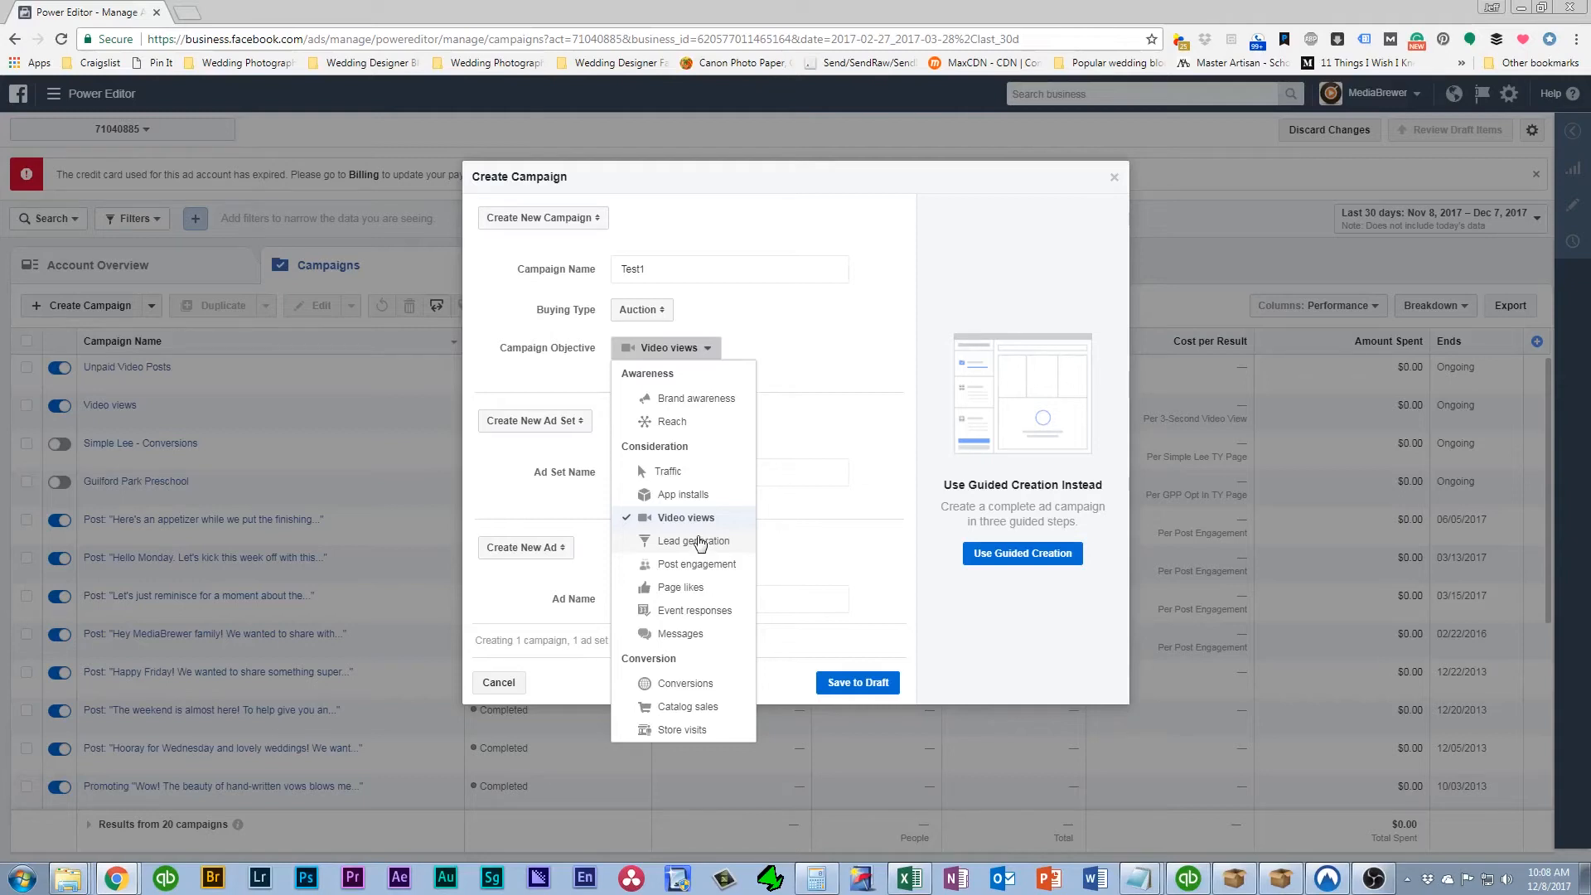
left_click(685, 517)
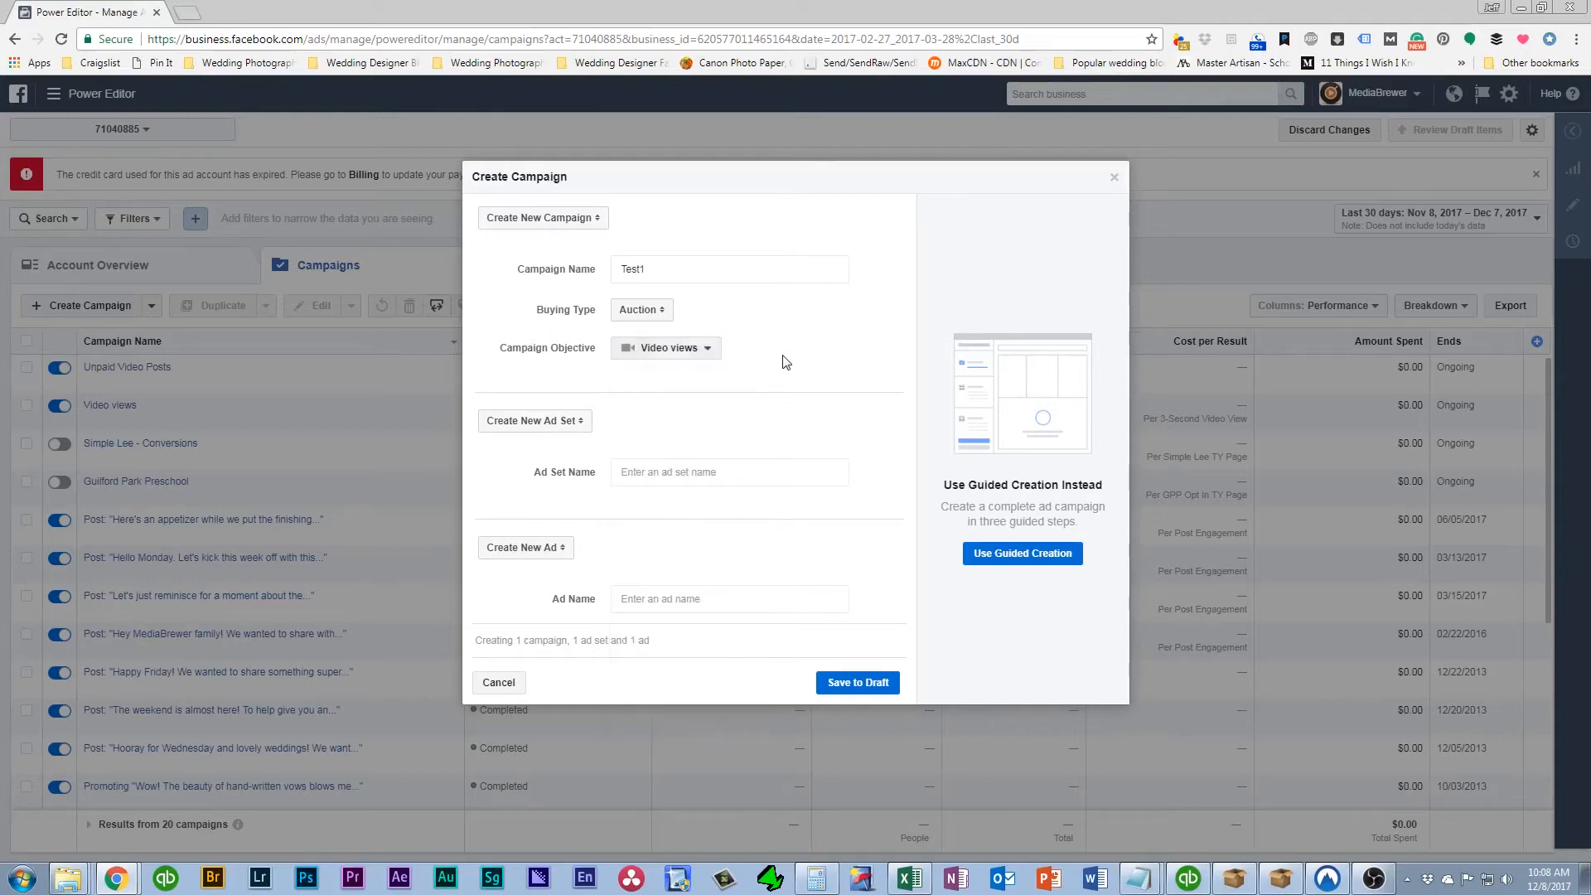
mouse_move(536, 420)
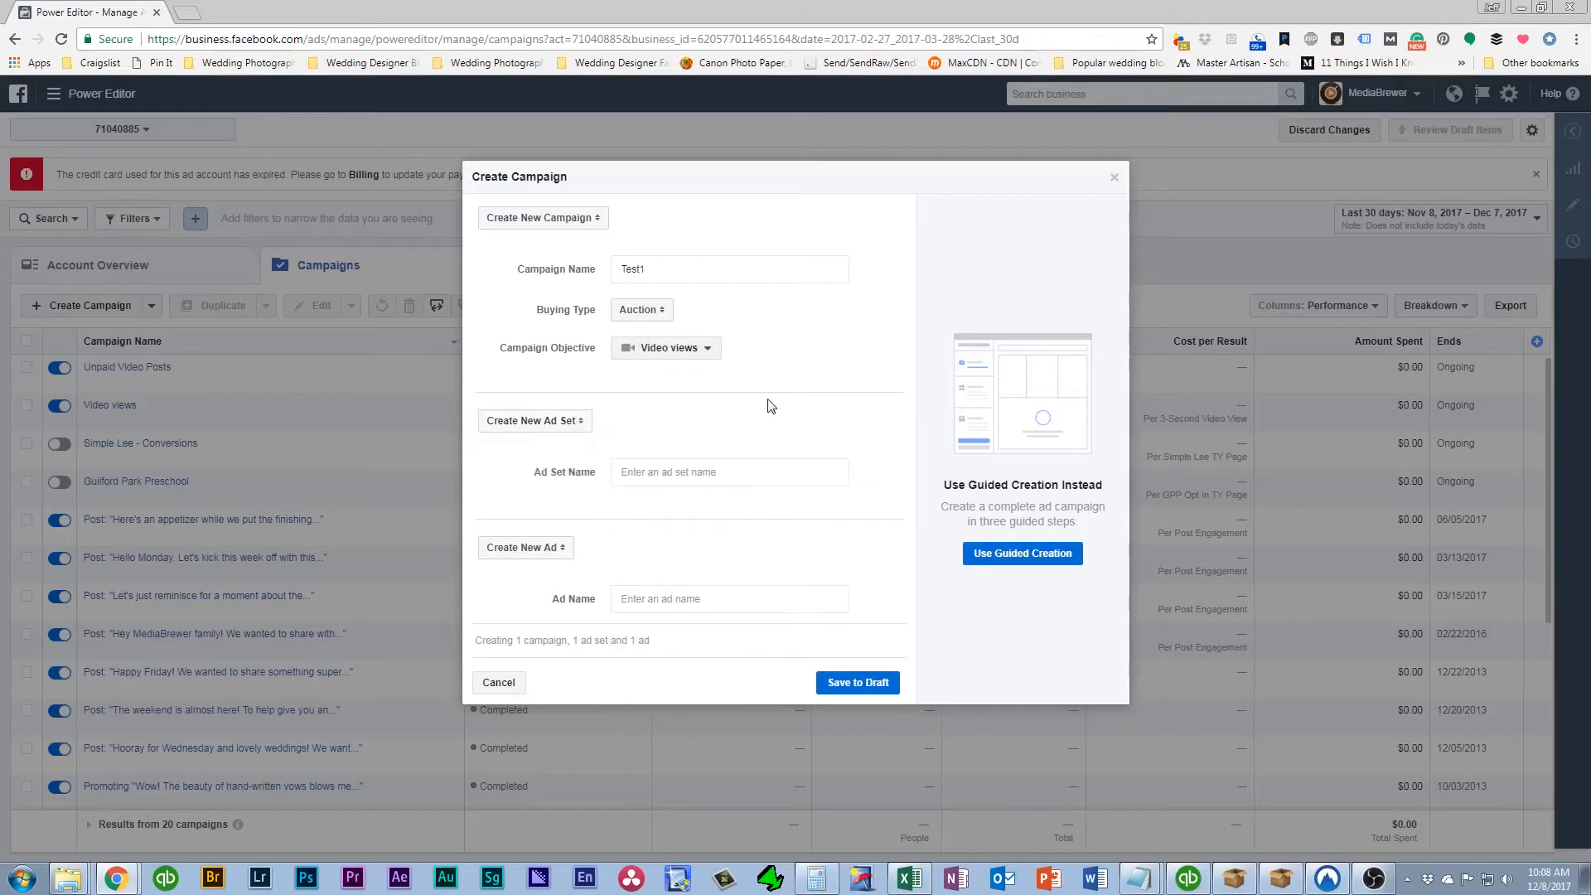
Name the ad set Test1 and create a new ad named Kelly and Nick
left_click(728, 471)
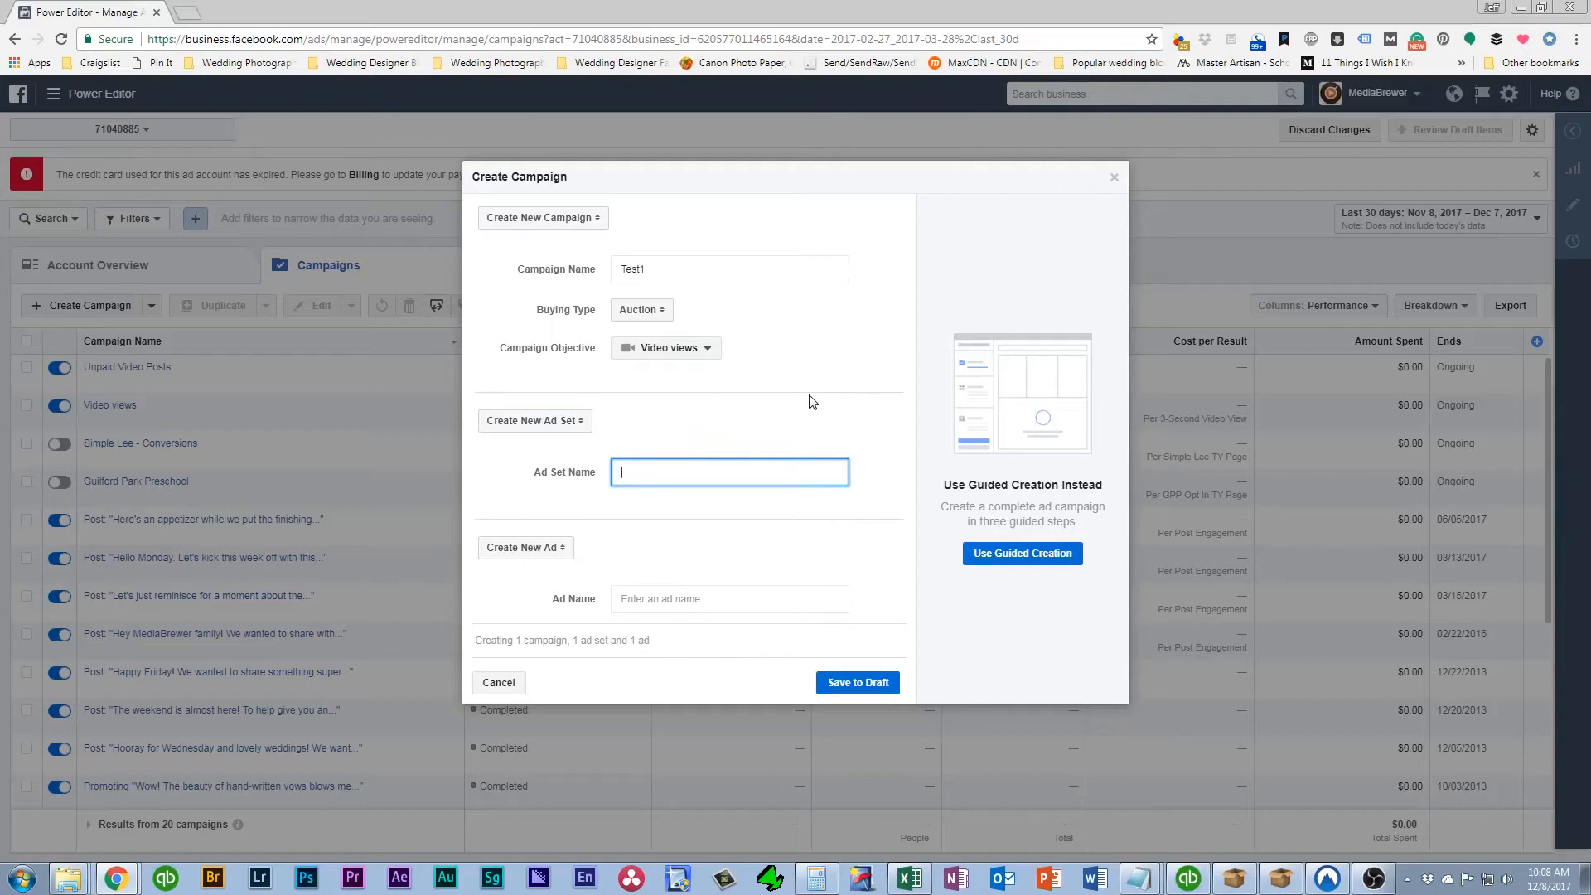
type("Test1")
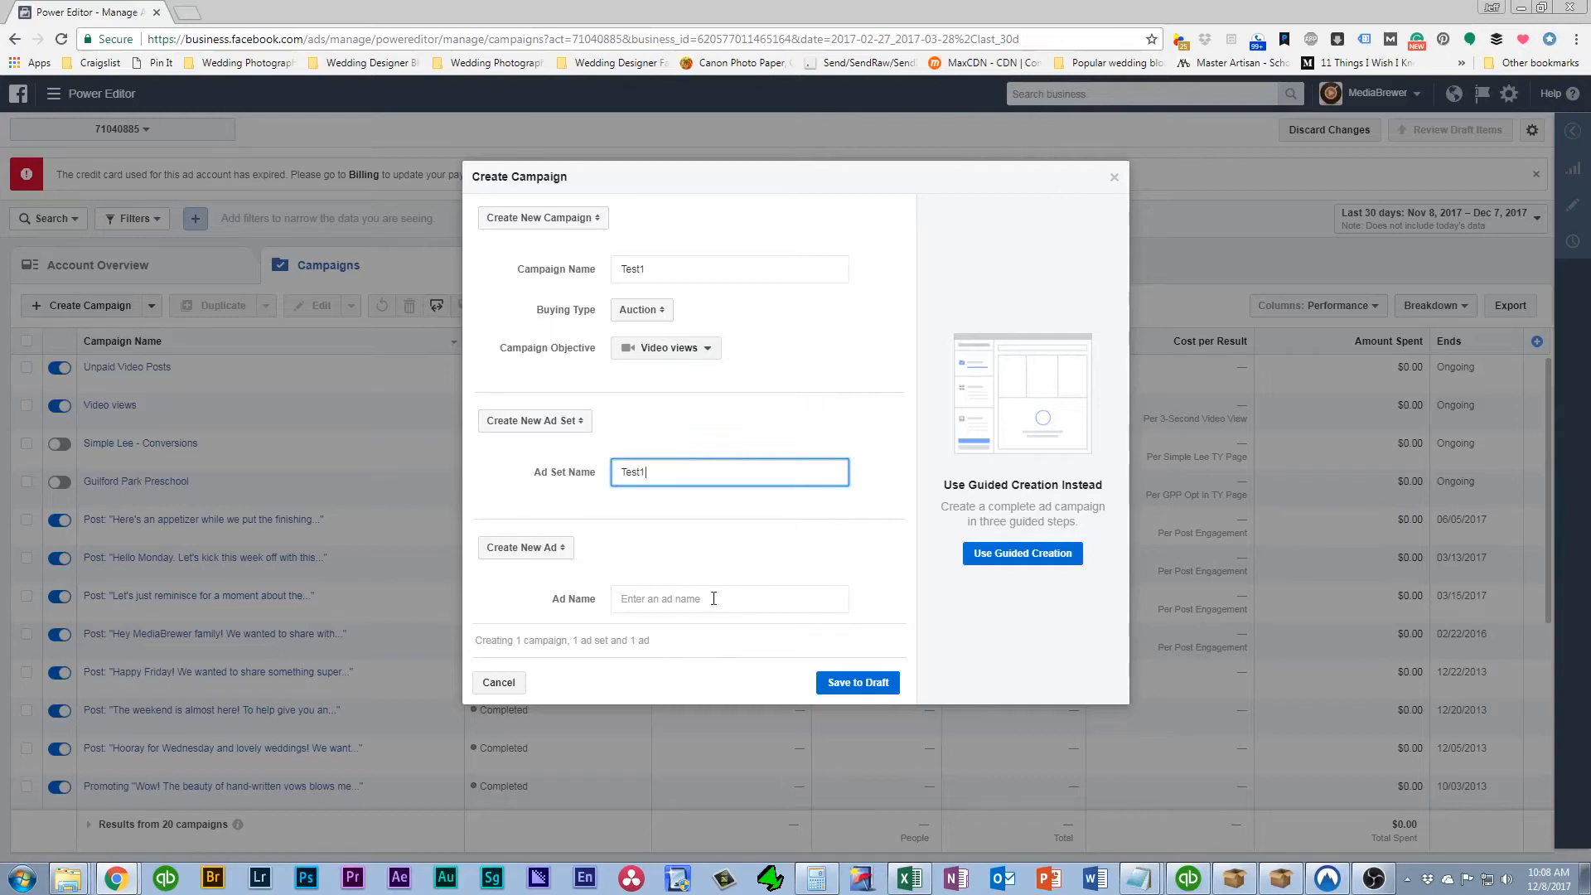
left_click(524, 547)
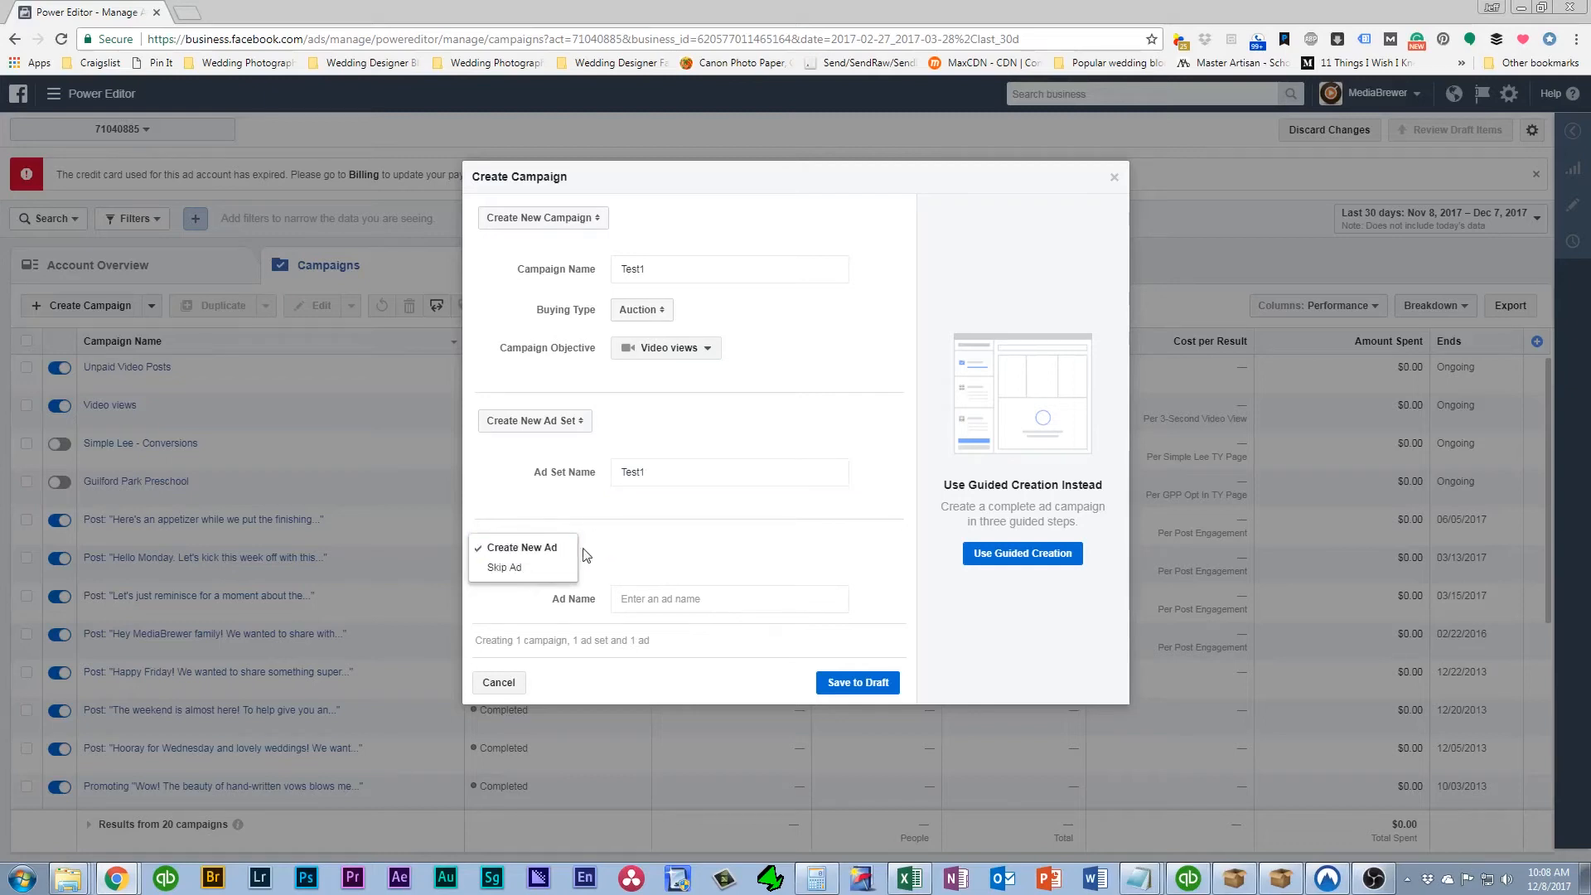
left_click(728, 597)
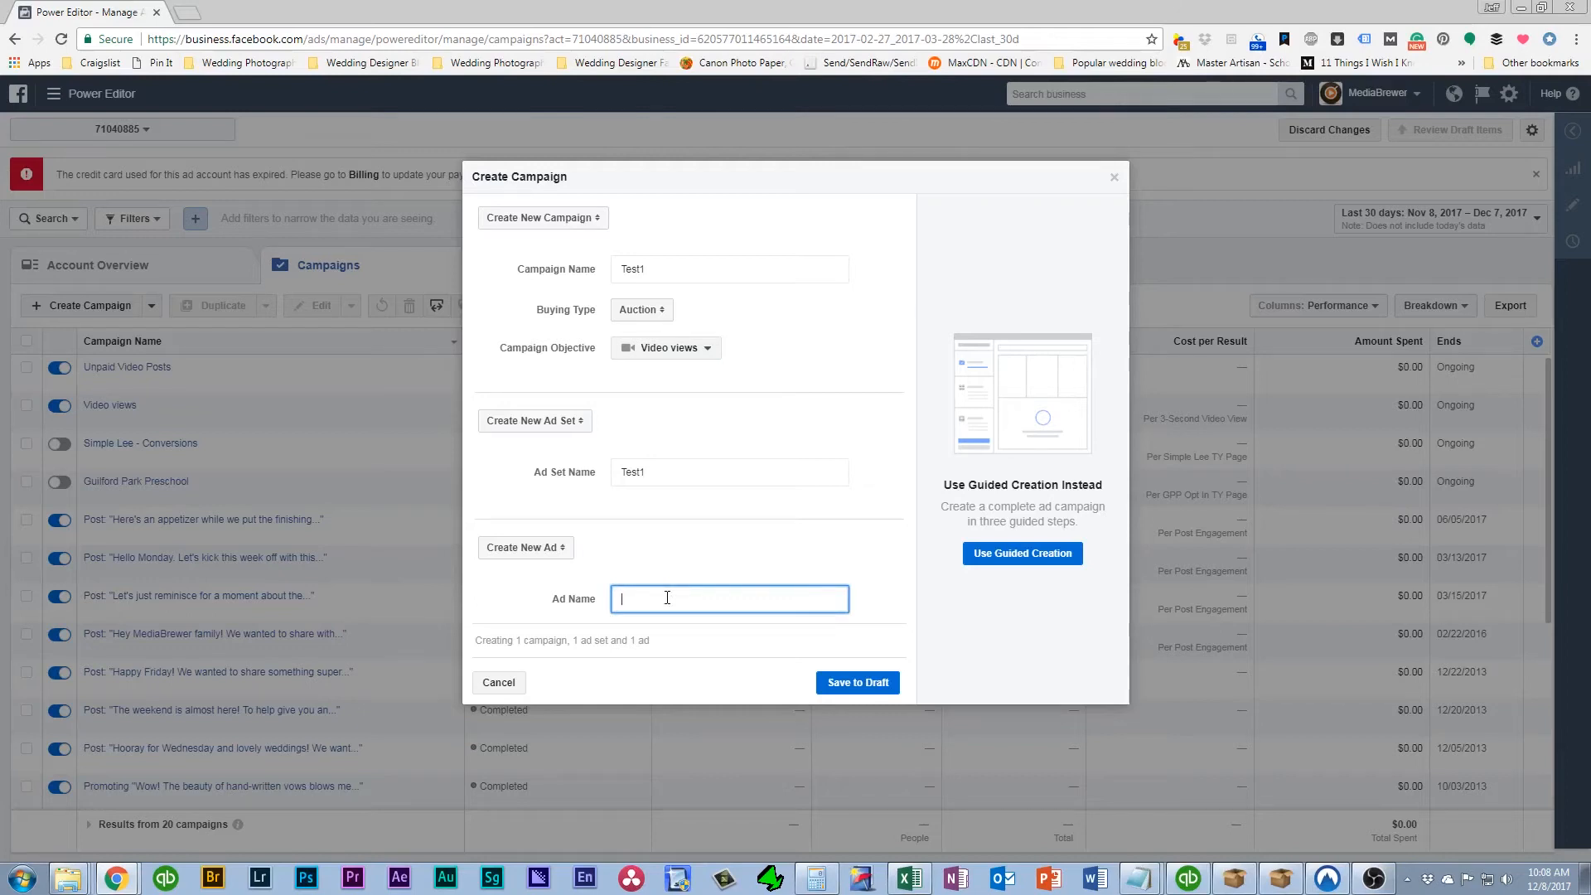
type("Kelly ad")
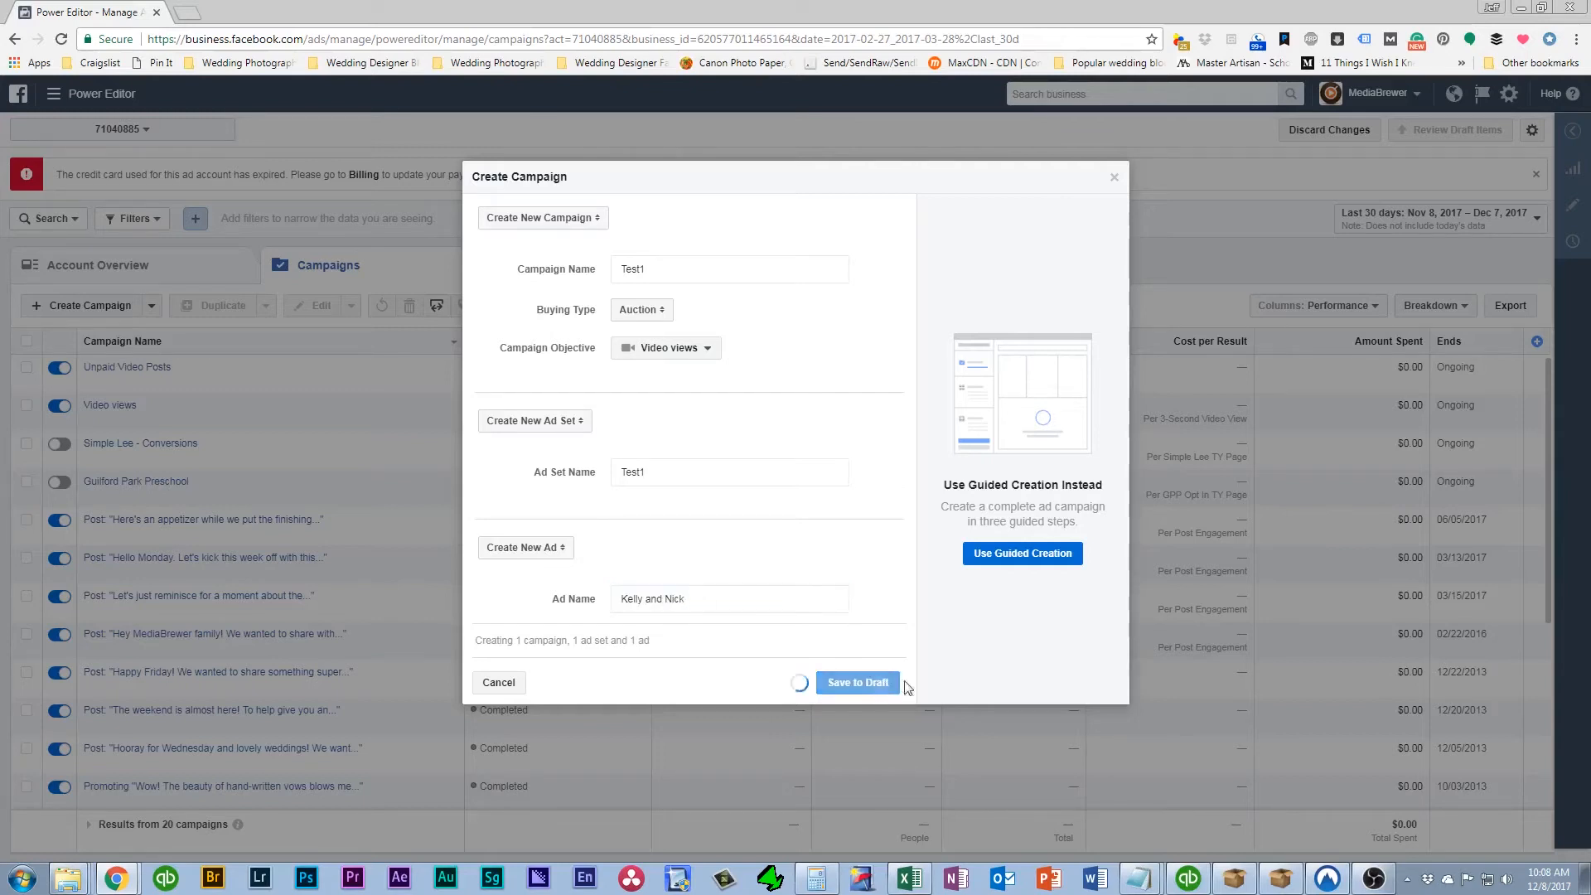
Save and close the Test1 campaign, then view its Kelly and Nick ad under Ads
left_click(856, 682)
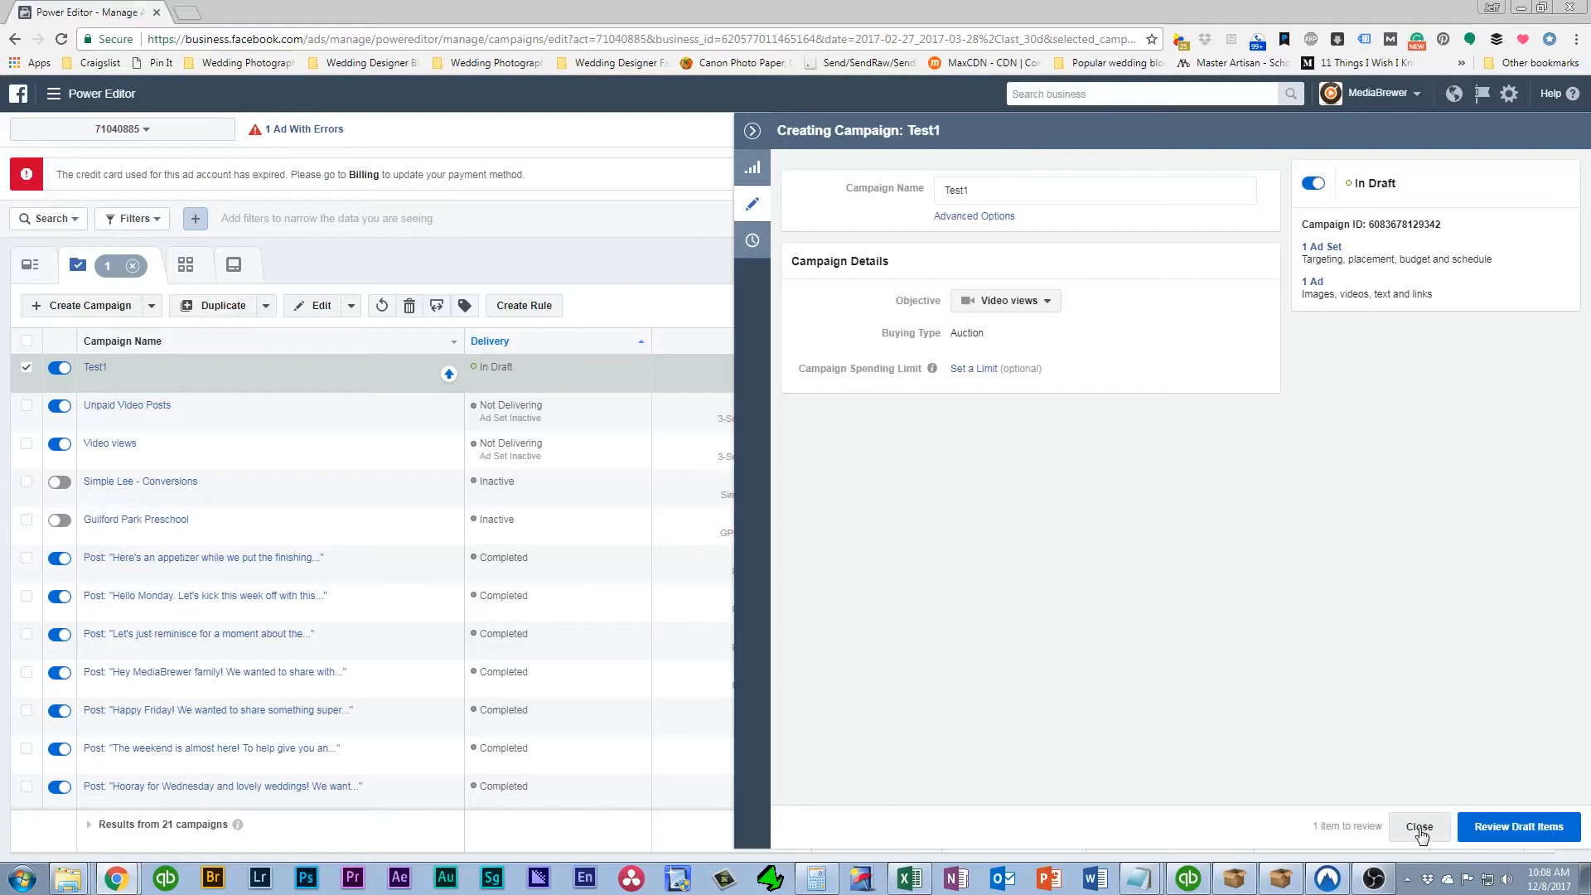
left_click(1419, 827)
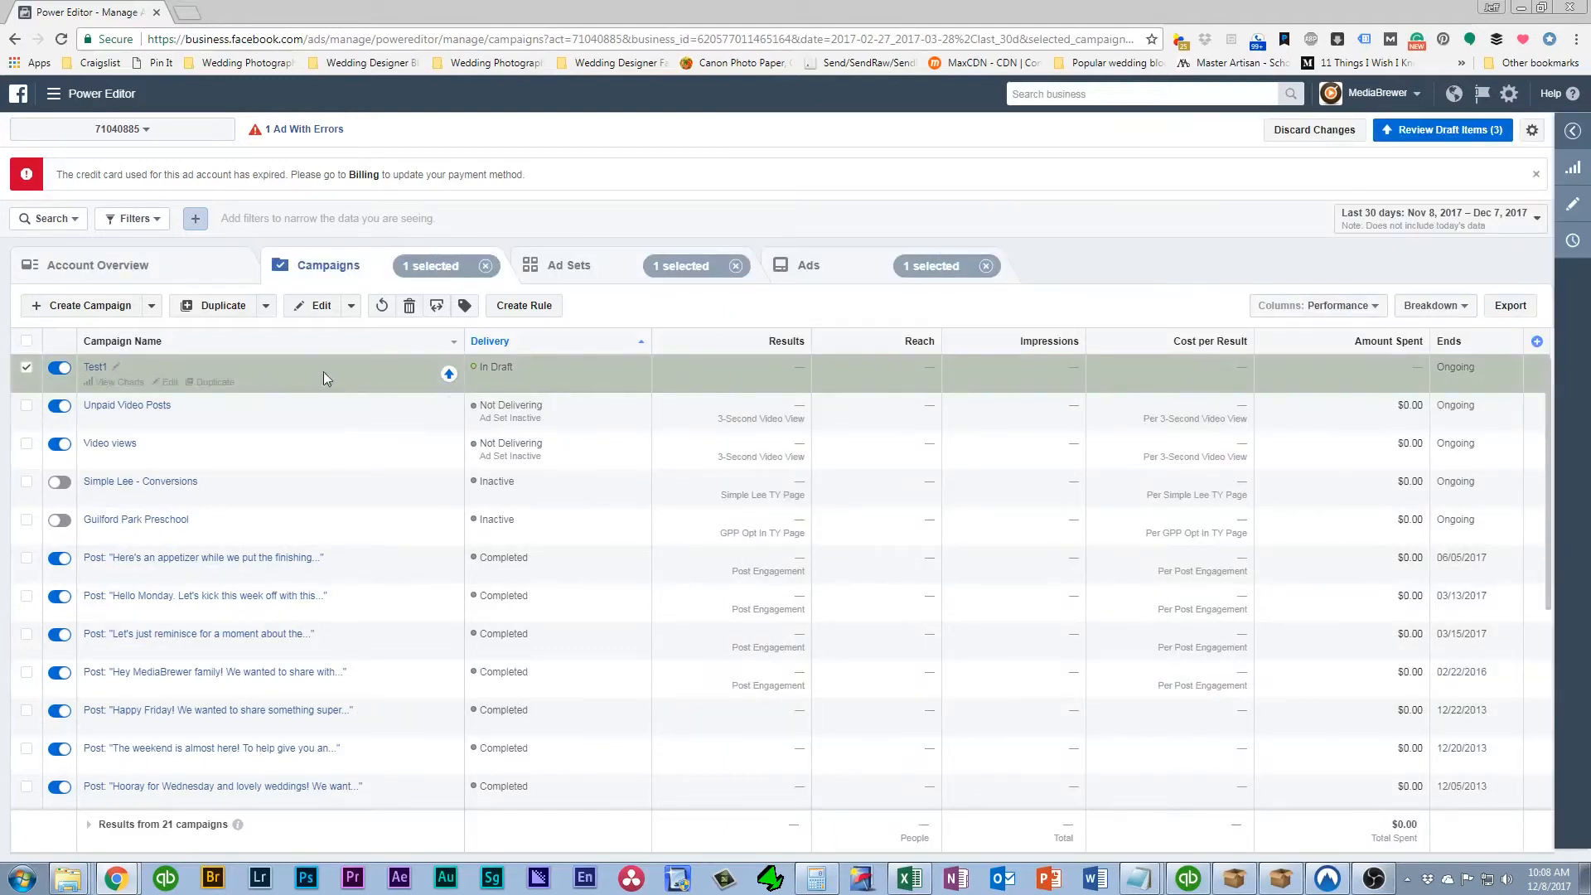
left_click(569, 265)
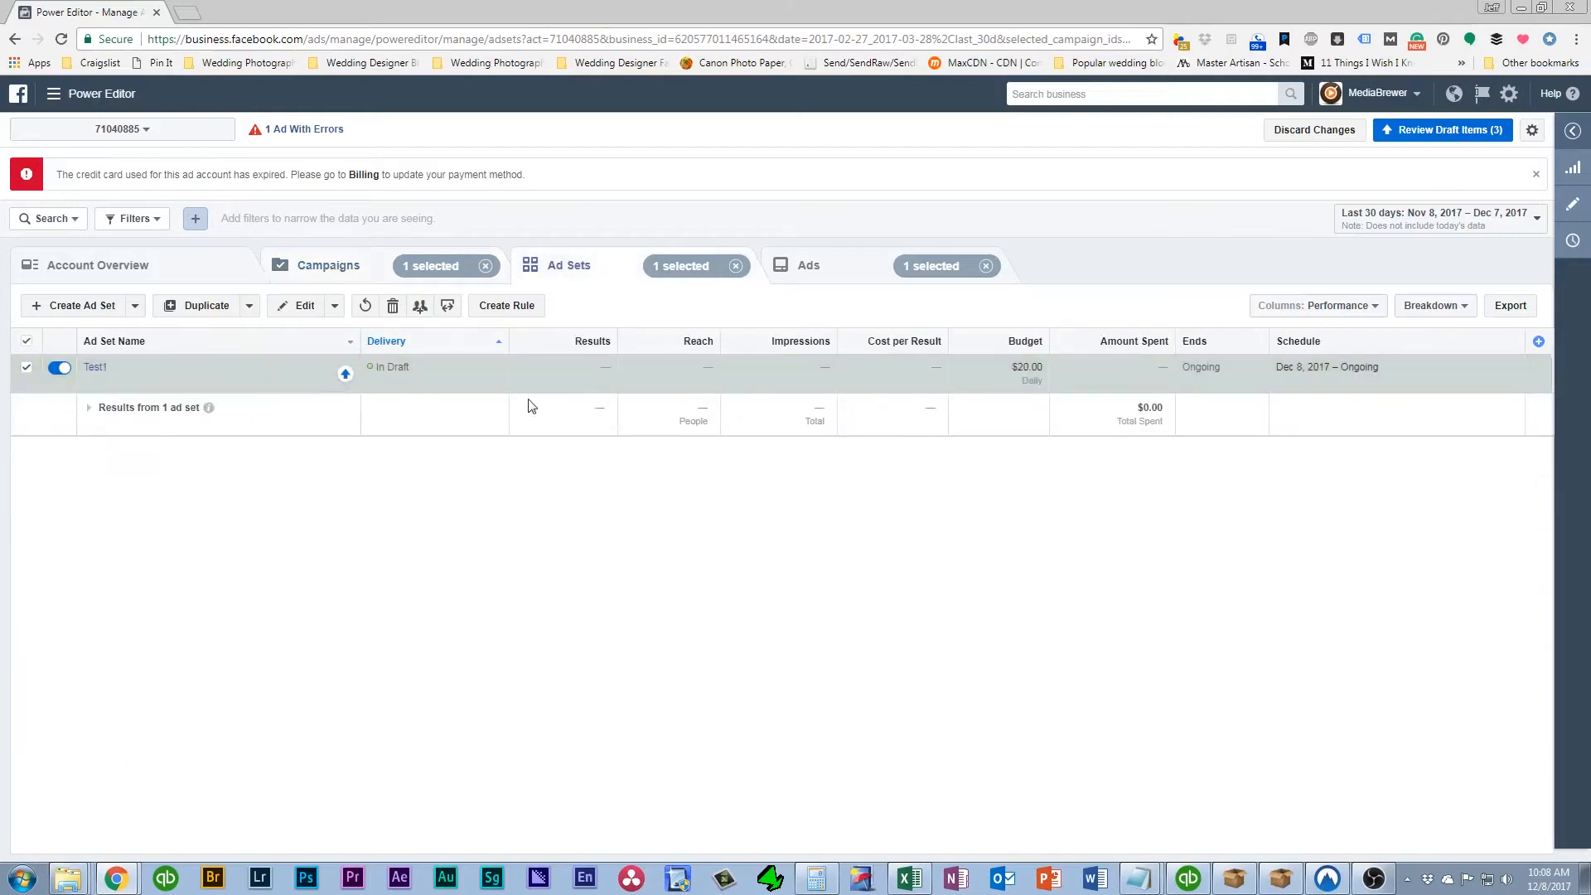
left_click(809, 265)
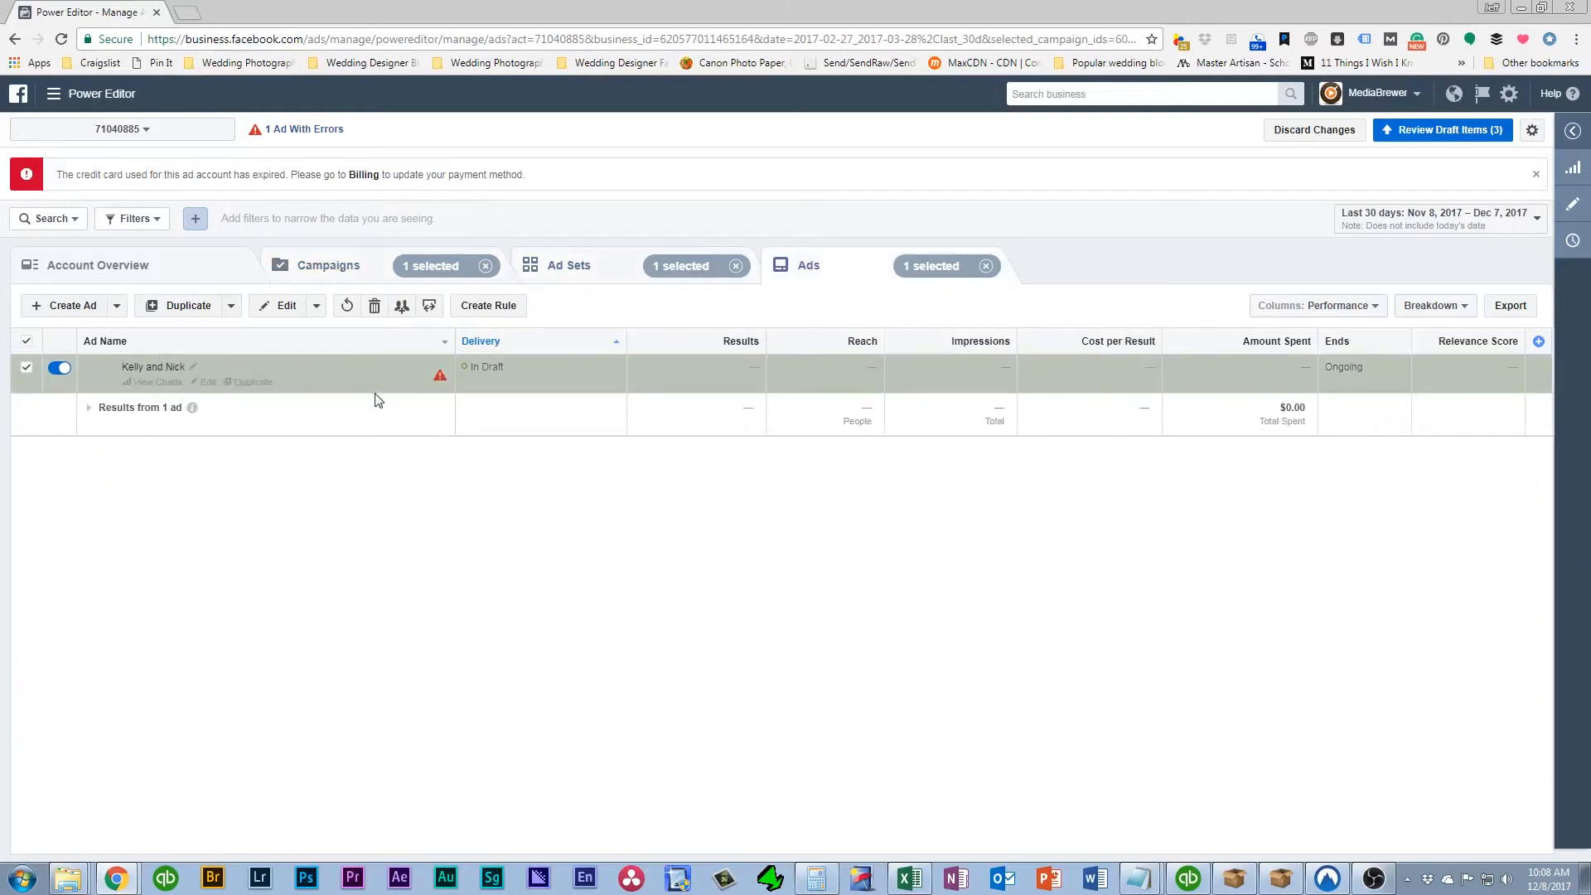
mouse_move(412, 381)
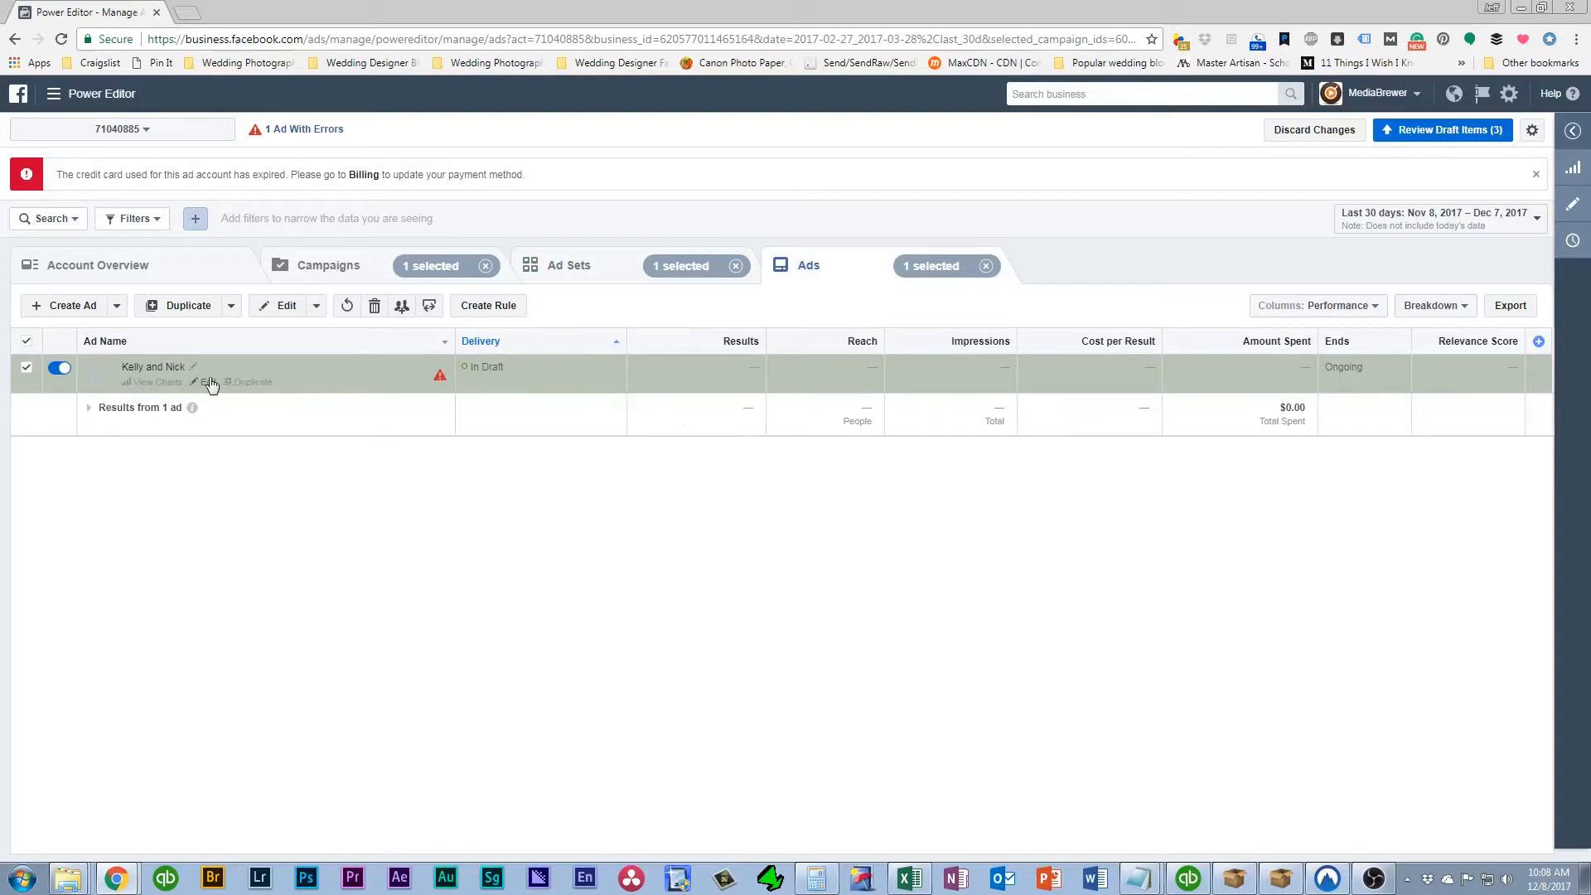
Edit the ad to use the HoneyDew Films page, honeydewfilms Instagram, and an existing post
left_click(204, 381)
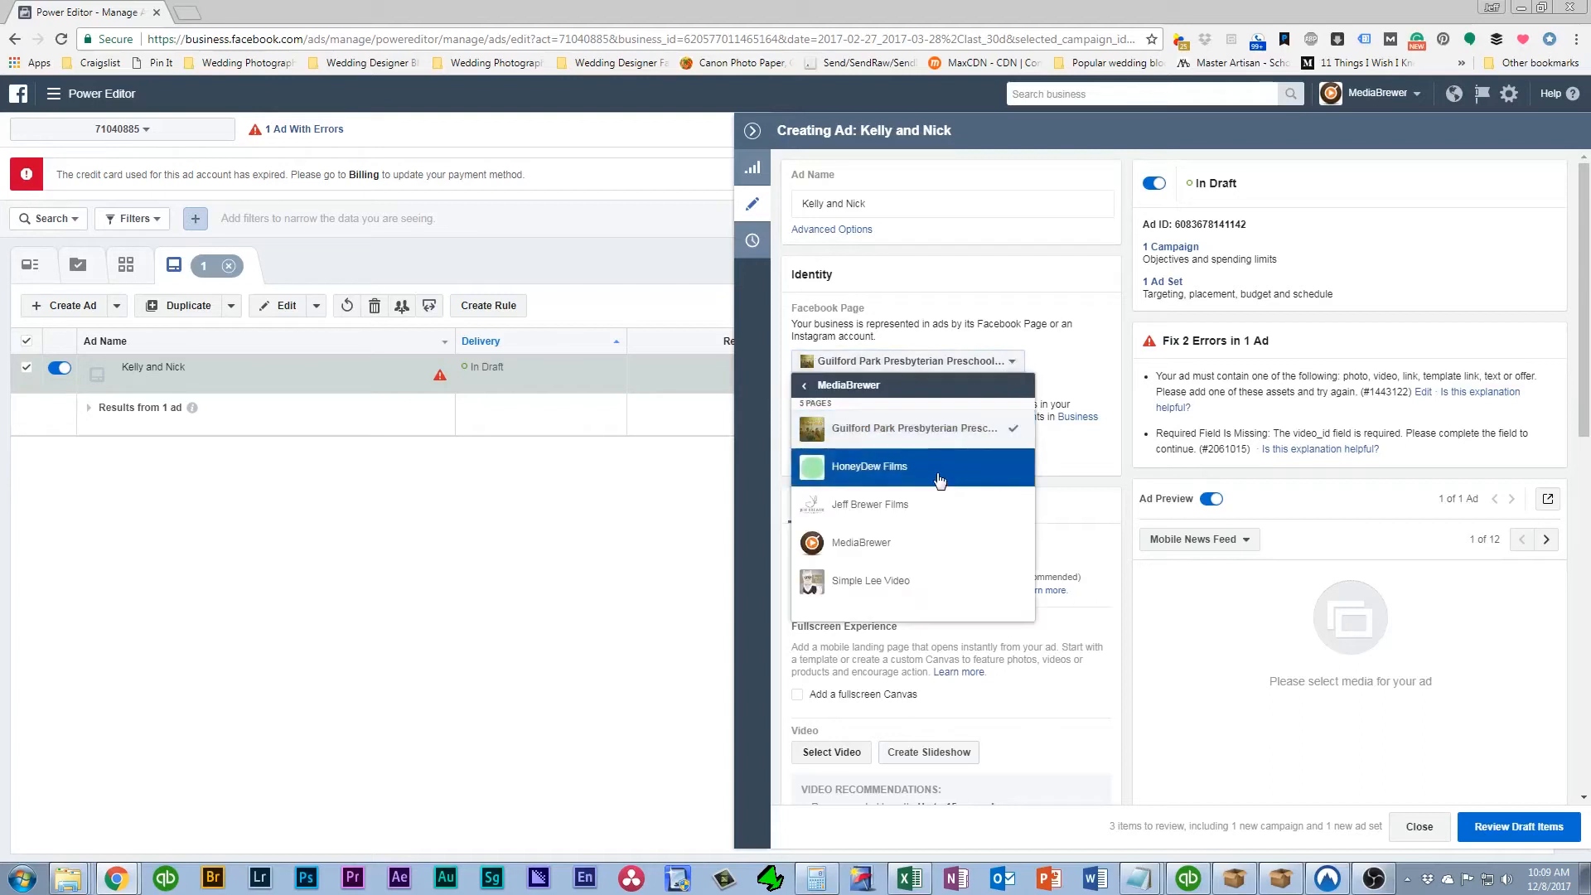
left_click(869, 466)
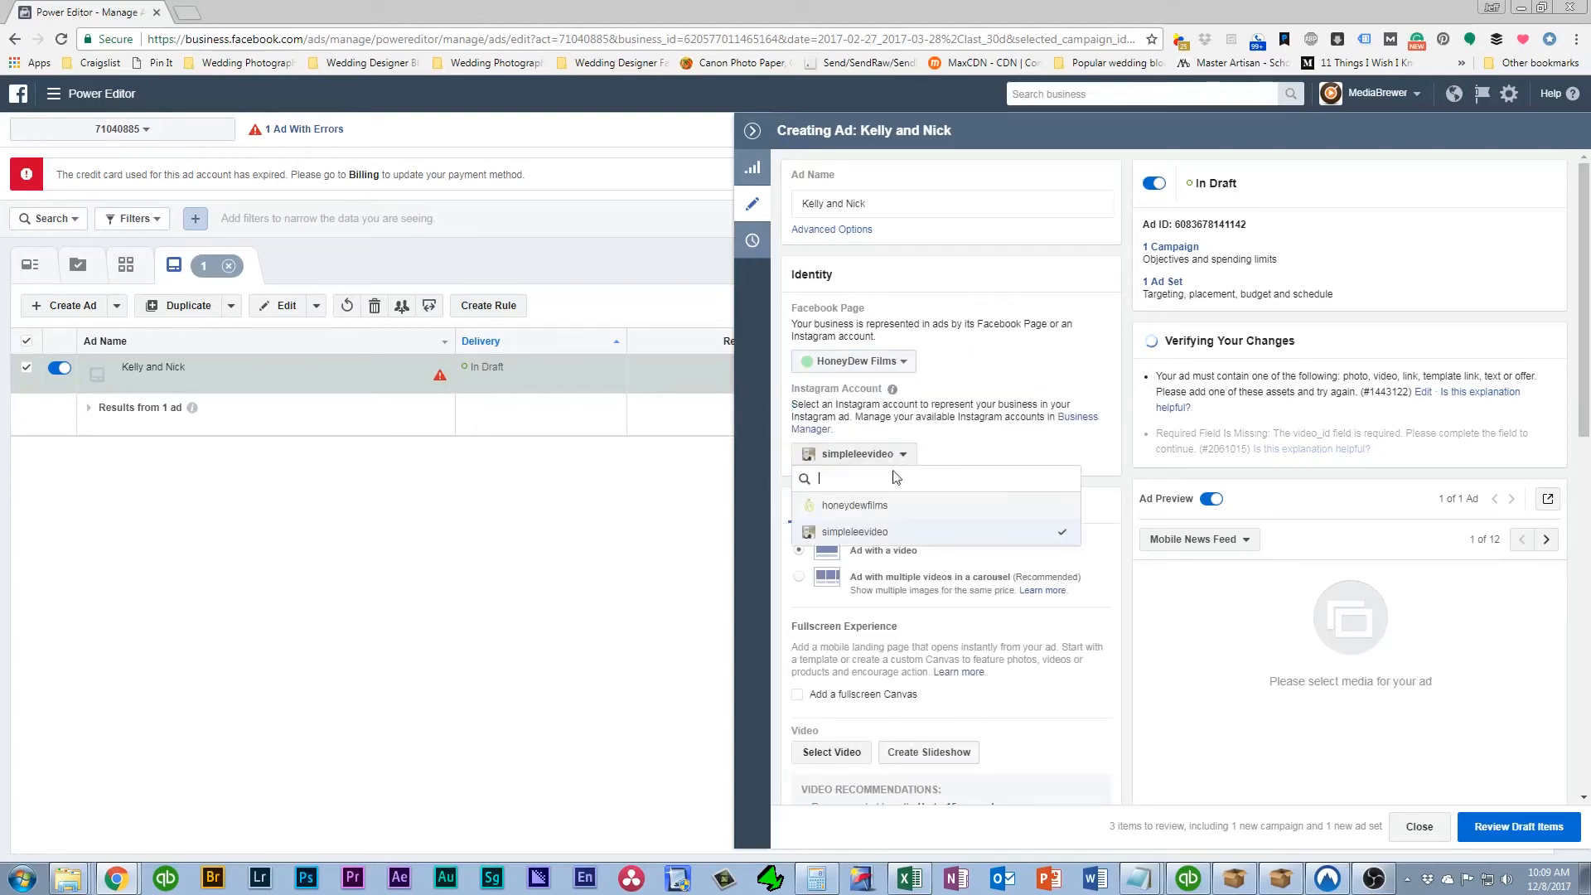
left_click(854, 506)
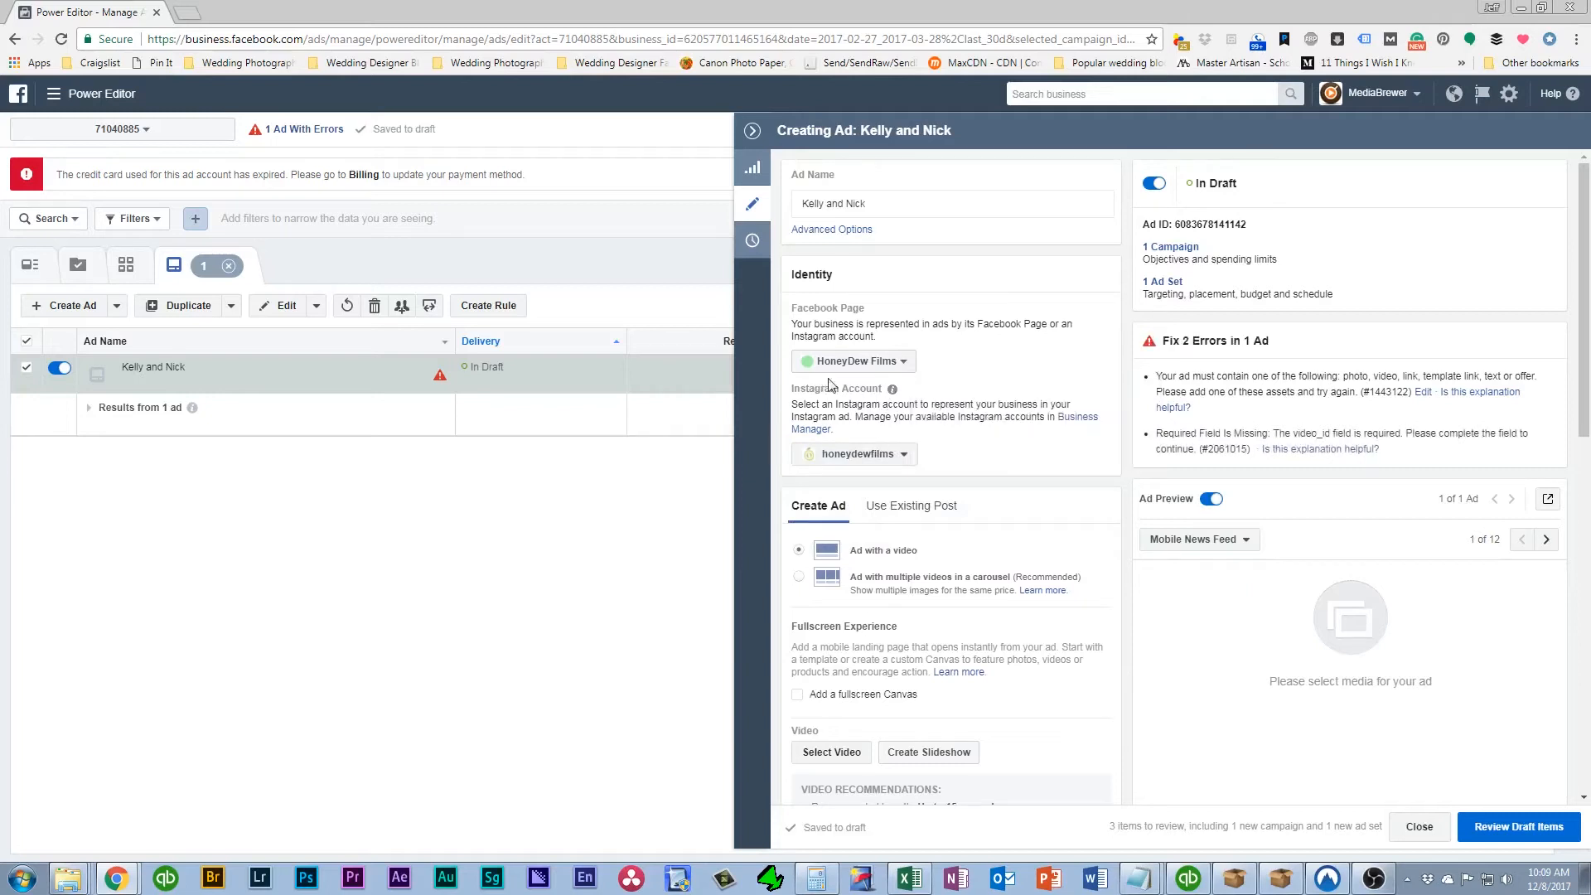
scroll("down", 3)
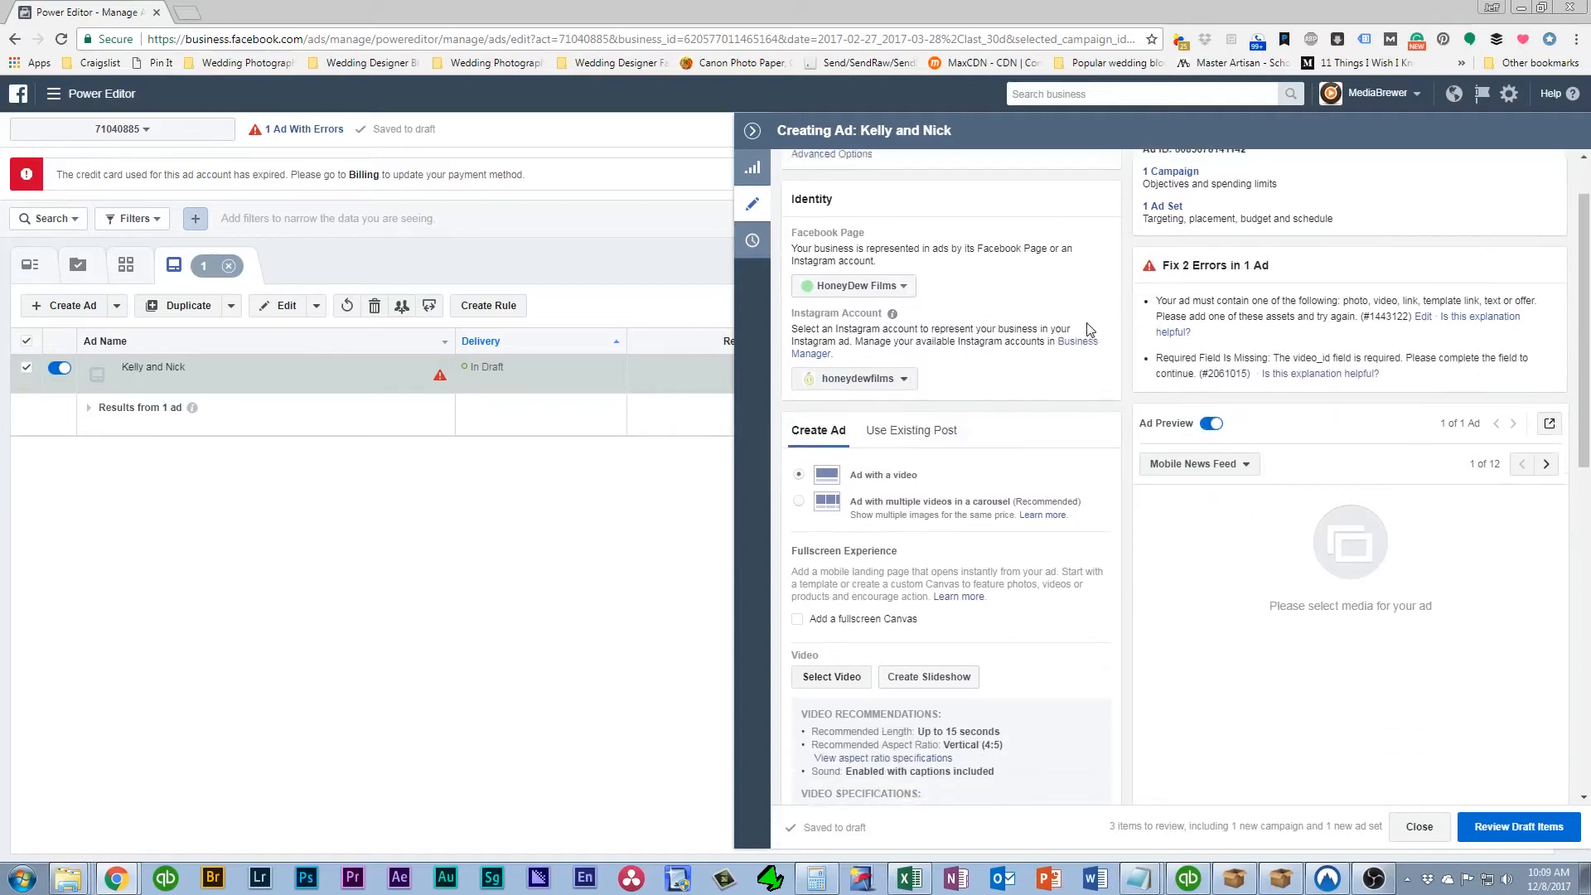
scroll("down", 3)
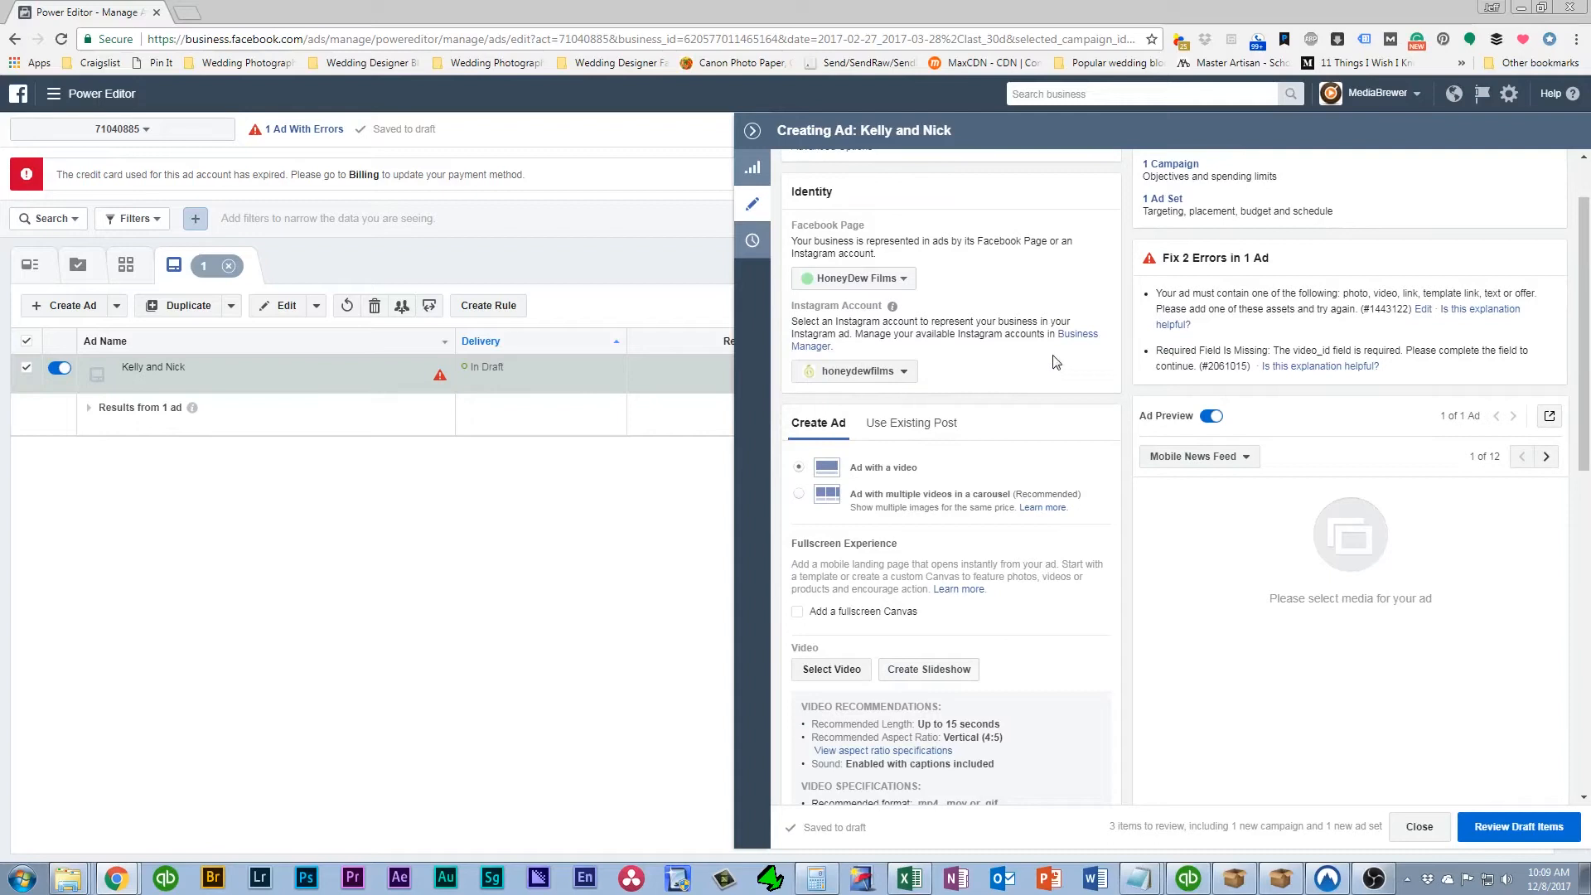
scroll("down", 3)
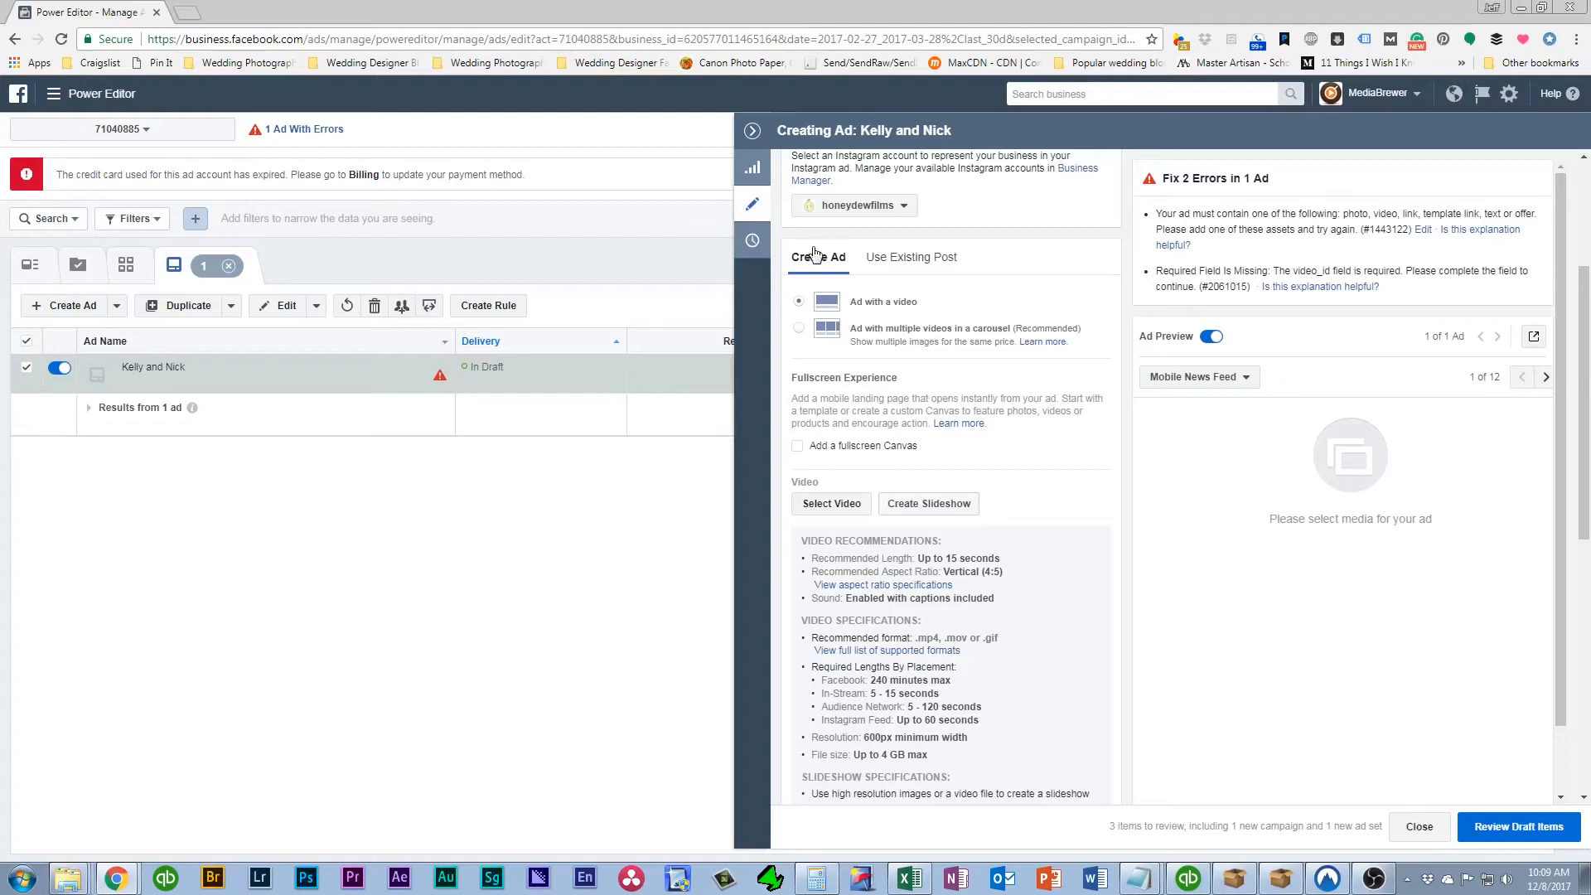
left_click(910, 256)
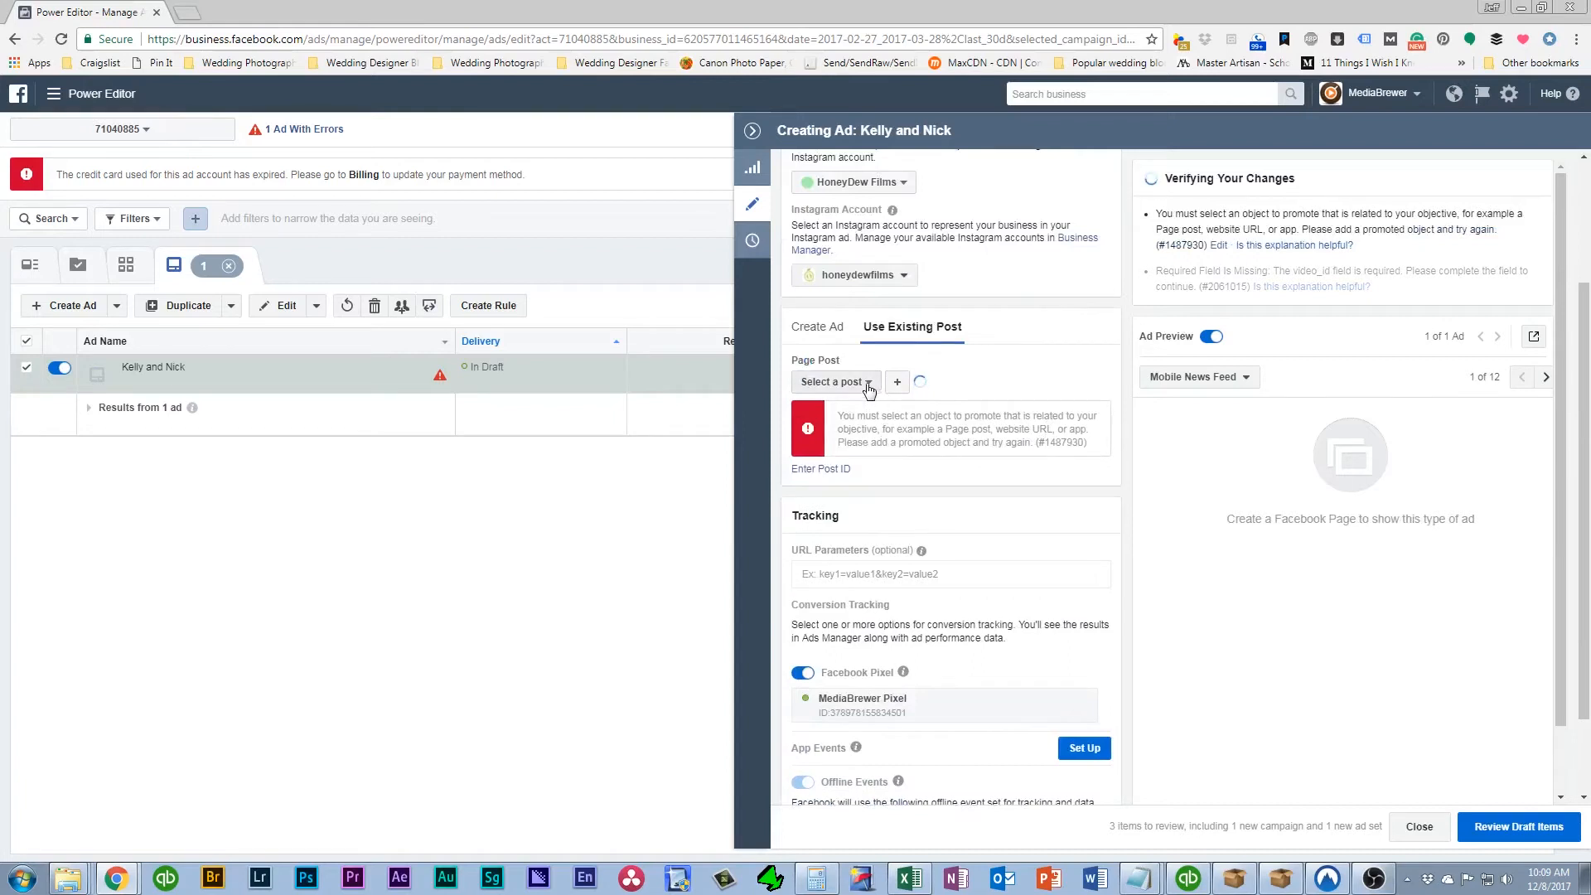
Select the 'Another glorious adventure into the beautiful clutches of Biltmore' post for the ad
left_click(832, 381)
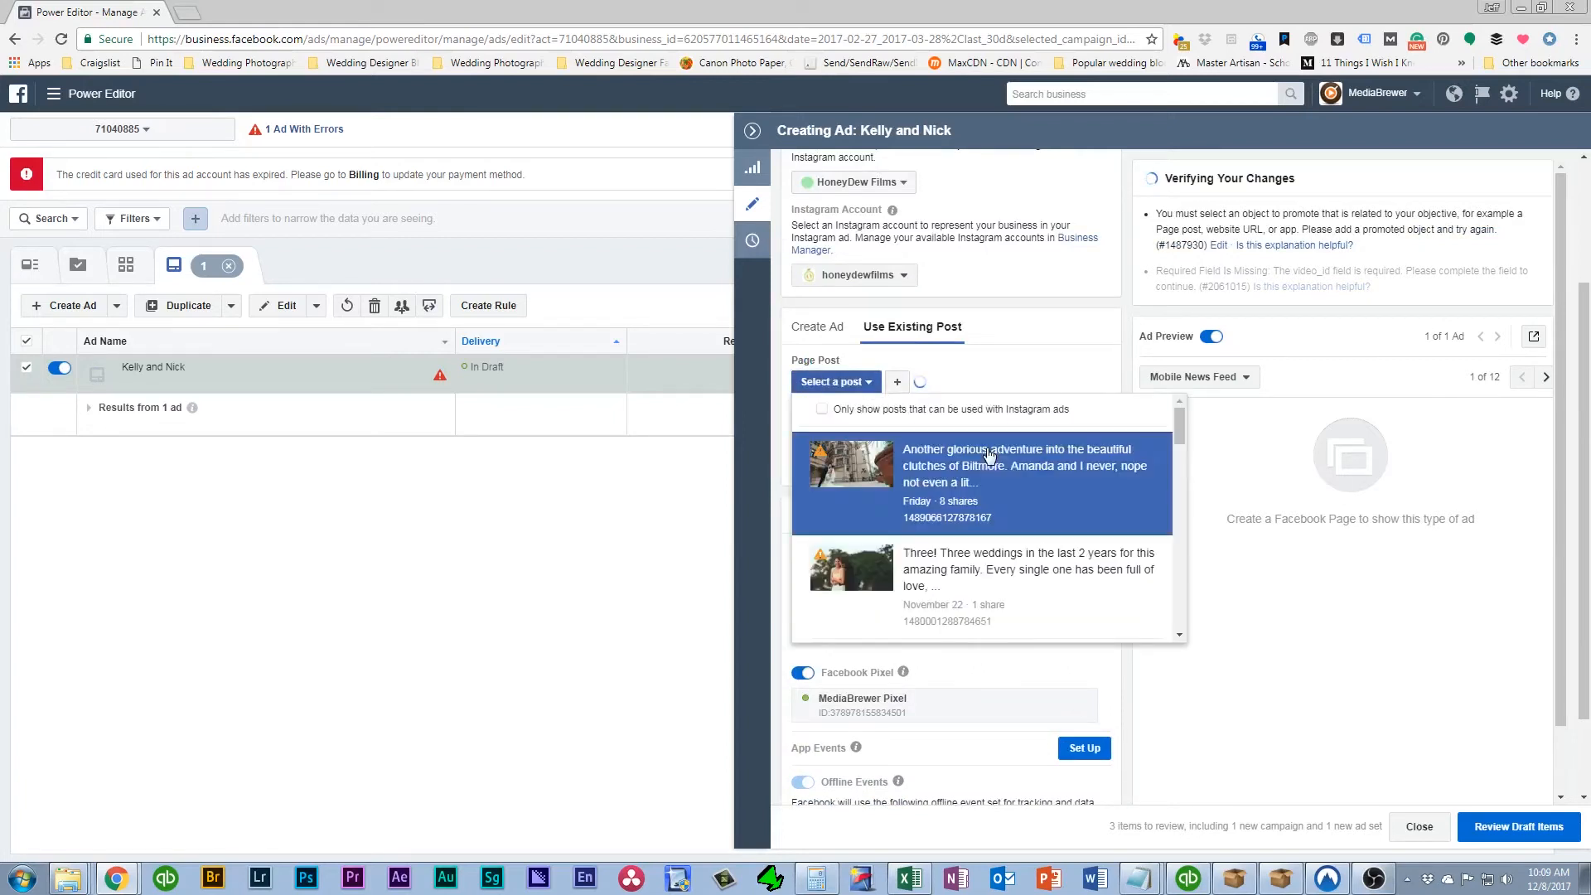
left_click(1015, 465)
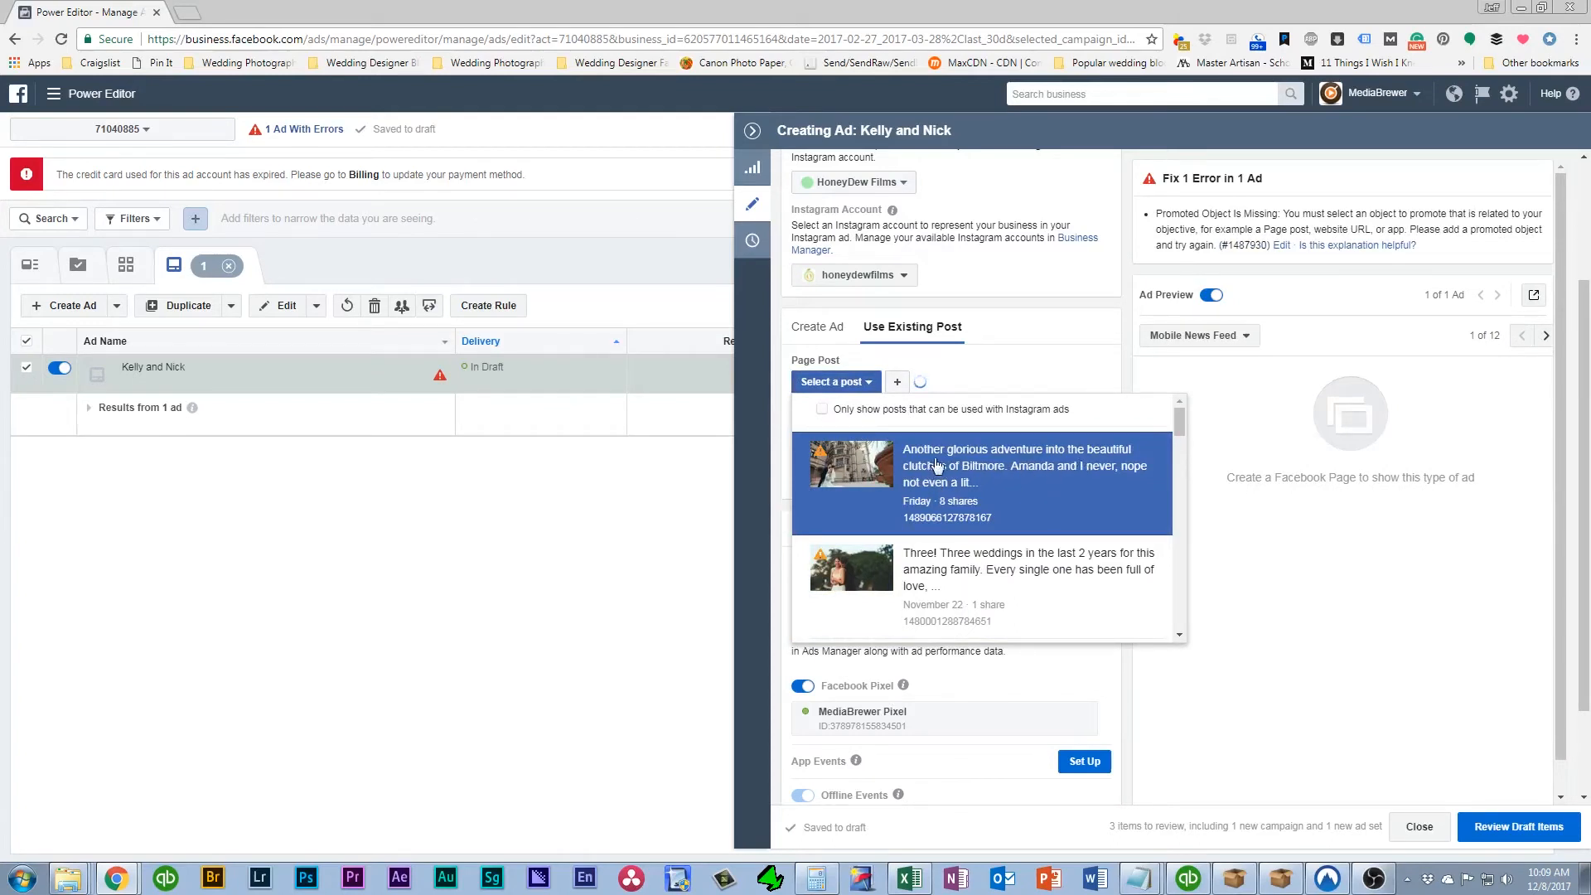
left_click(980, 483)
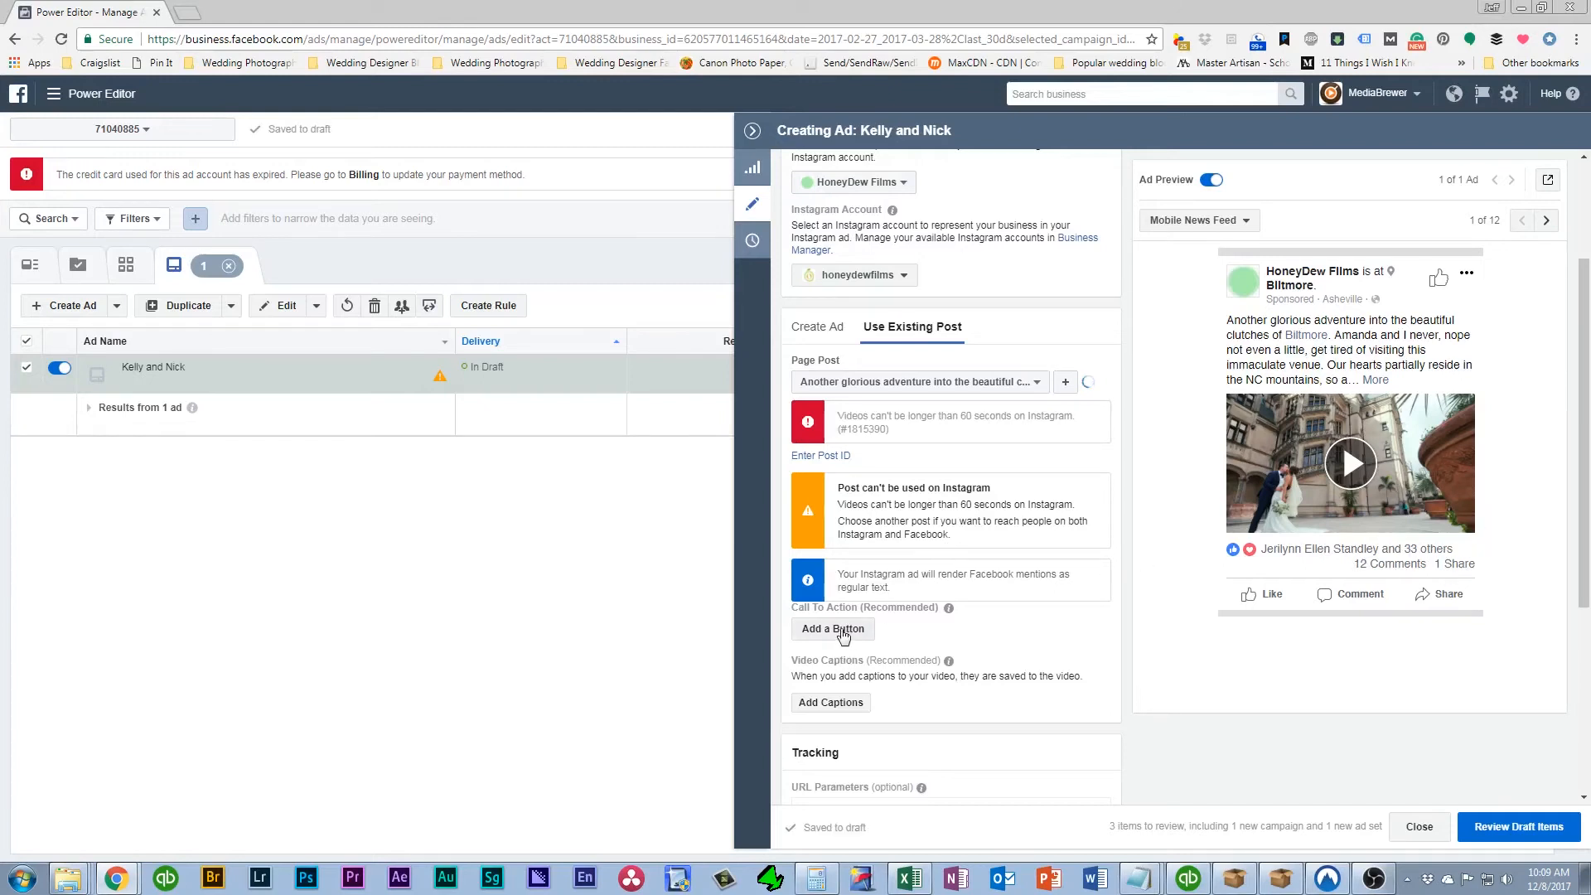
Add a Learn More call-to-action button to the existing post
left_click(832, 628)
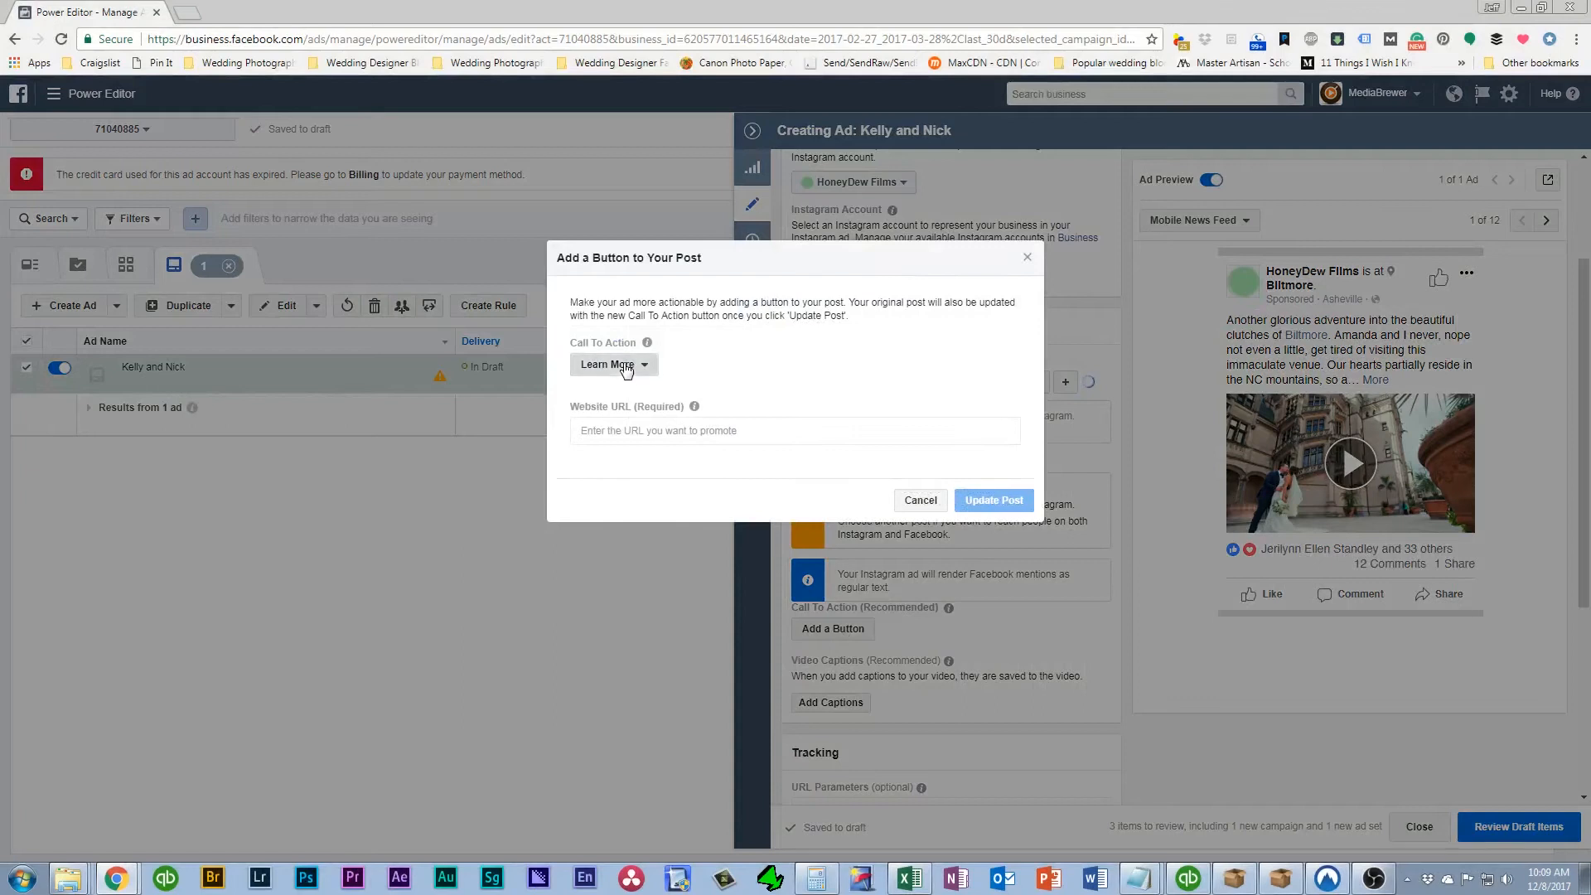
left_click(613, 365)
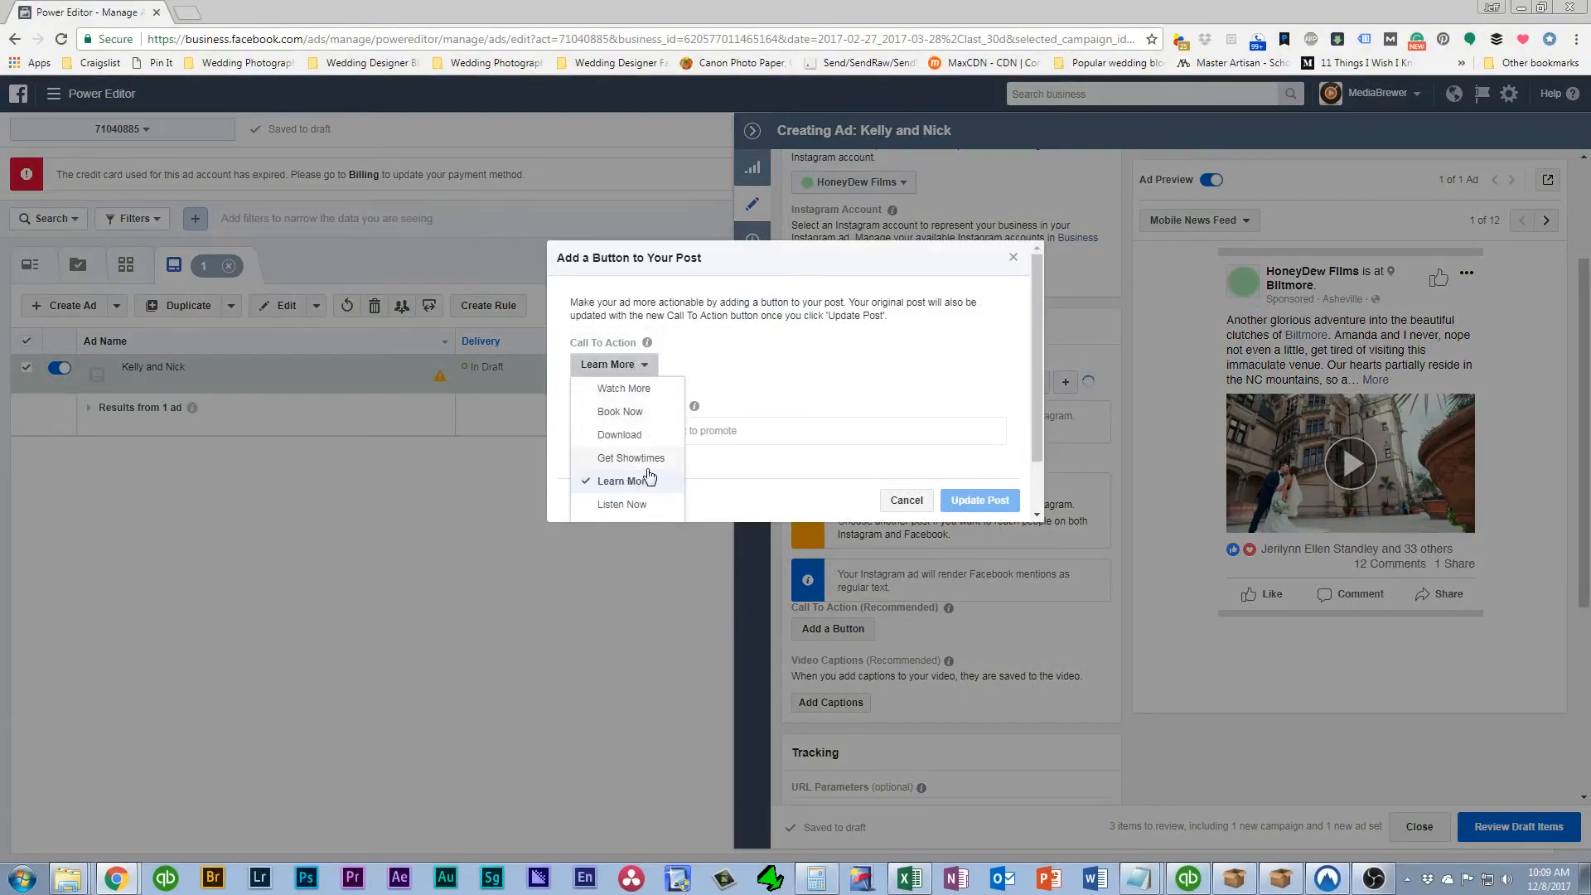
mouse_move(620, 410)
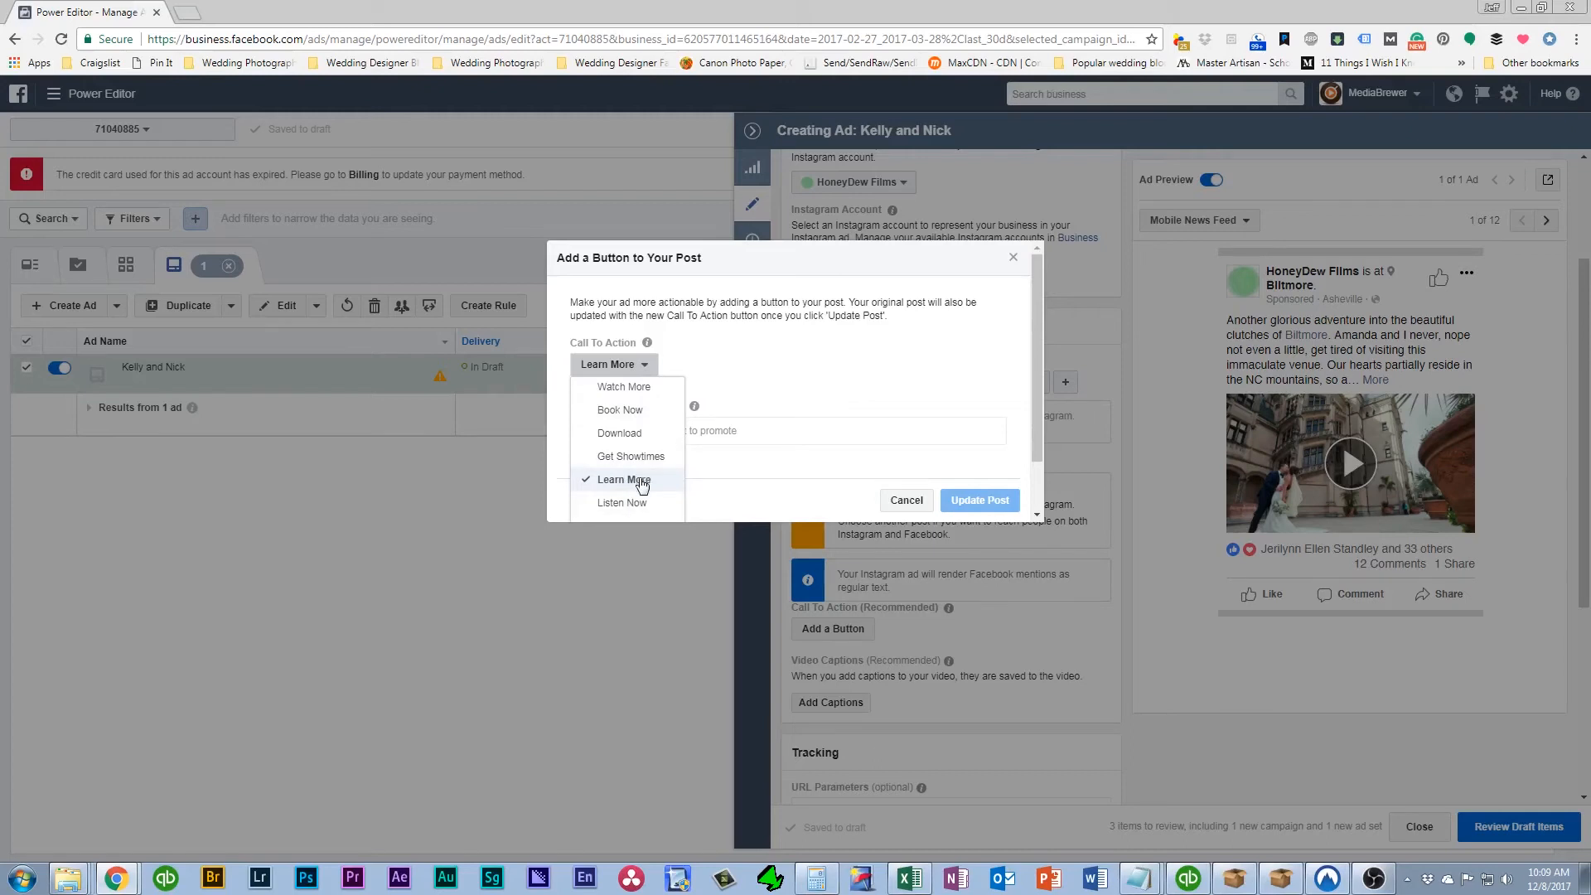
mouse_move(660, 432)
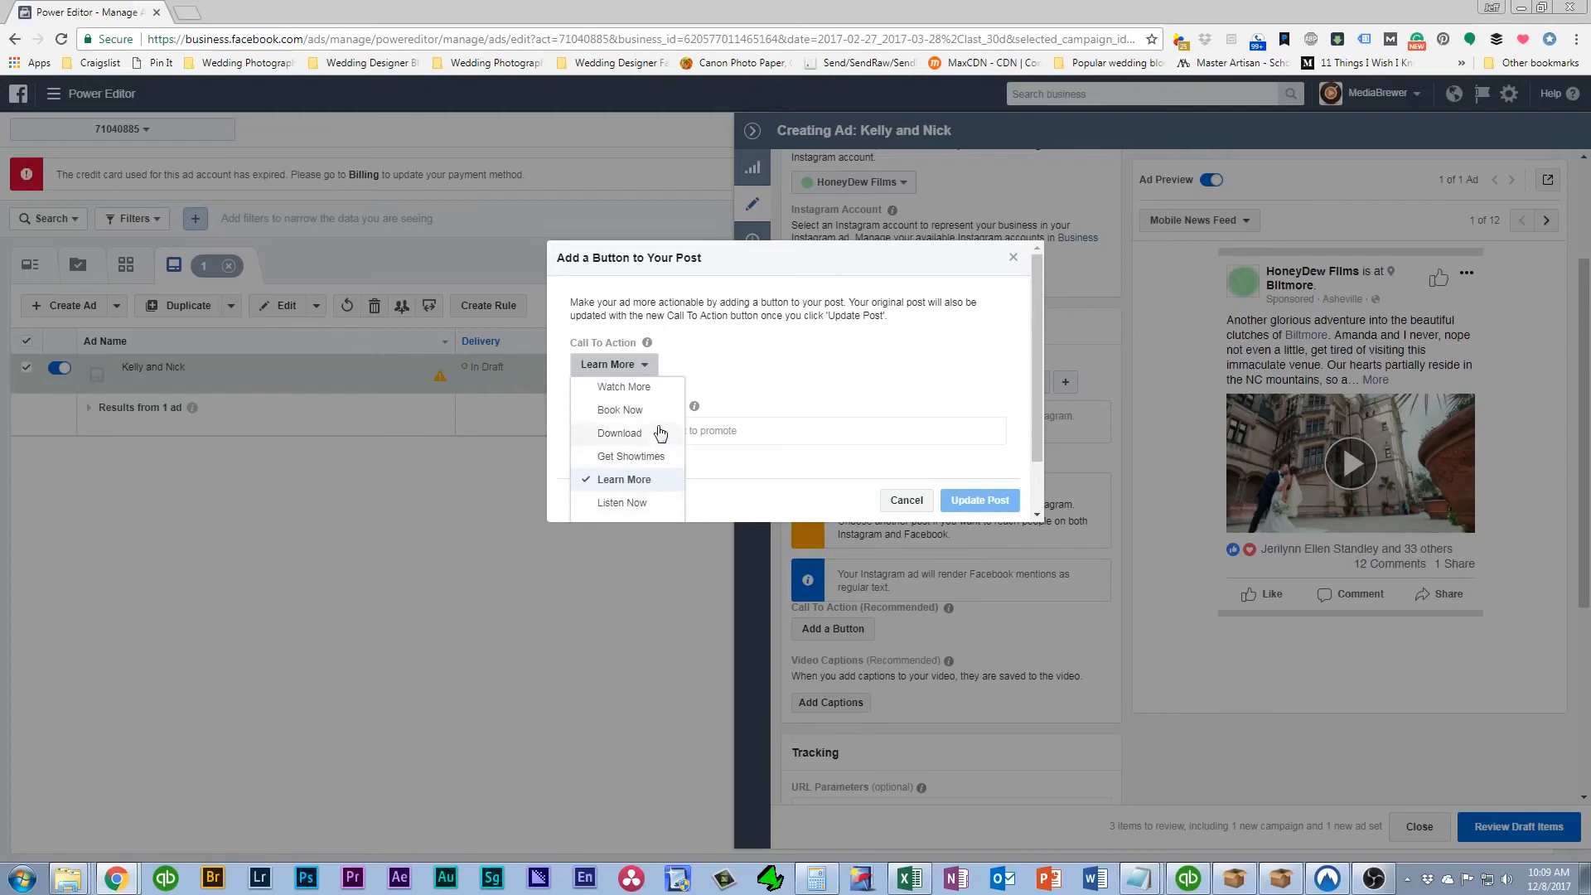
mouse_move(645, 474)
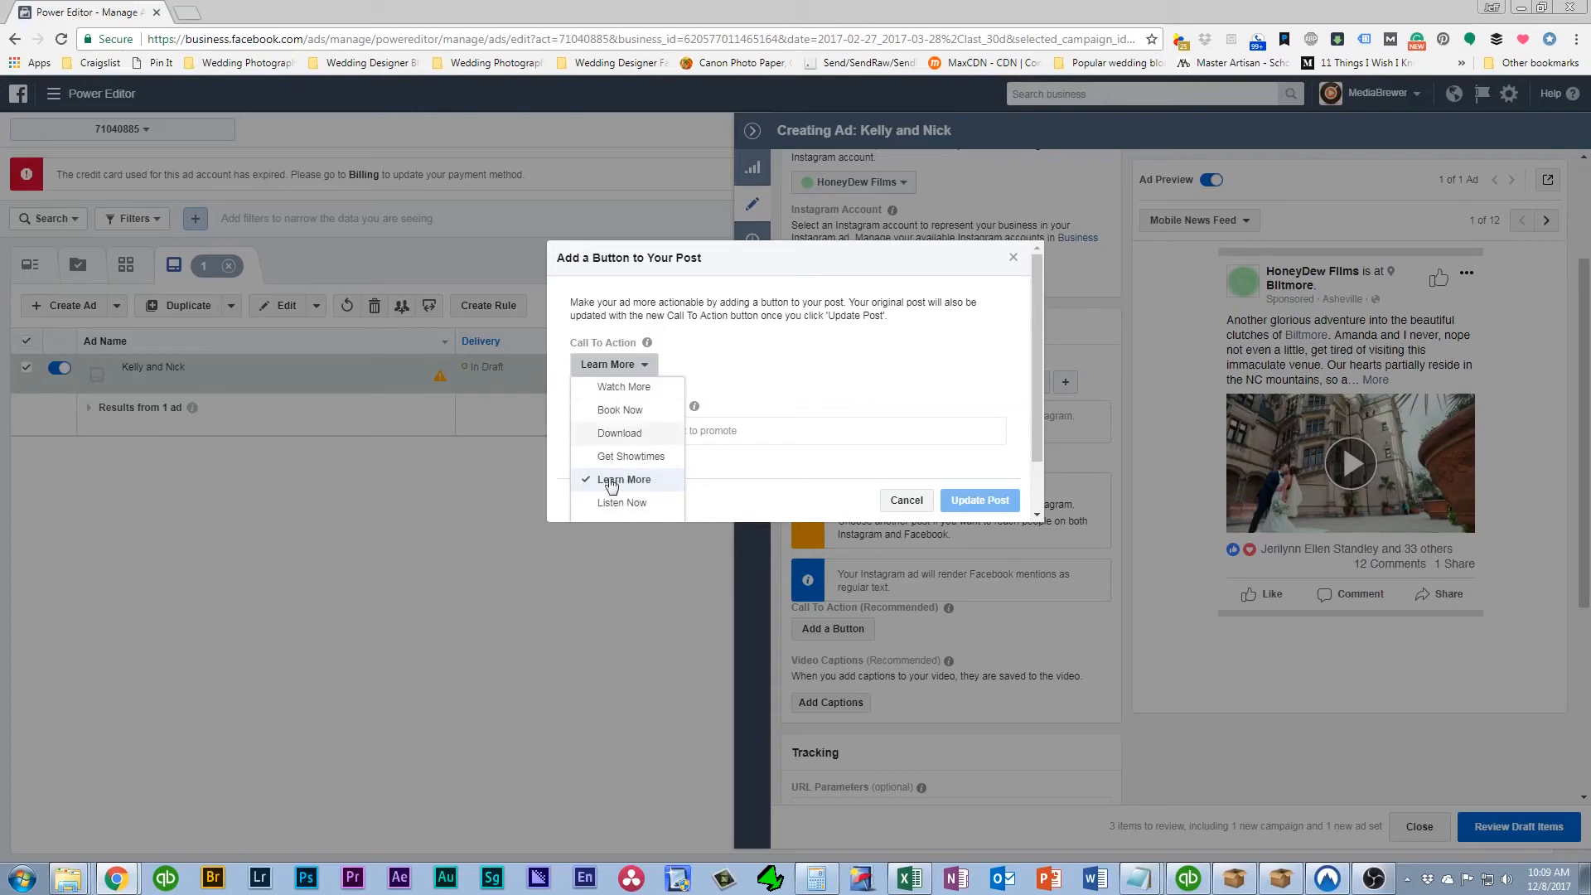
mouse_move(741, 507)
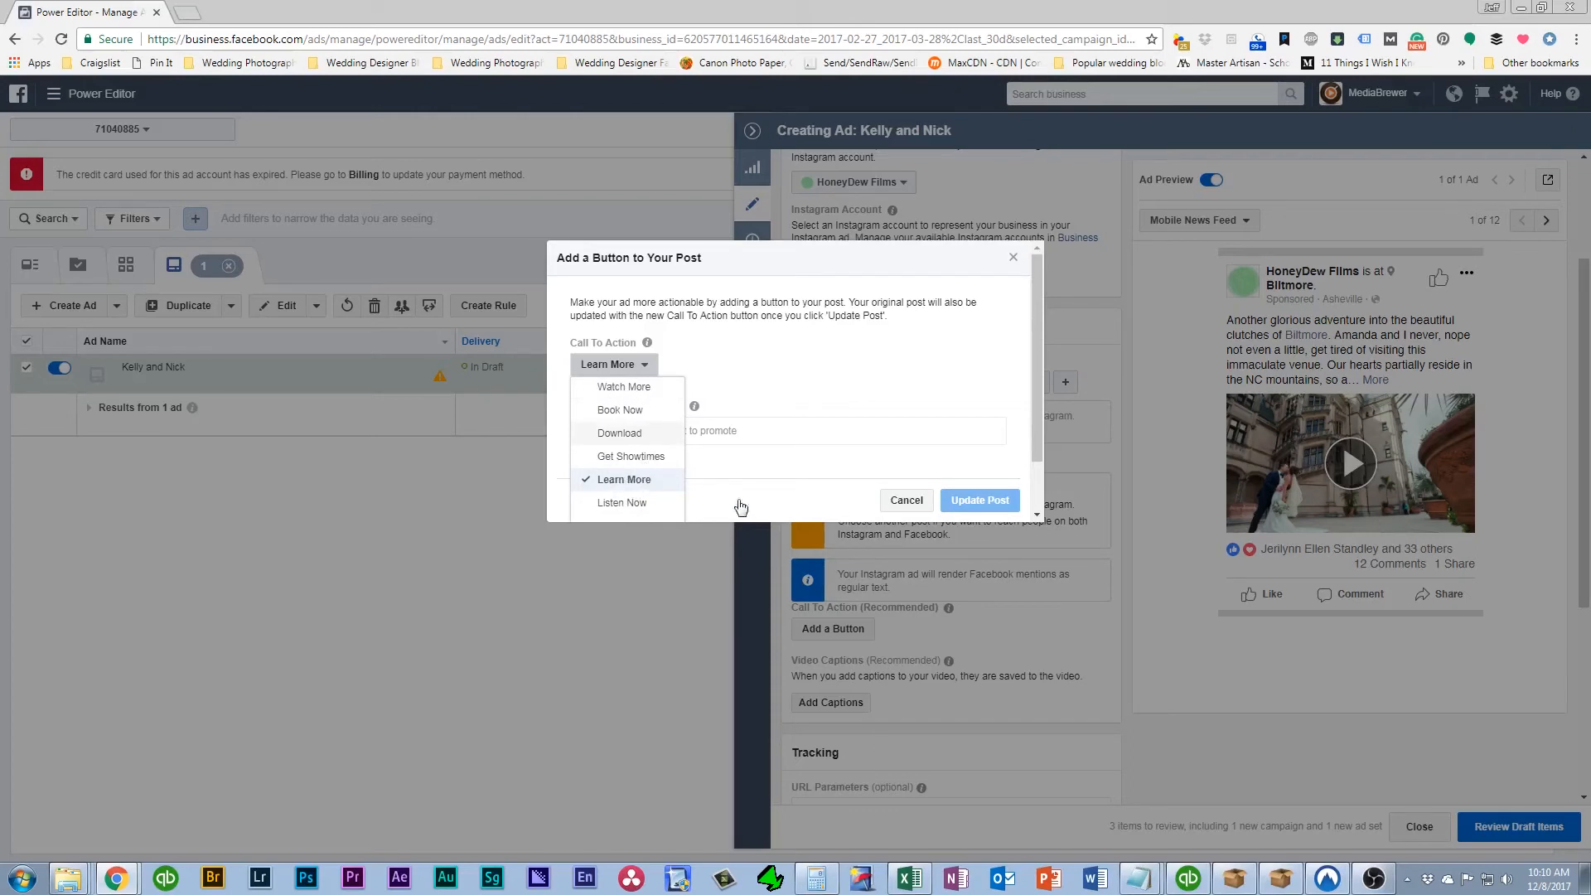
left_click(624, 479)
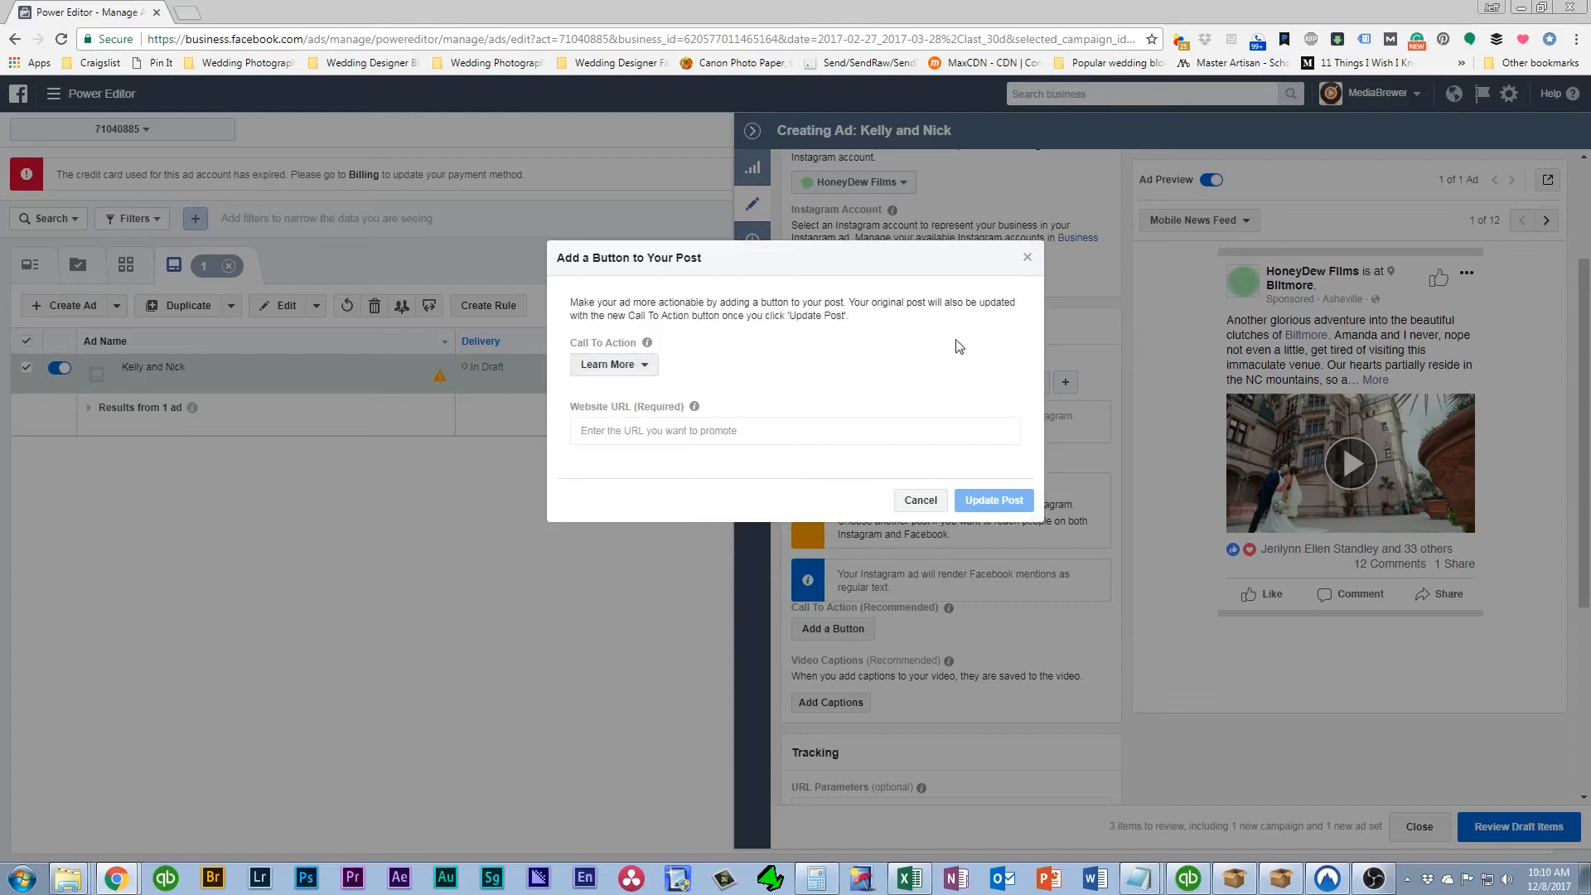
left_click(795, 430)
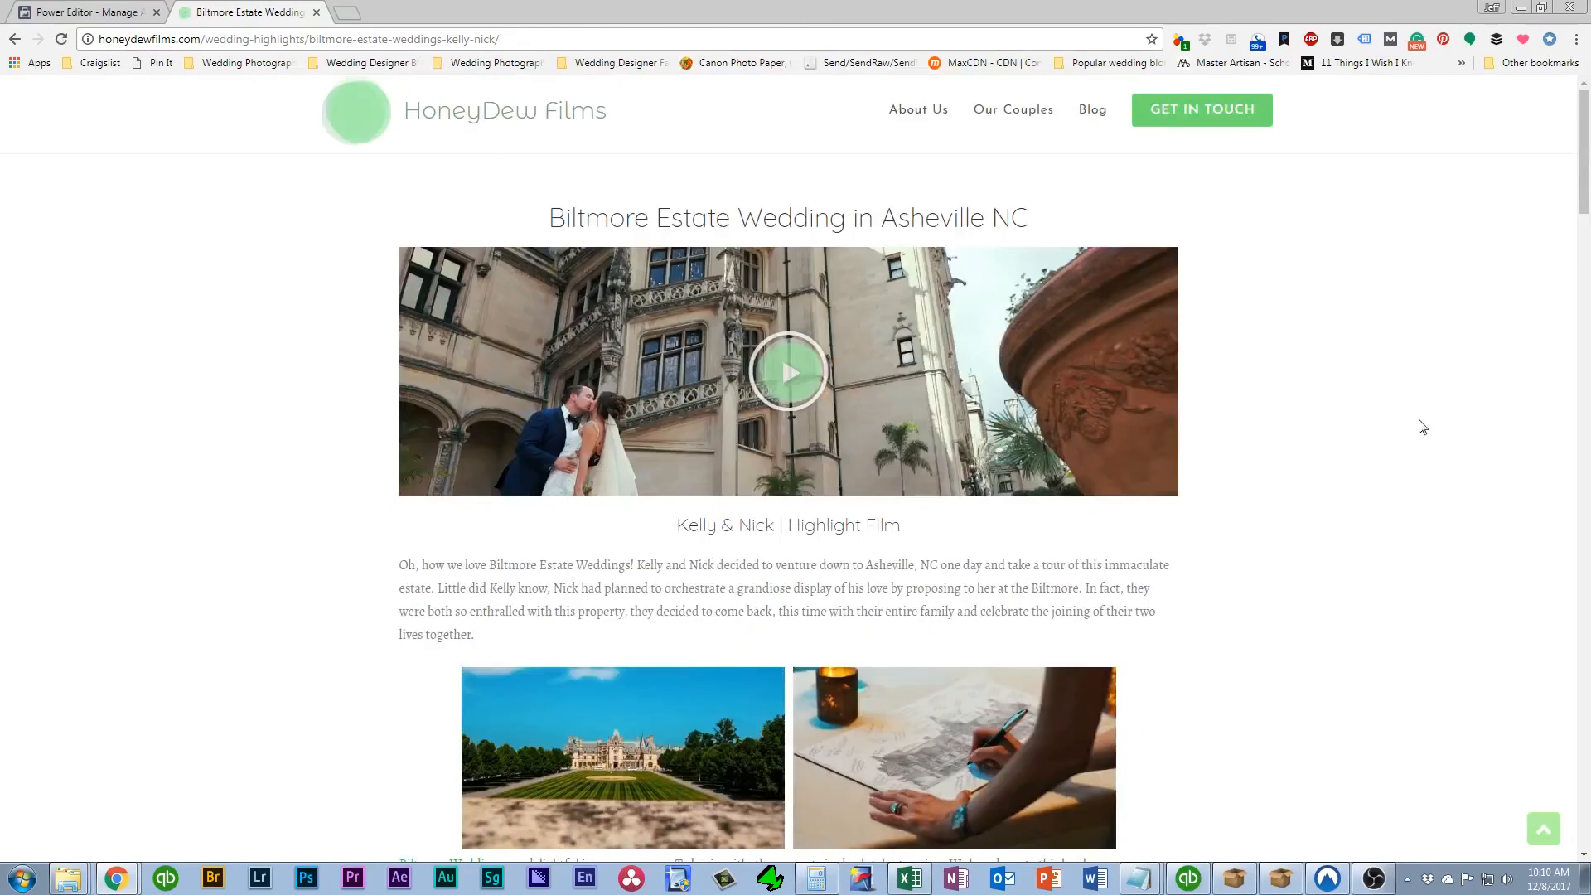
mouse_move(1180, 125)
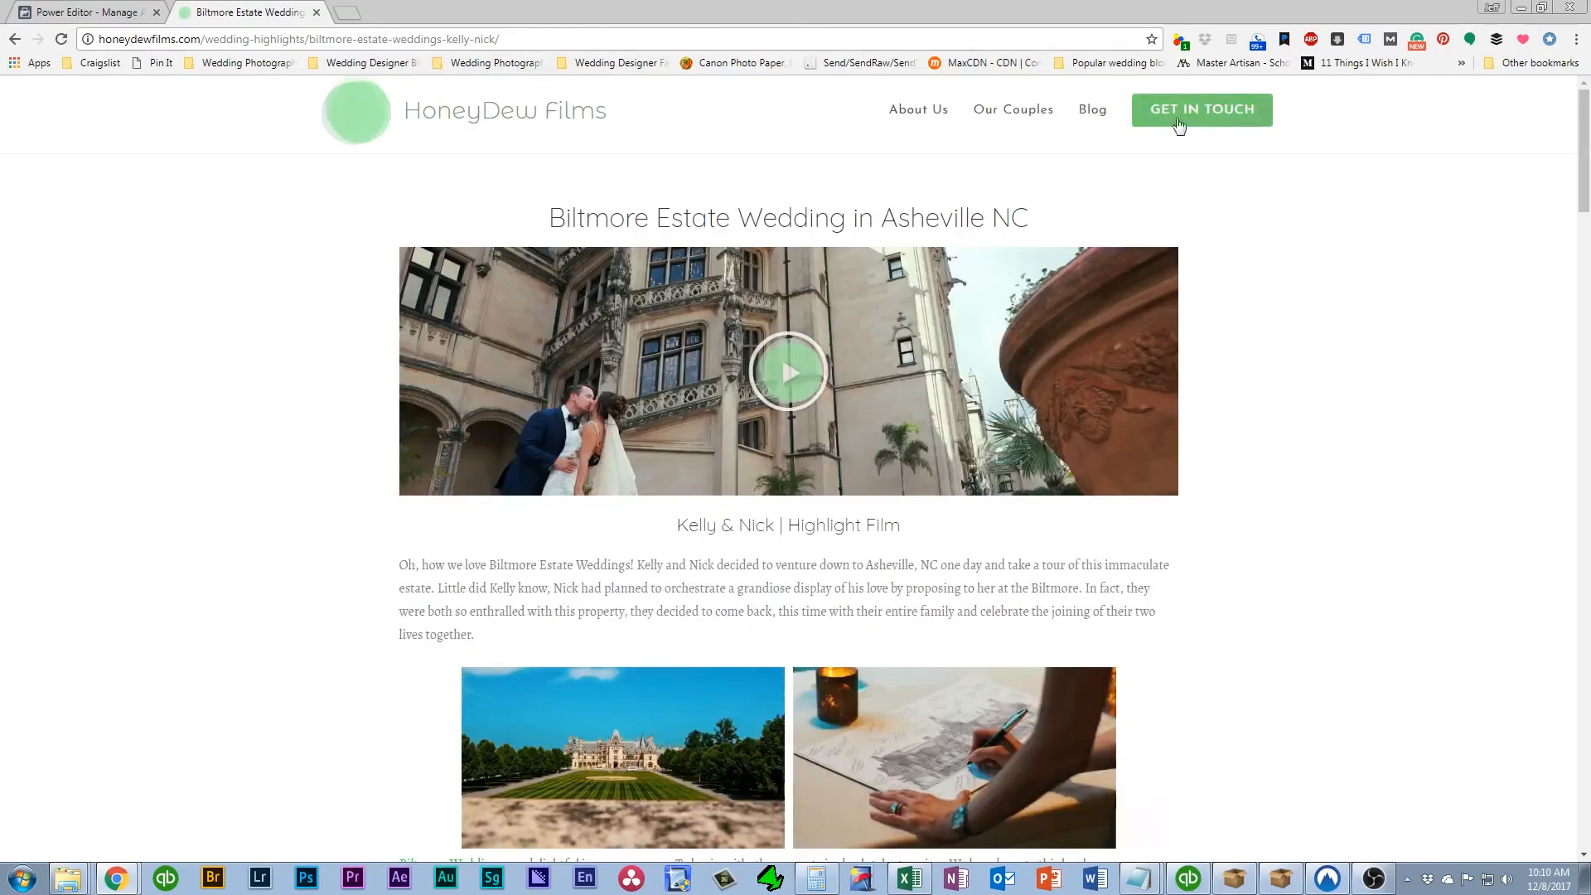
left_click(294, 39)
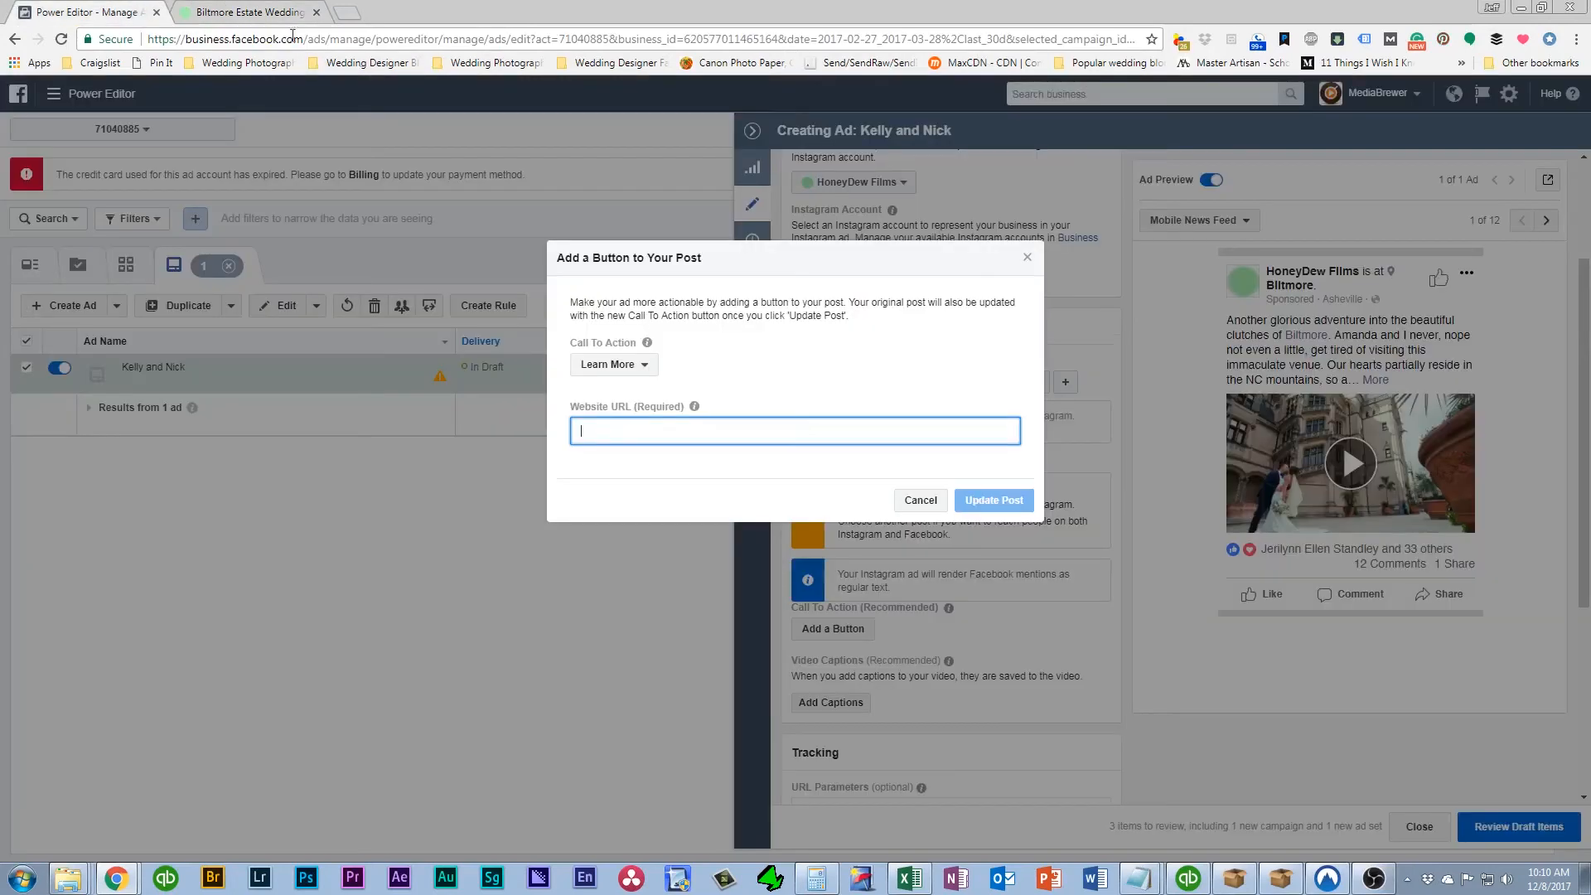
Link Learn More to honeydewfilms.com's Biltmore Kelly & Nick blog URL and update the post
type("http://honeydewfilms.com/wedding-highlights/biltmore-estate-weddings-kelly-nick/")
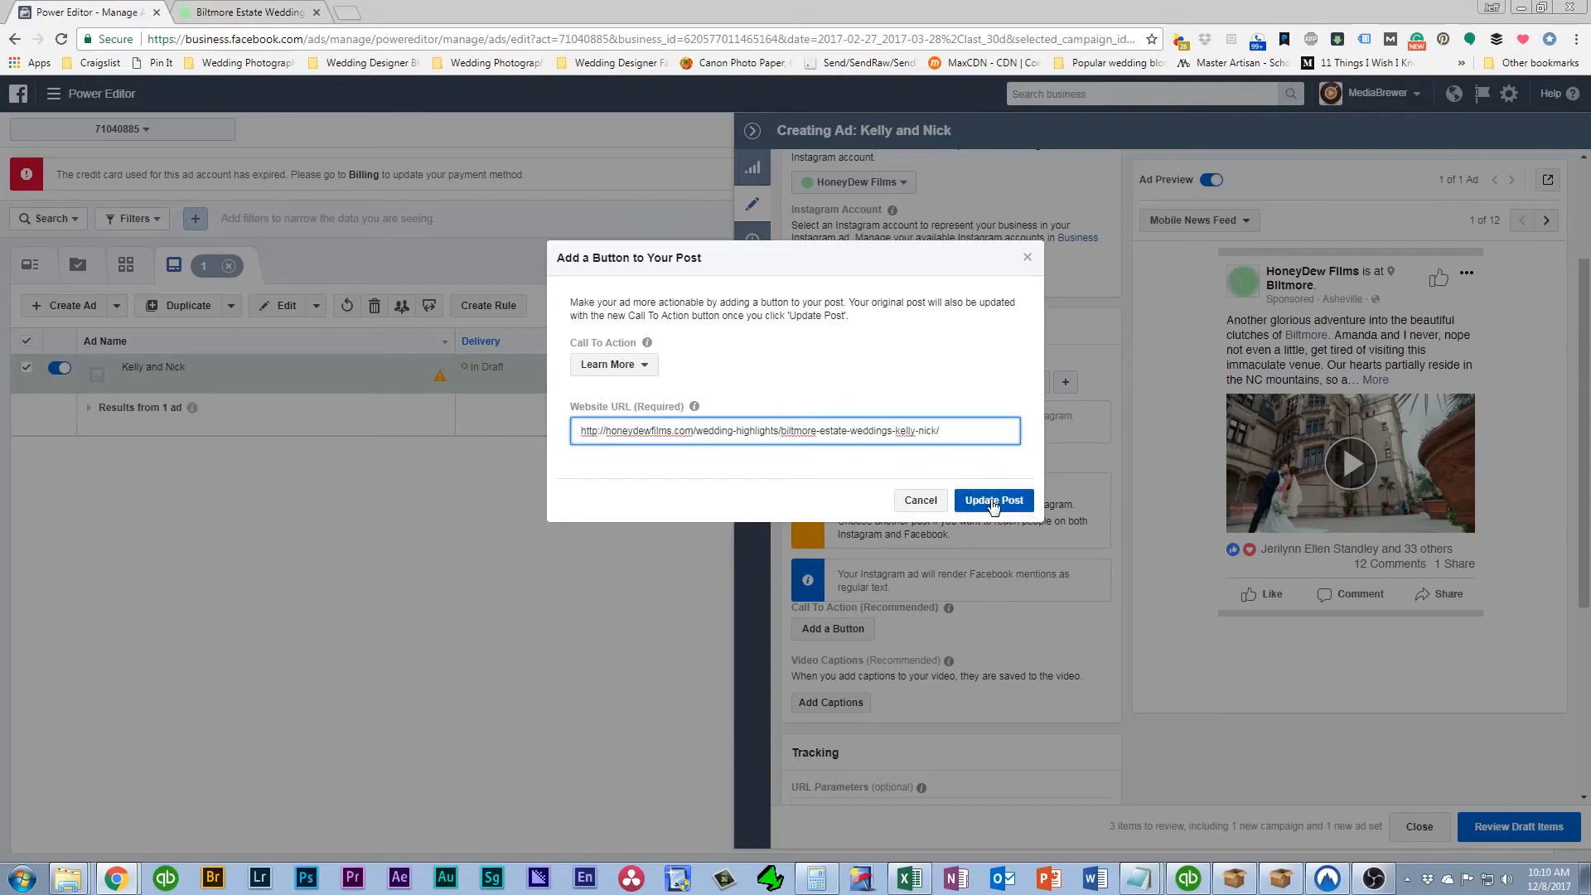
left_click(992, 500)
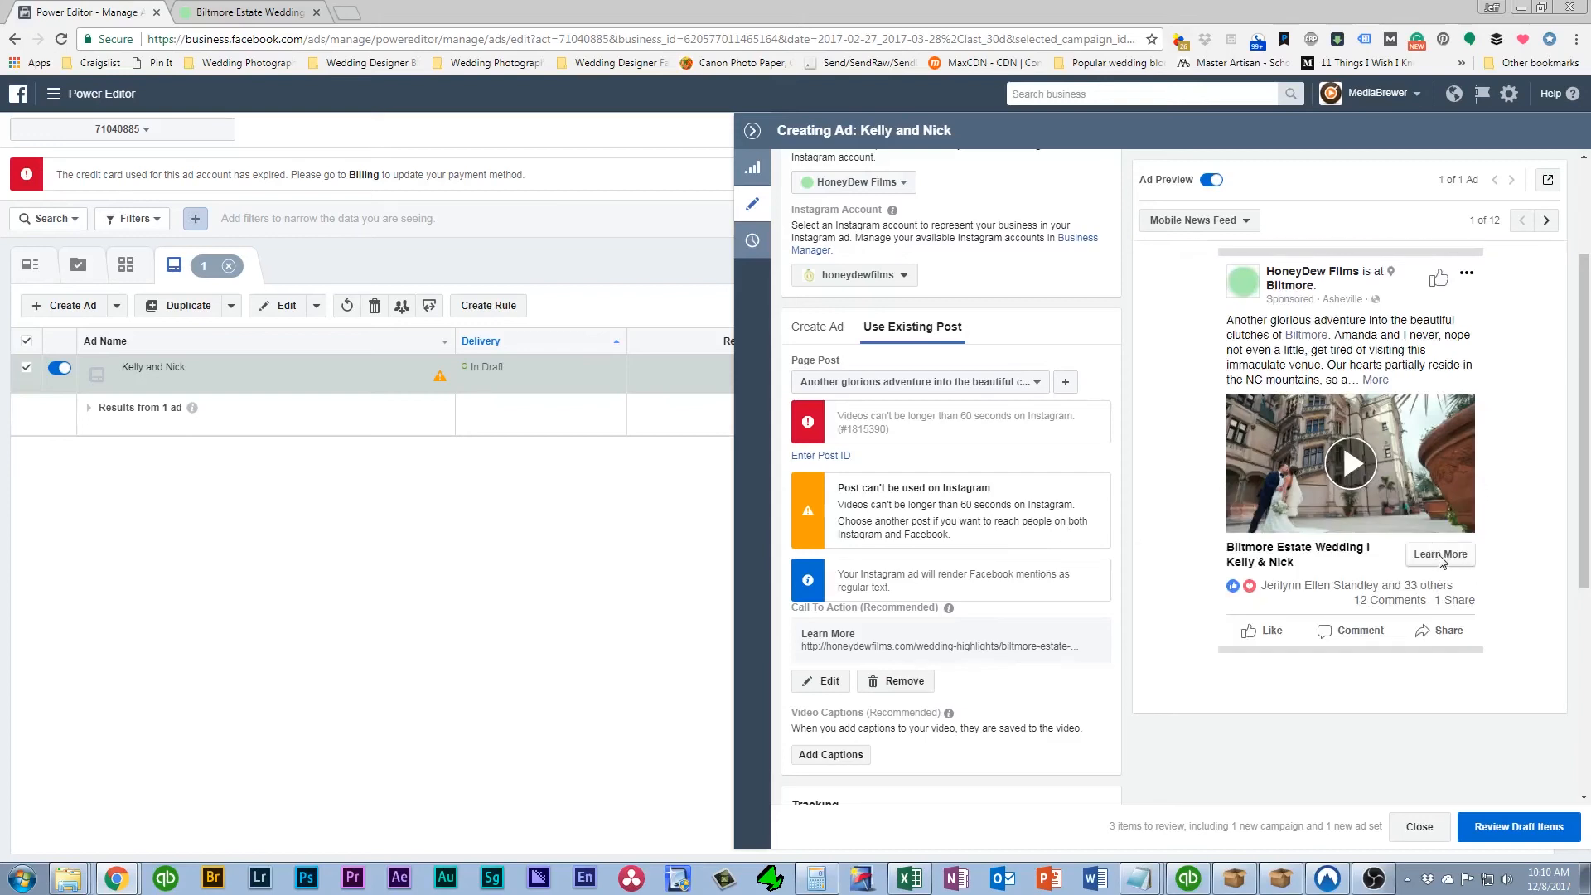
scroll("down", 3)
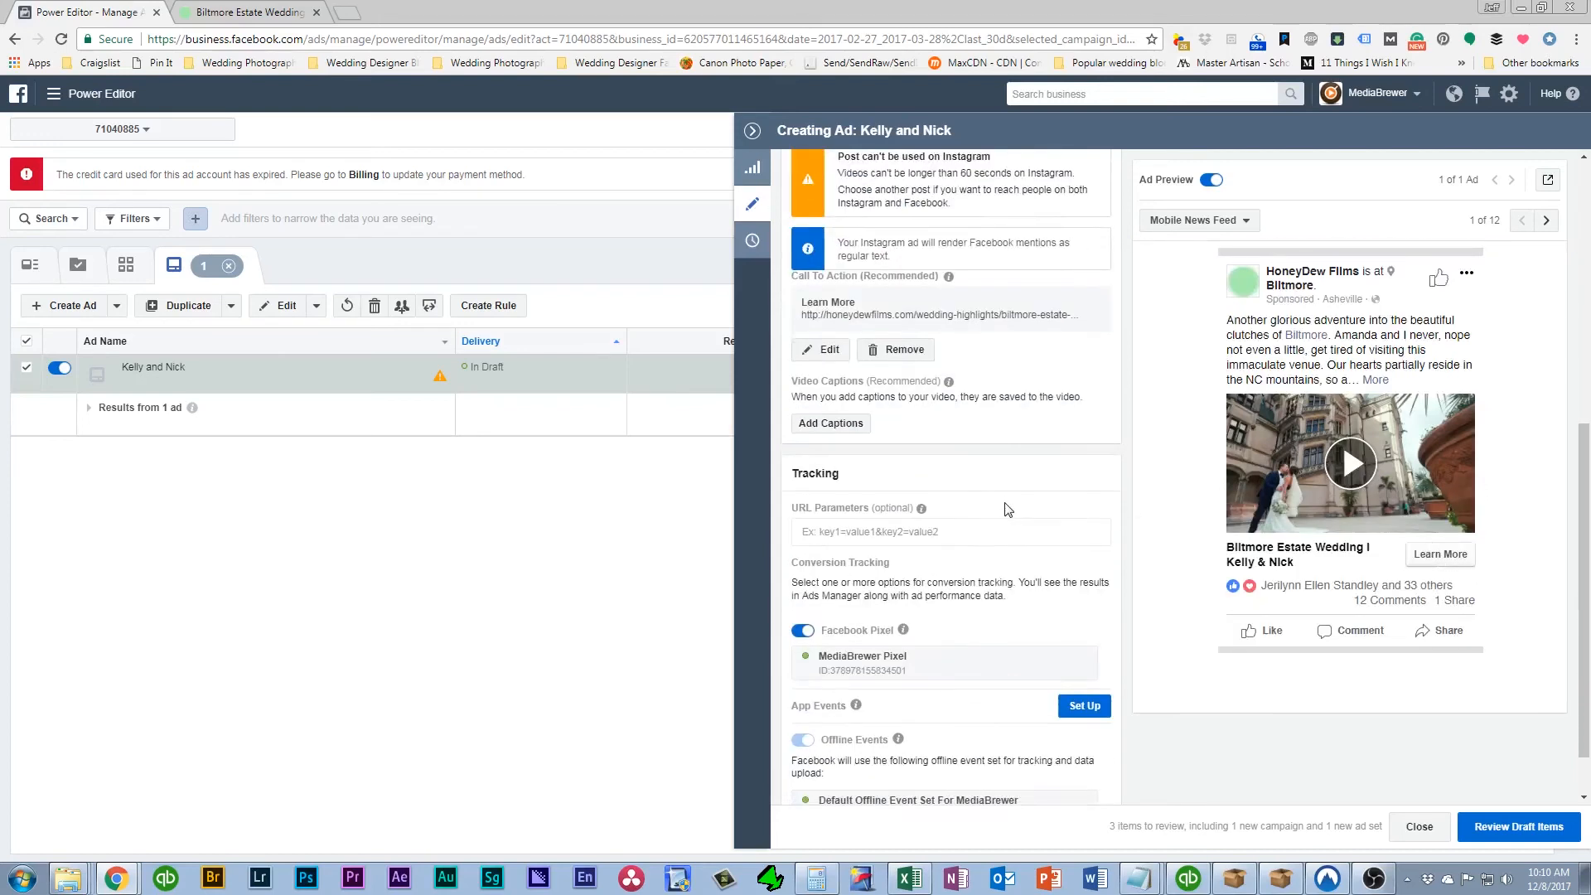
scroll("down", 3)
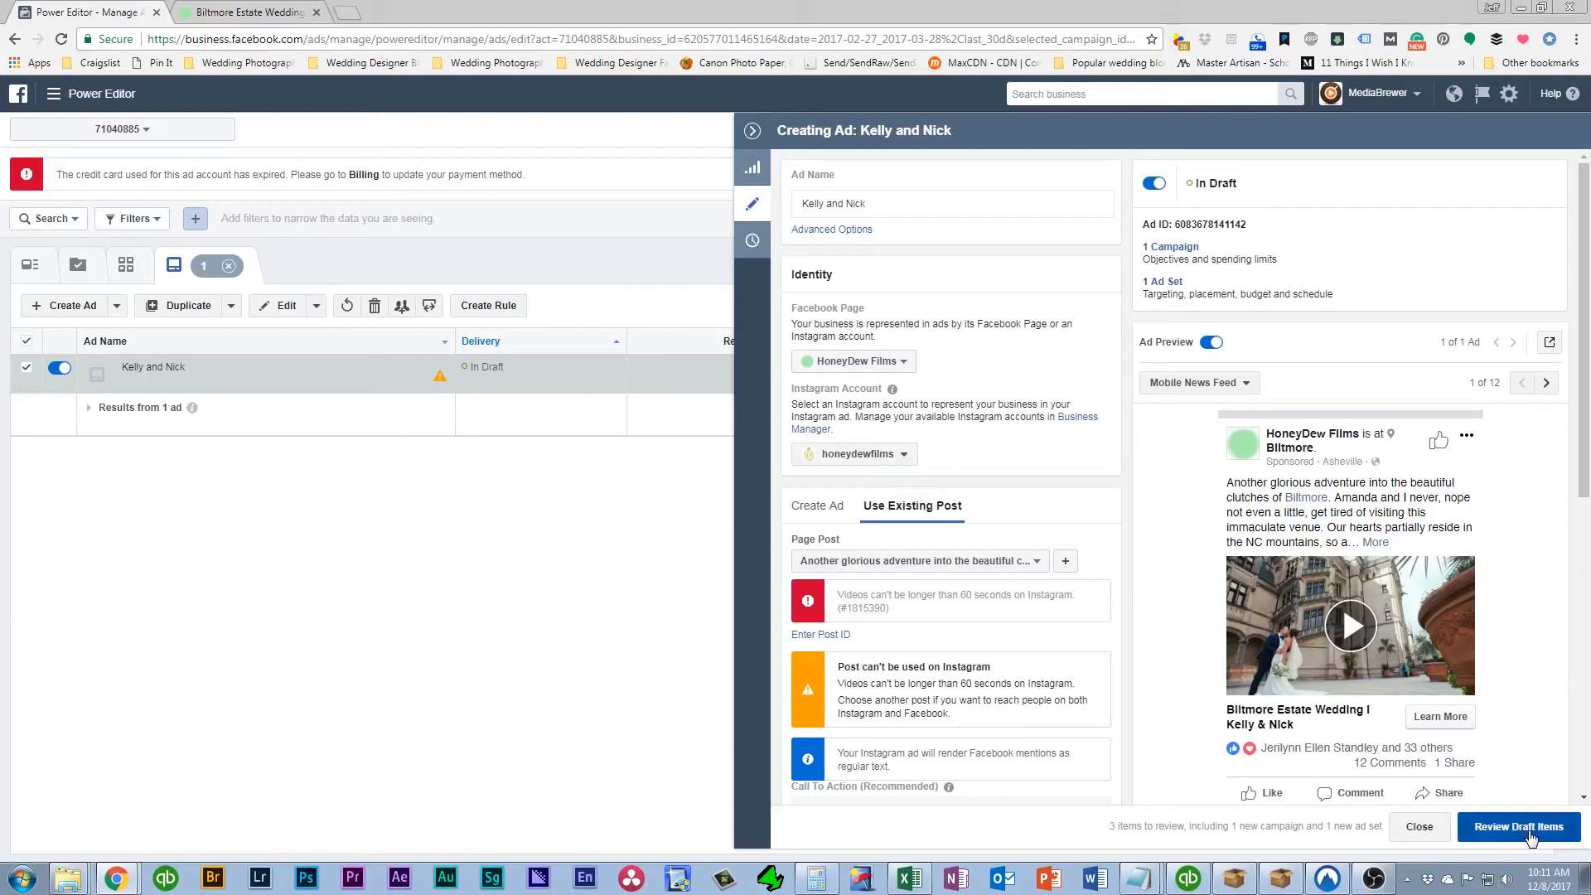
Close the ad editor, check the Campaigns and Ads lists, and open Review Draft Items
left_click(1418, 827)
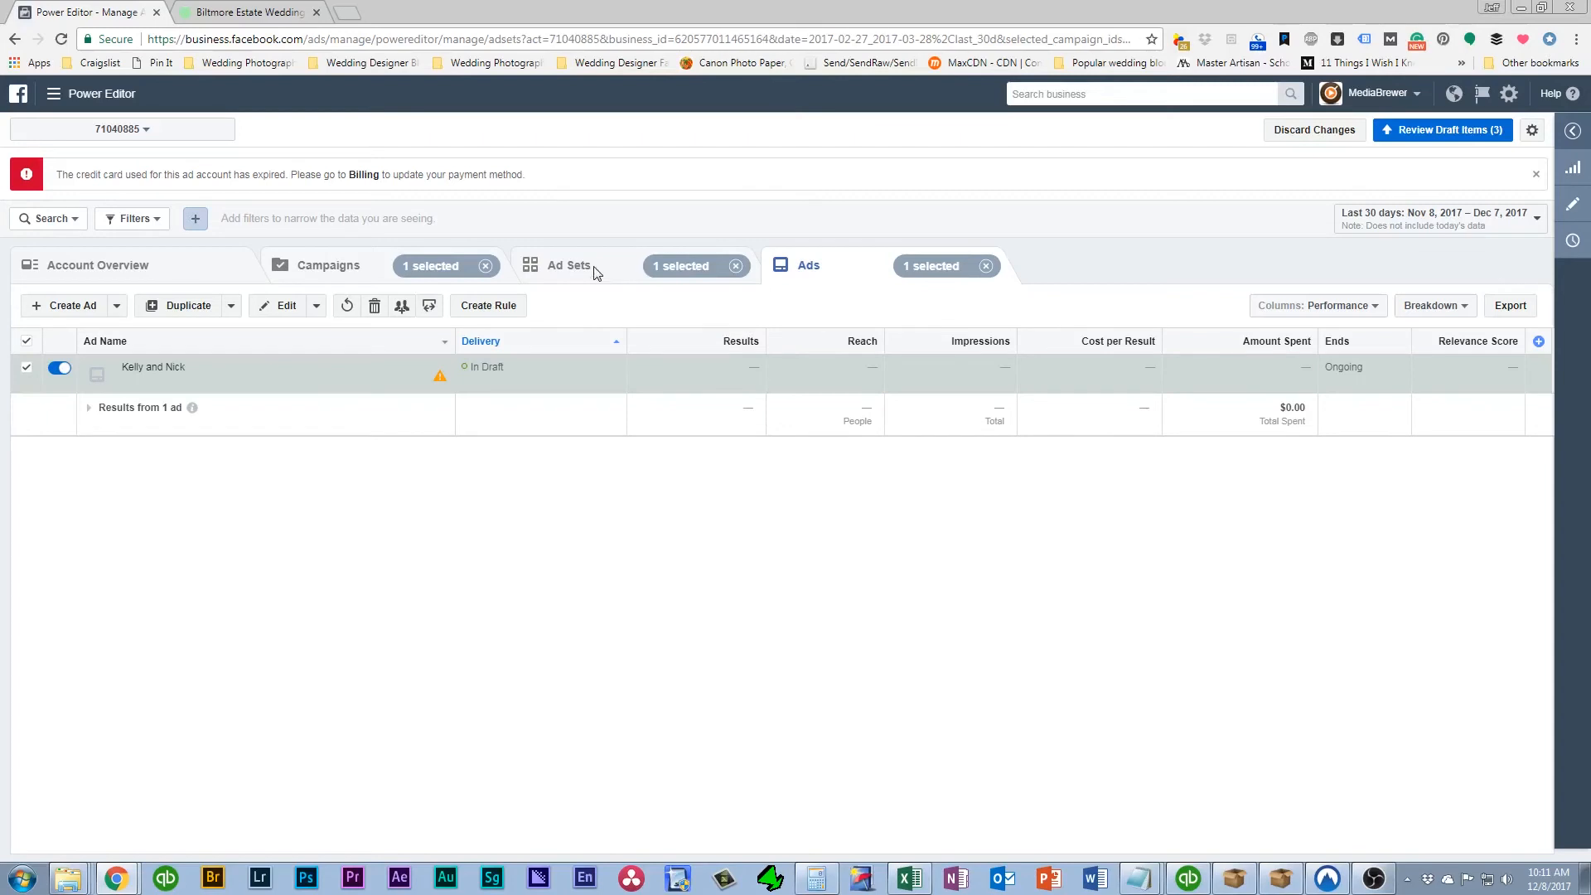
left_click(568, 265)
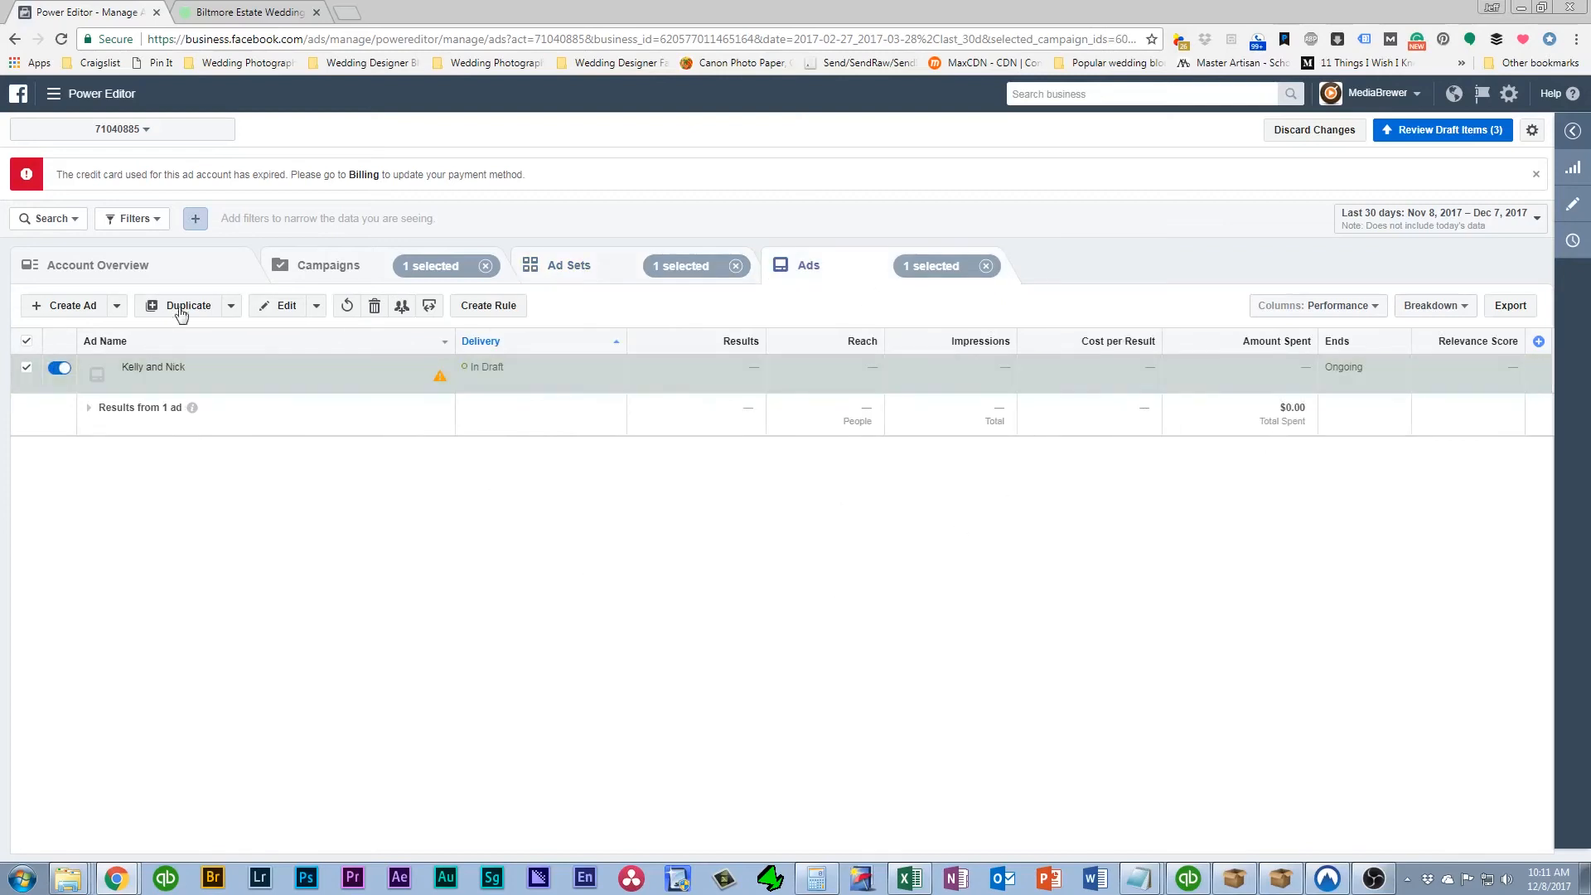
left_click(328, 265)
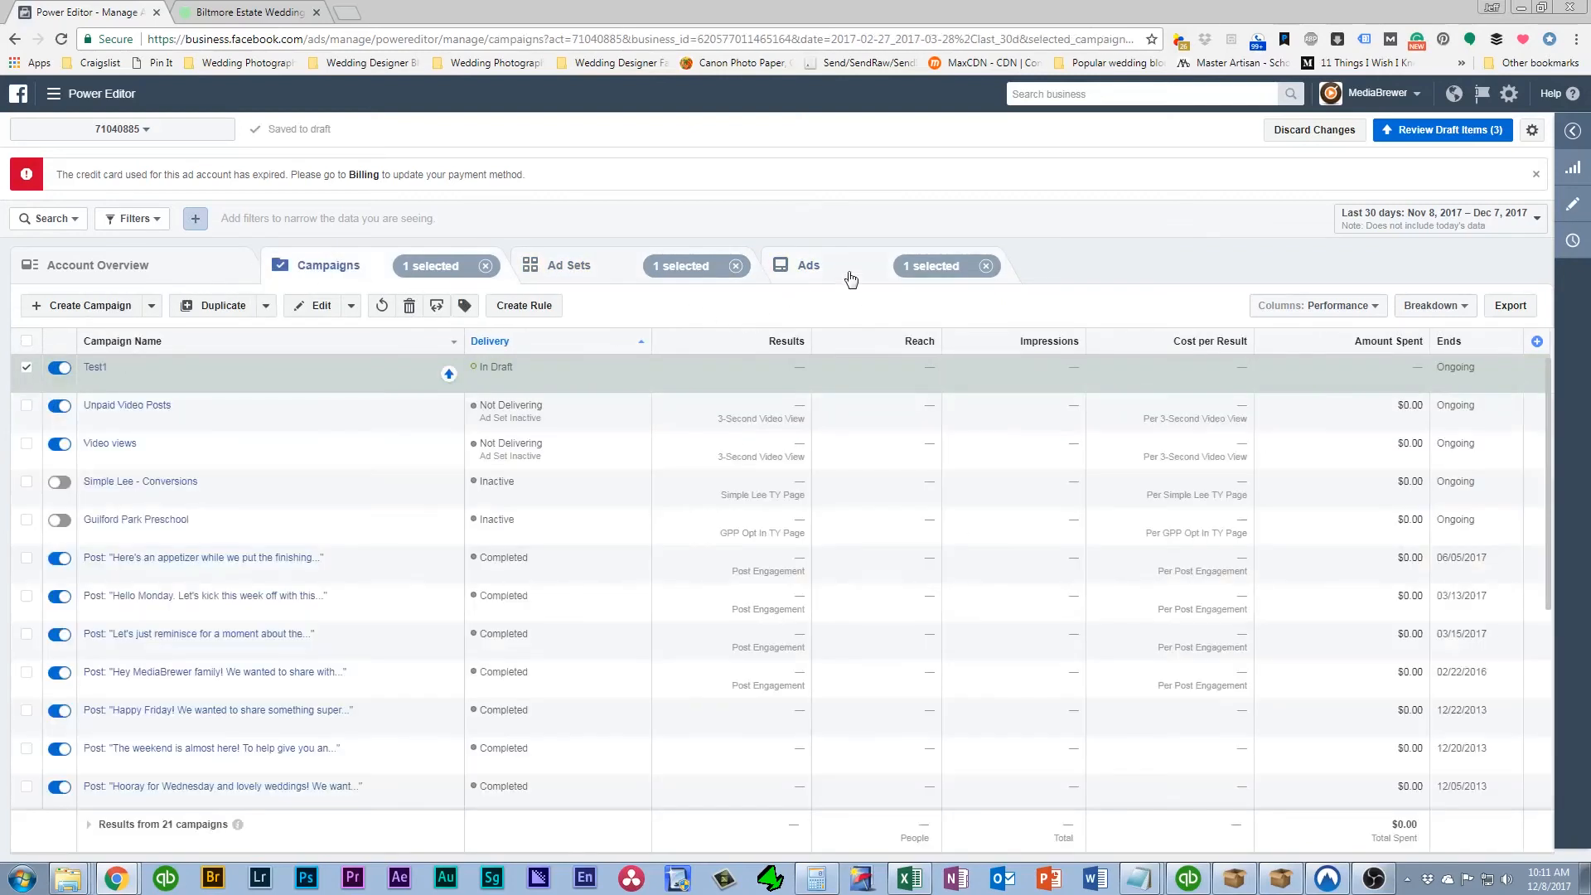
left_click(808, 265)
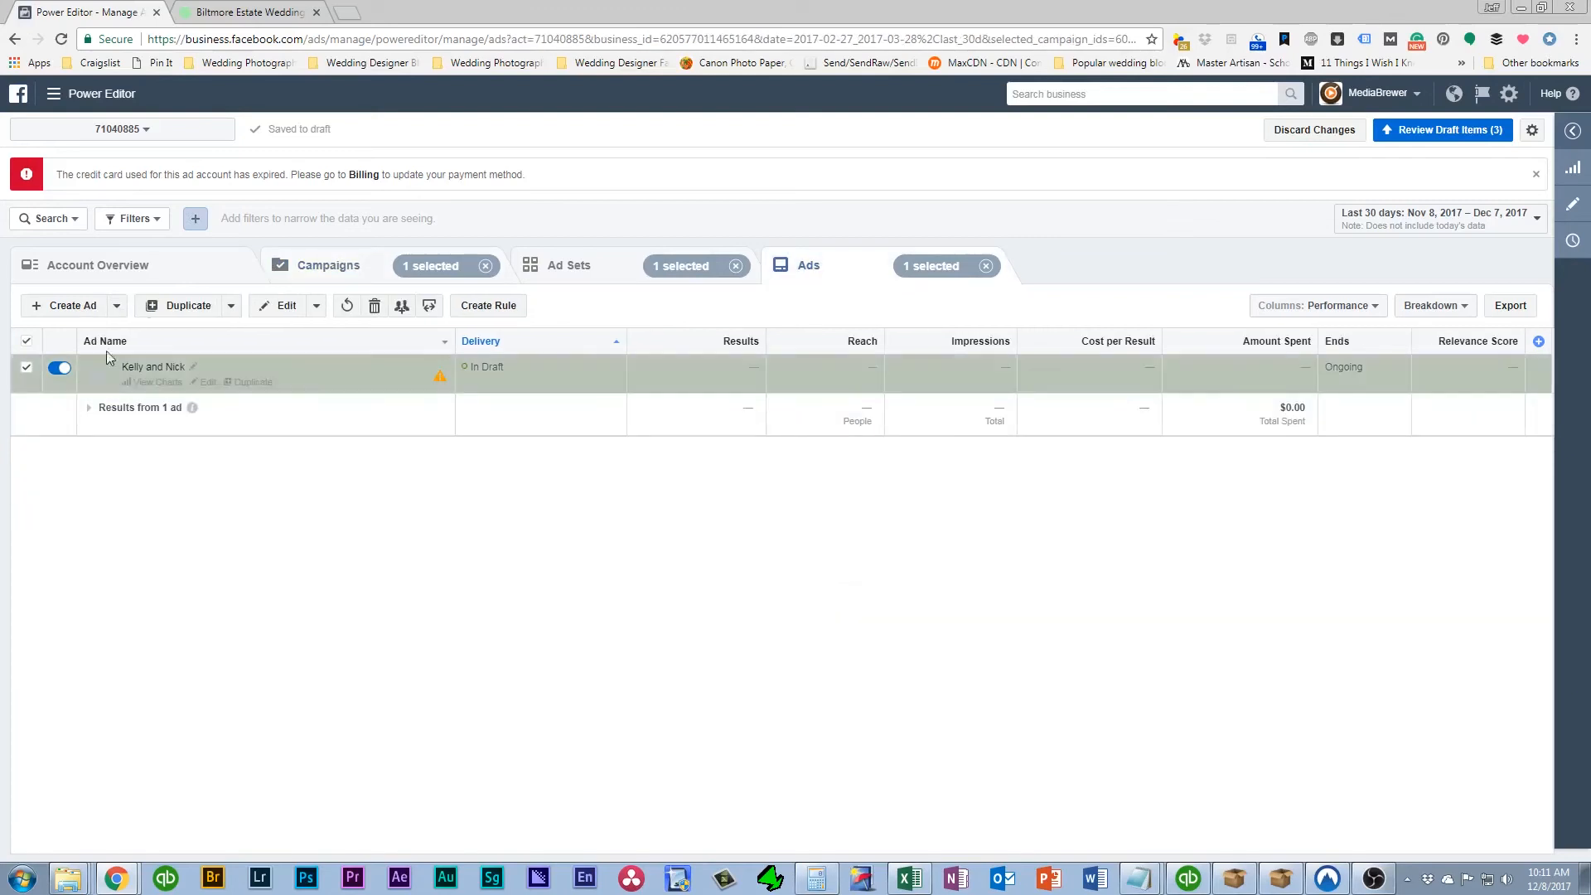
mouse_move(1442, 130)
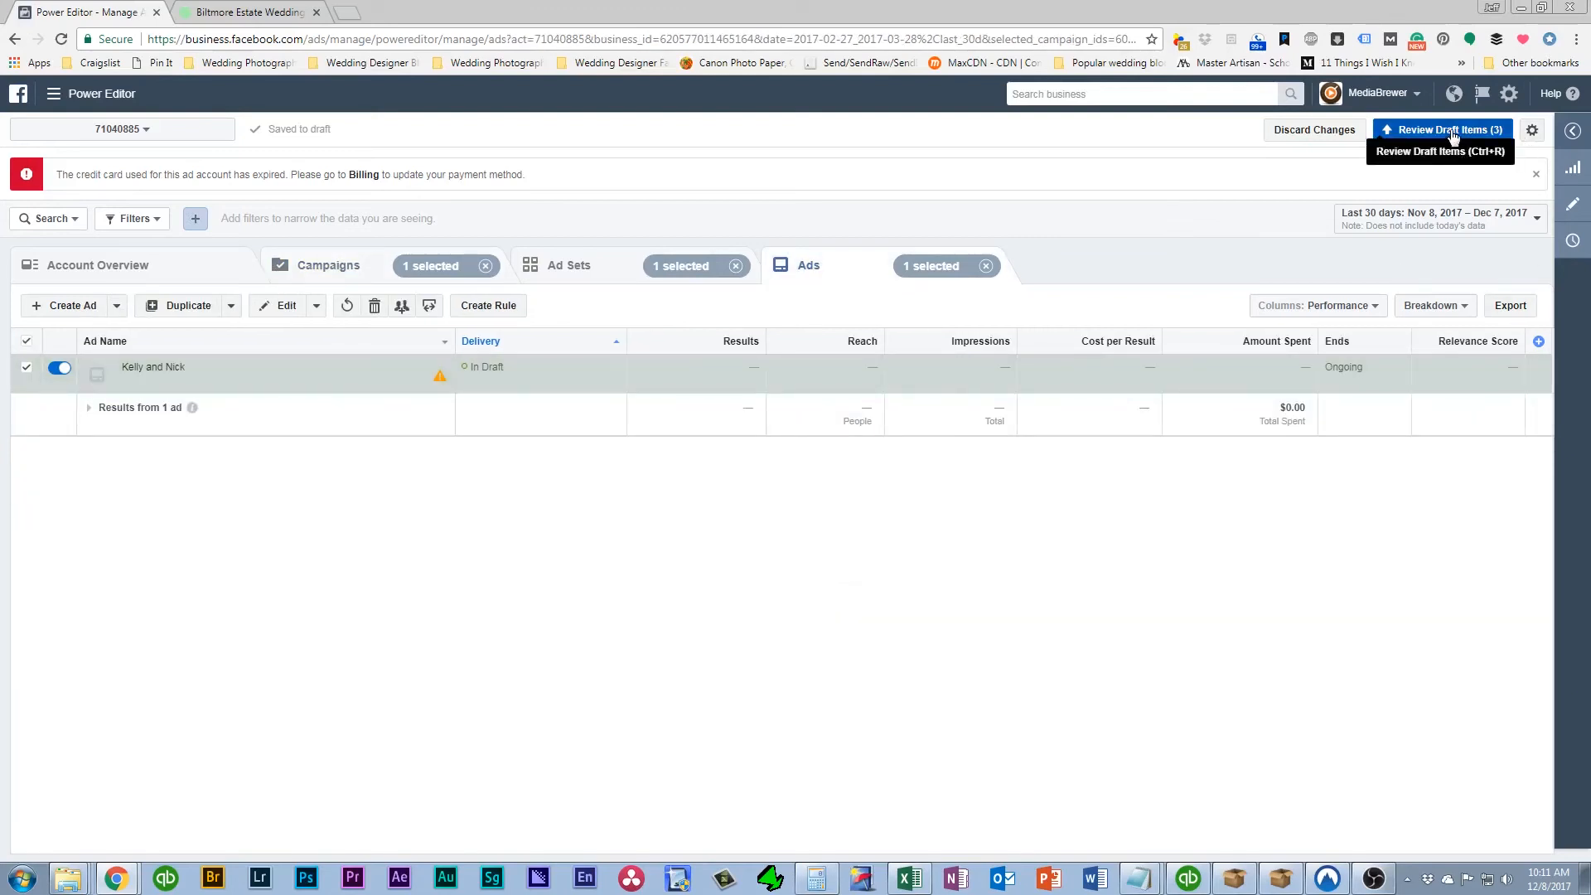
left_click(1442, 129)
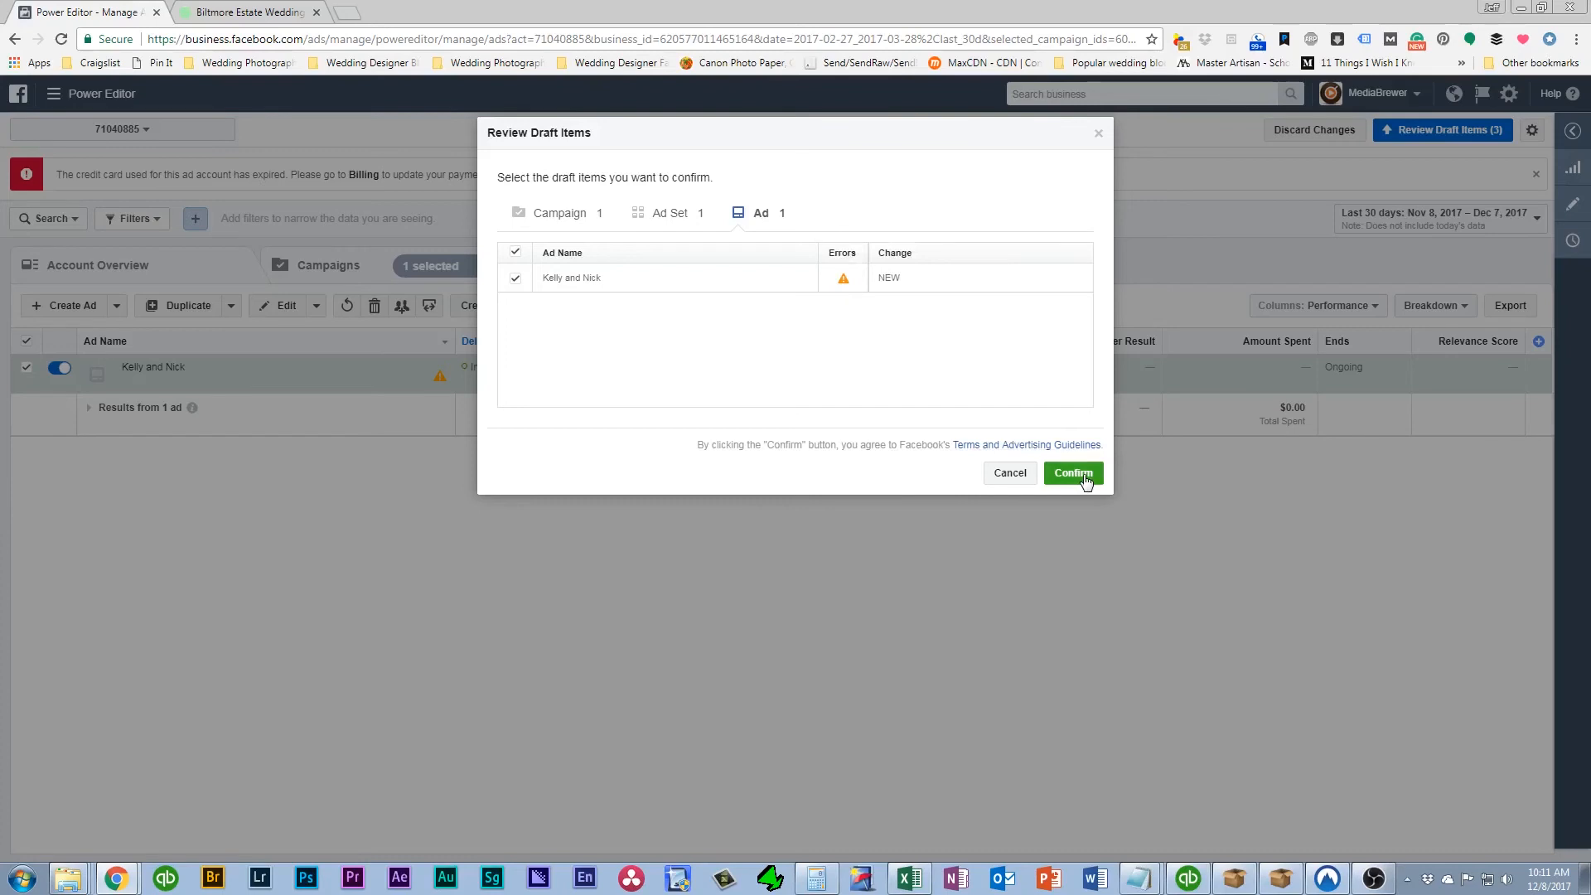
Confirm the draft campaign, ad set and ad, then open the HoneyDew Films Page
left_click(1072, 473)
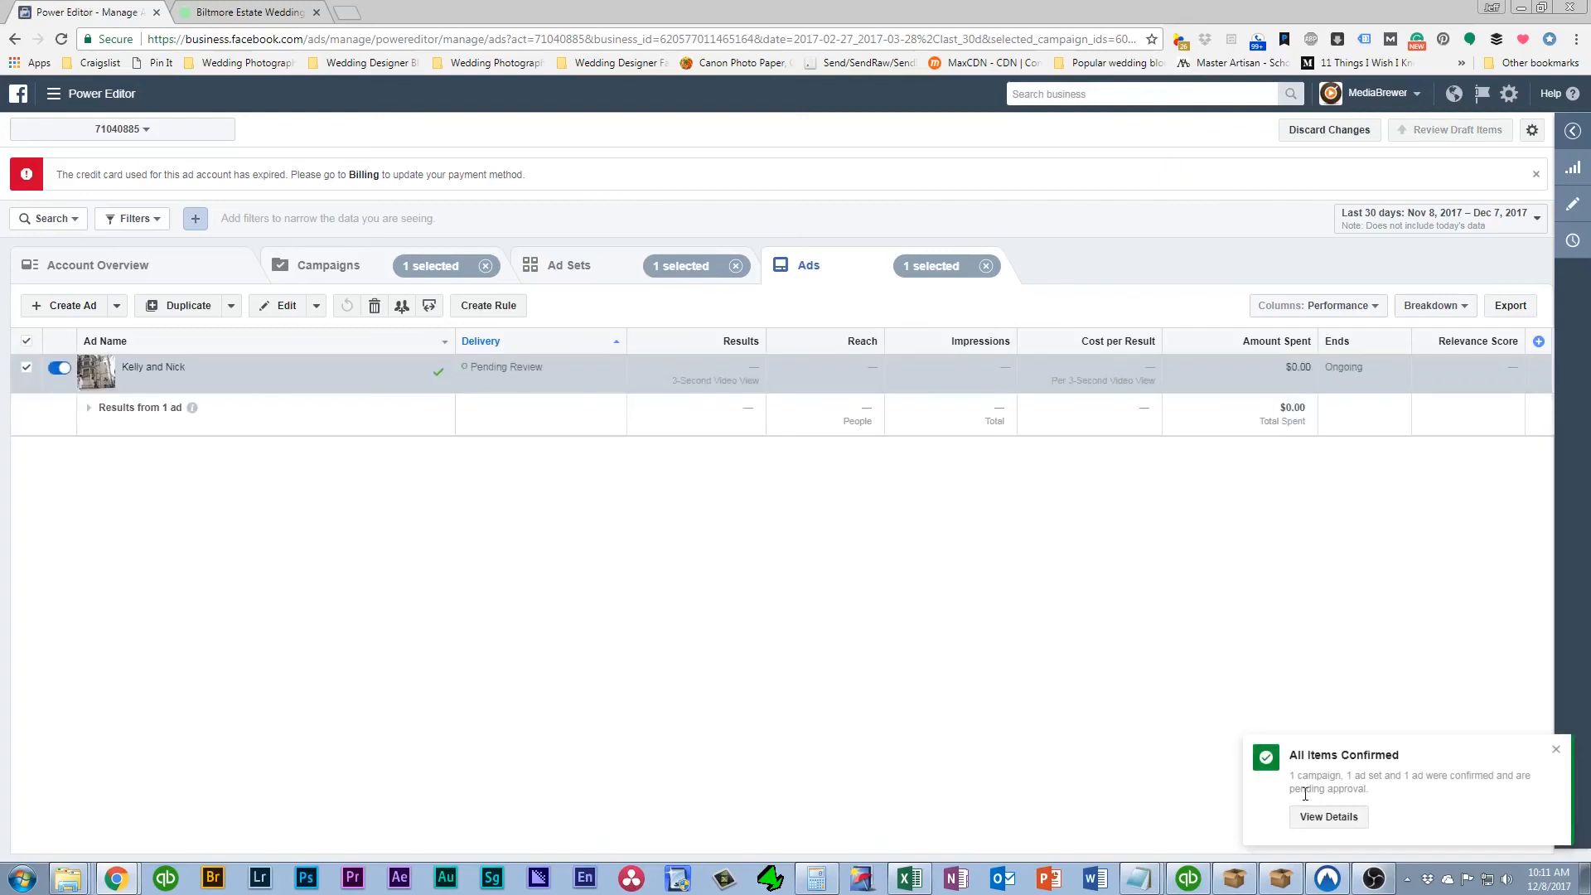
mouse_move(589, 714)
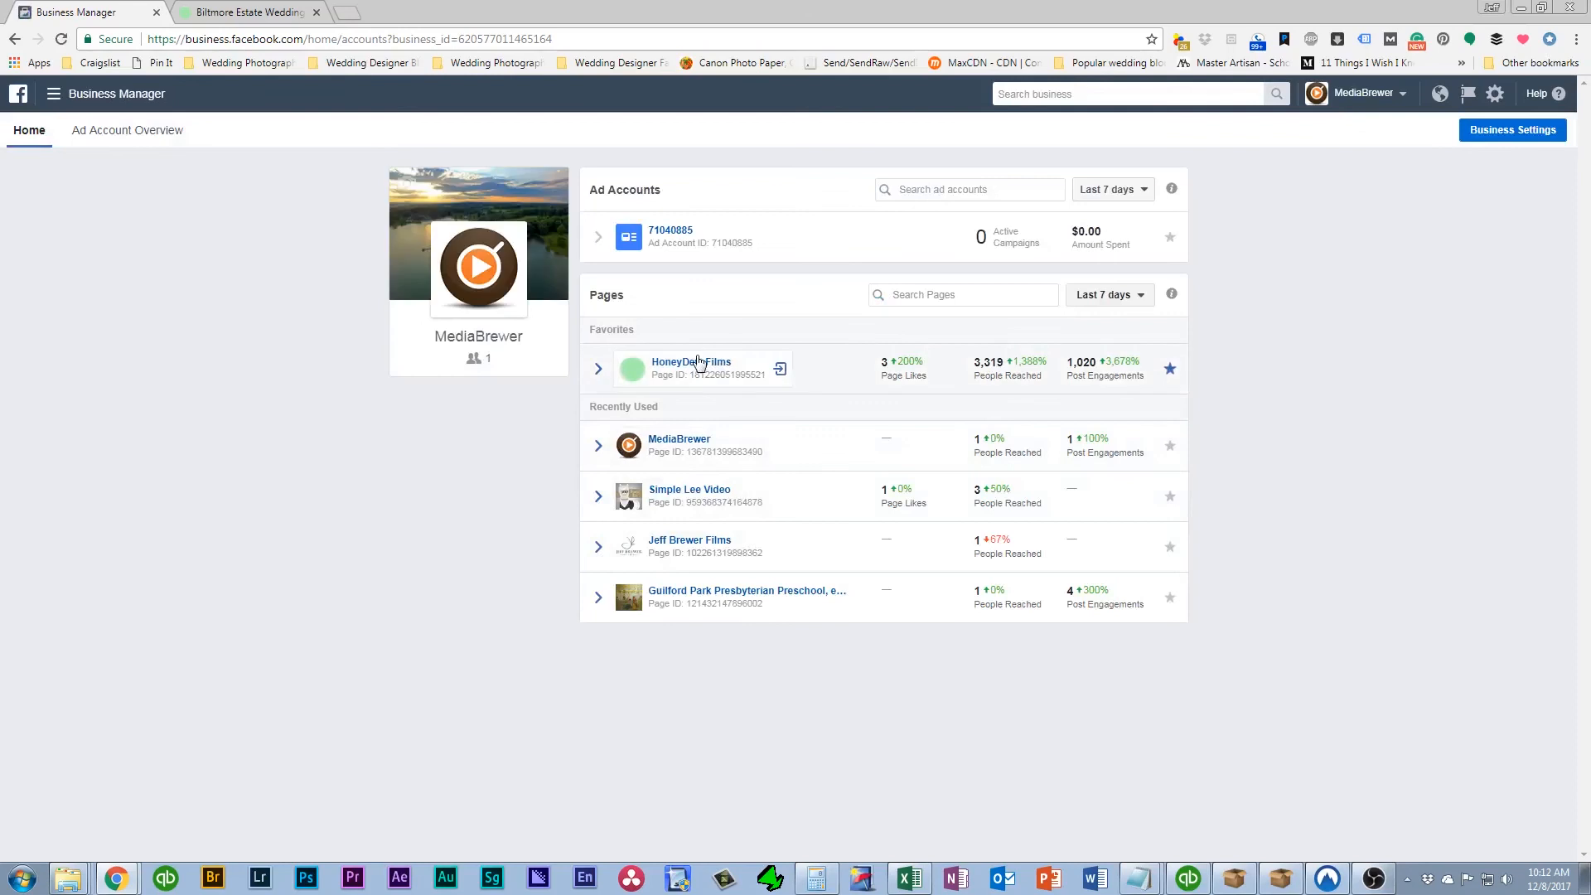
left_click(691, 362)
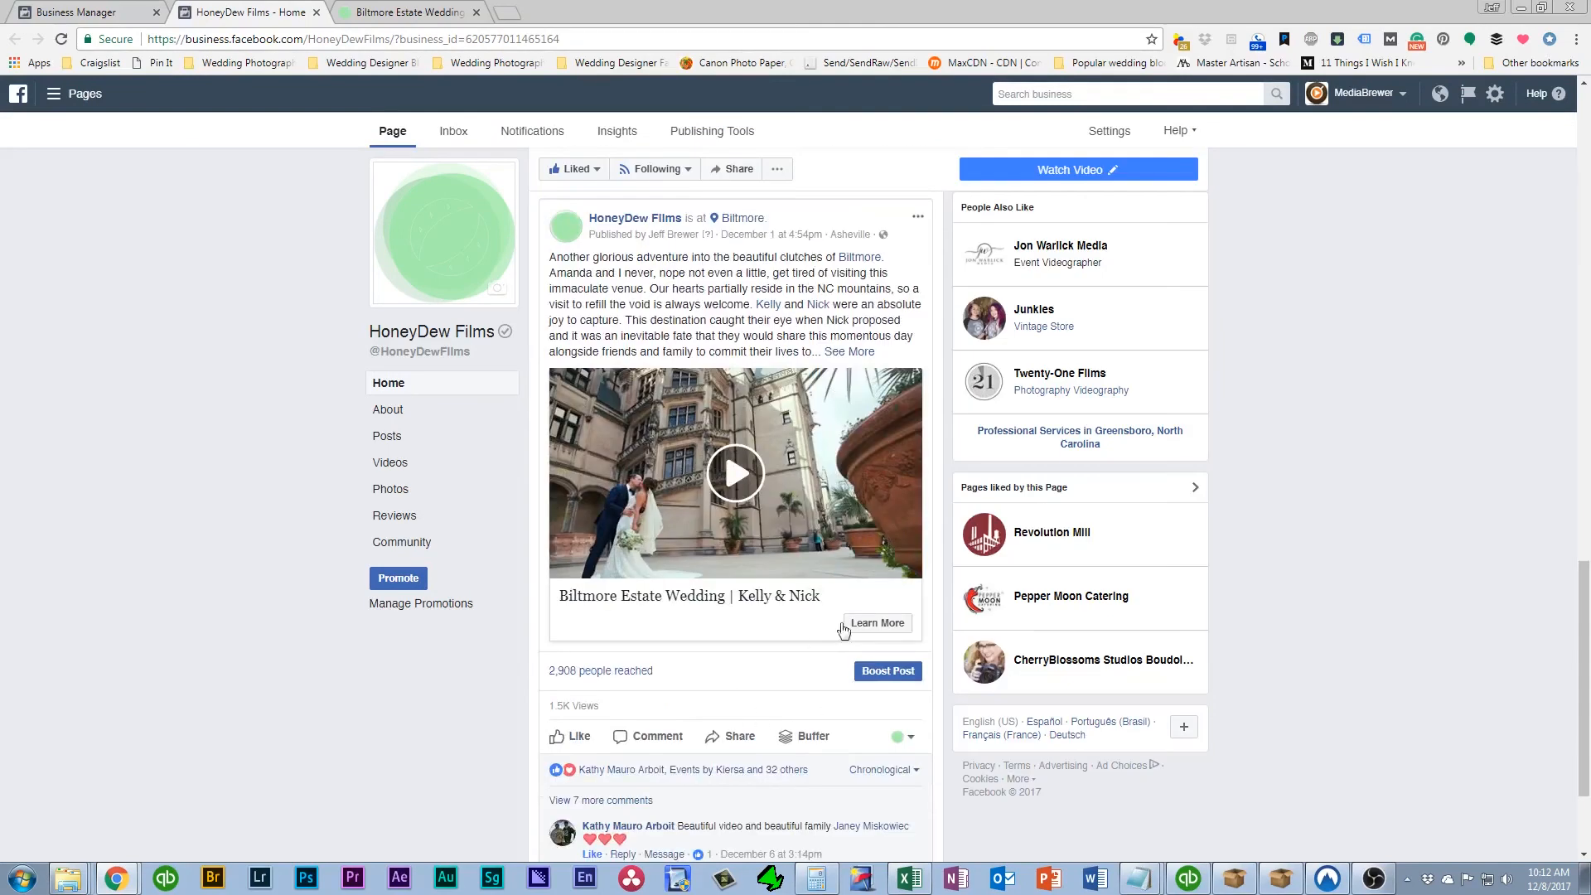
mouse_move(891, 627)
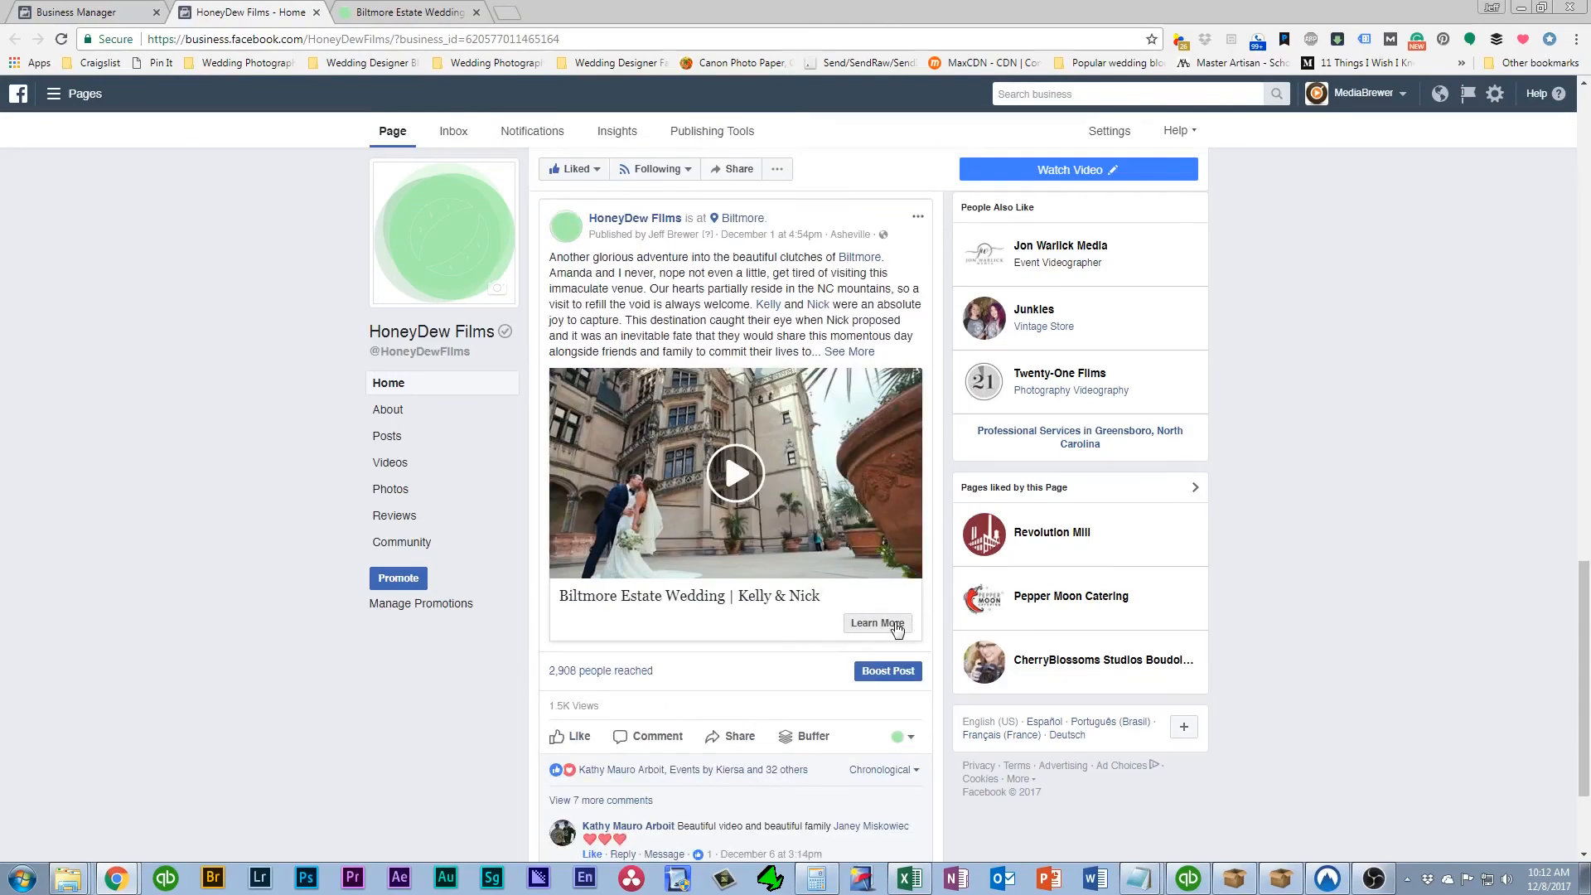
Check that Learn More opens the Biltmore wedding blog post, then view the post's Share options
left_click(877, 623)
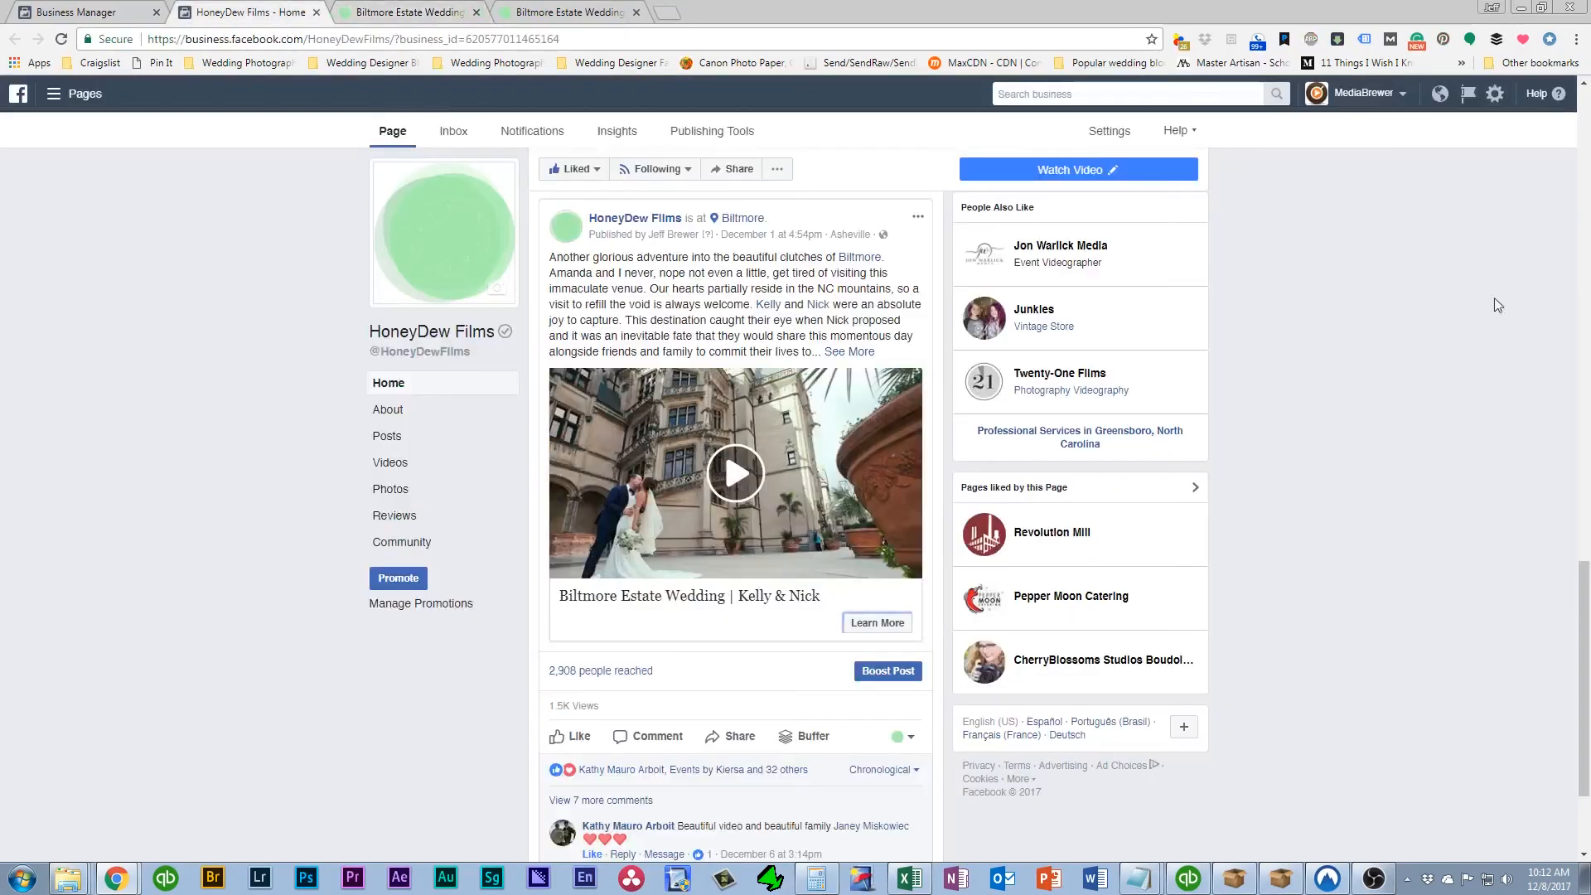
scroll("down", 3)
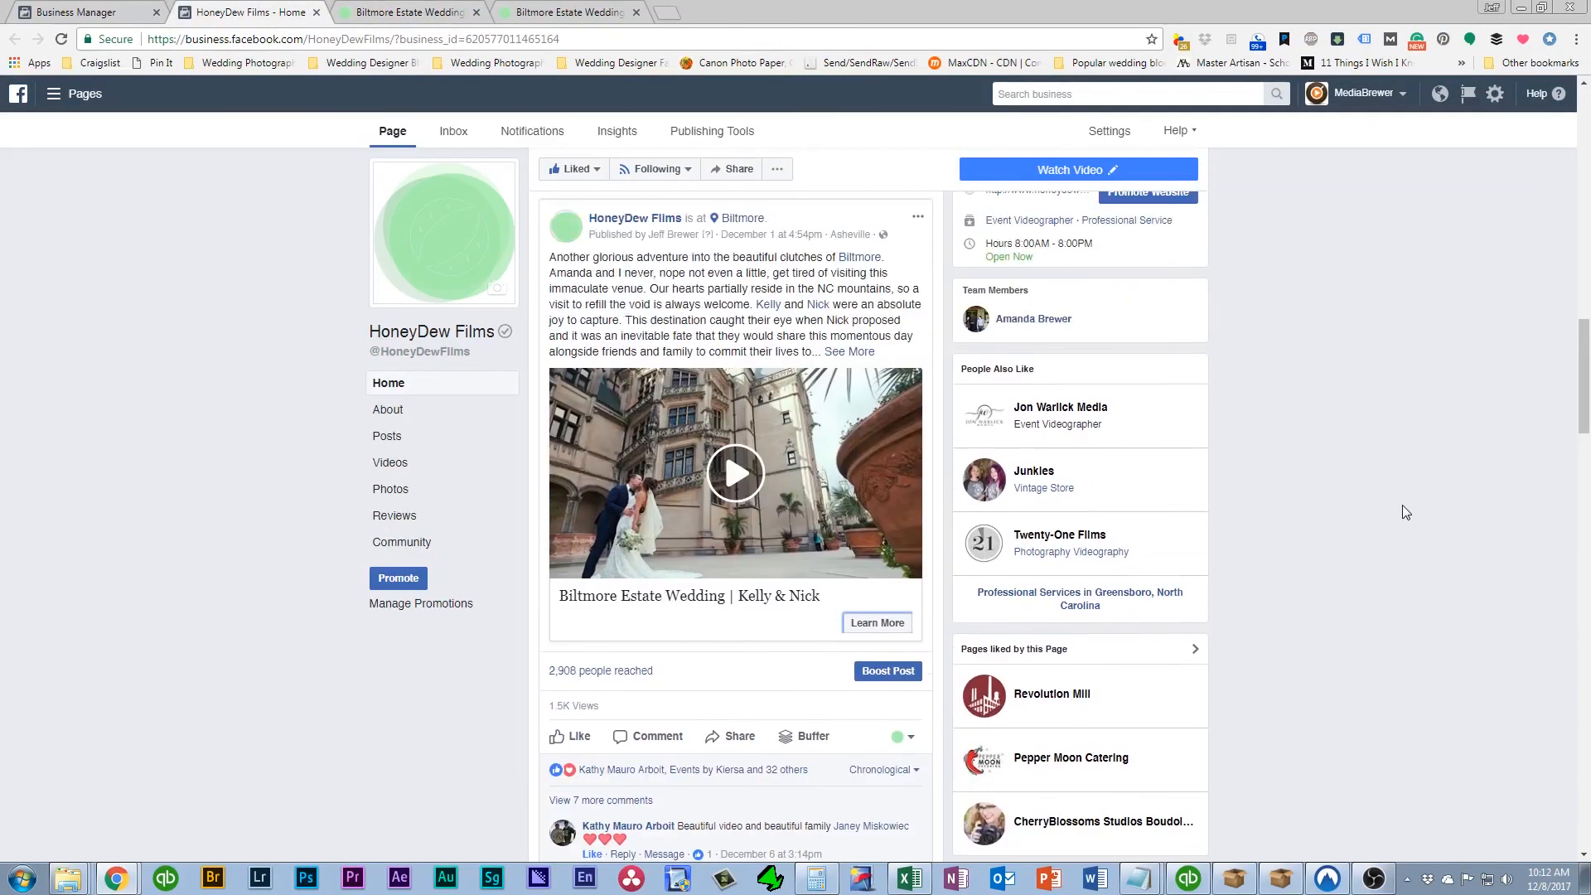
scroll("down", 3)
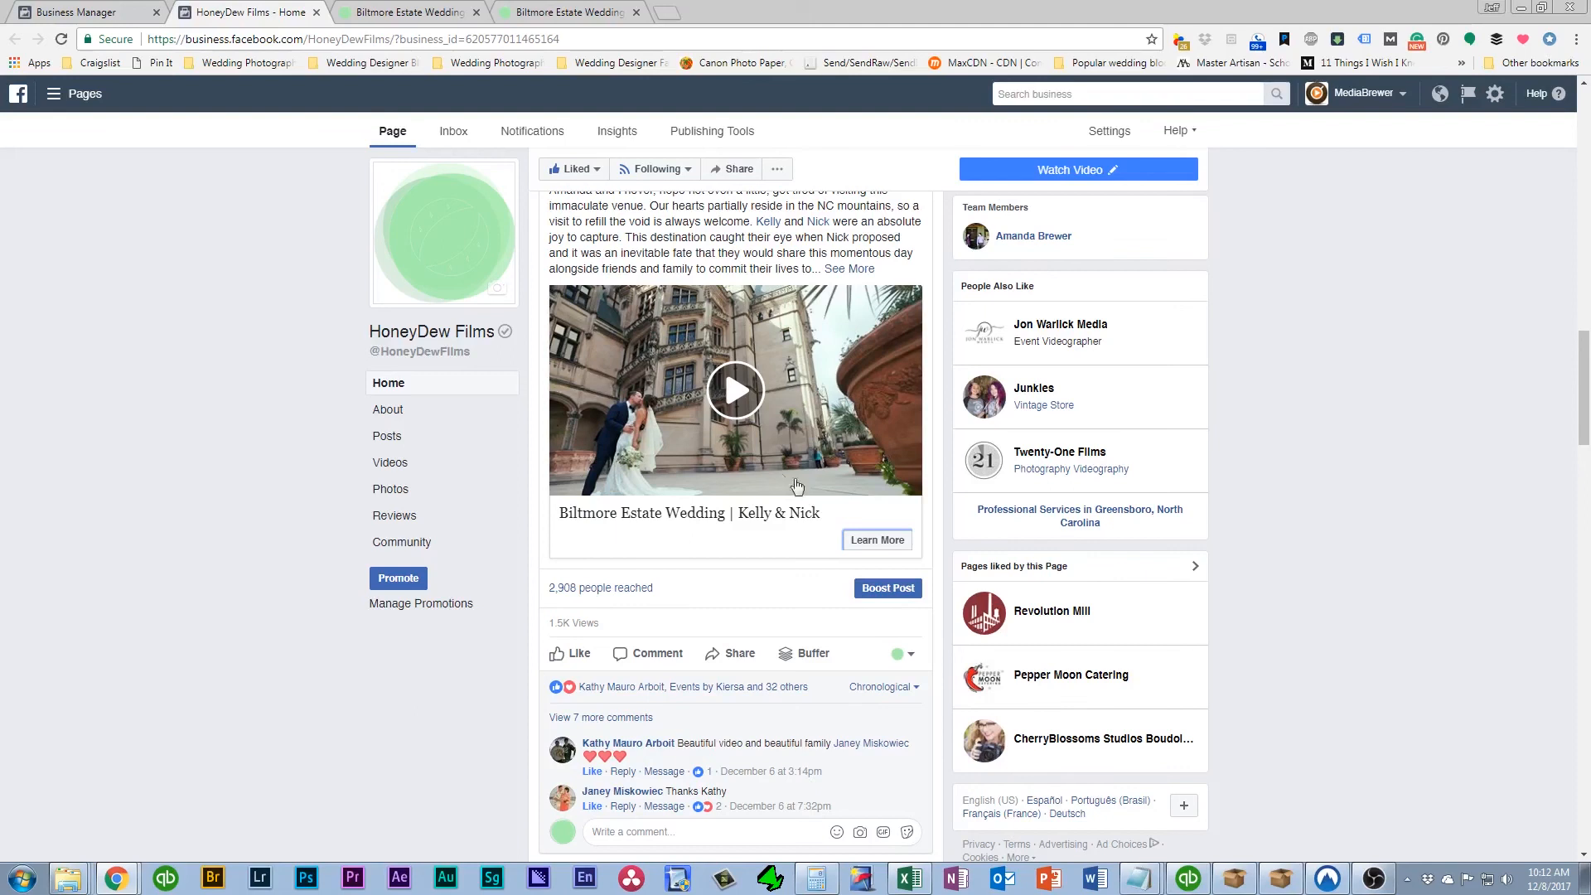
mouse_move(734, 661)
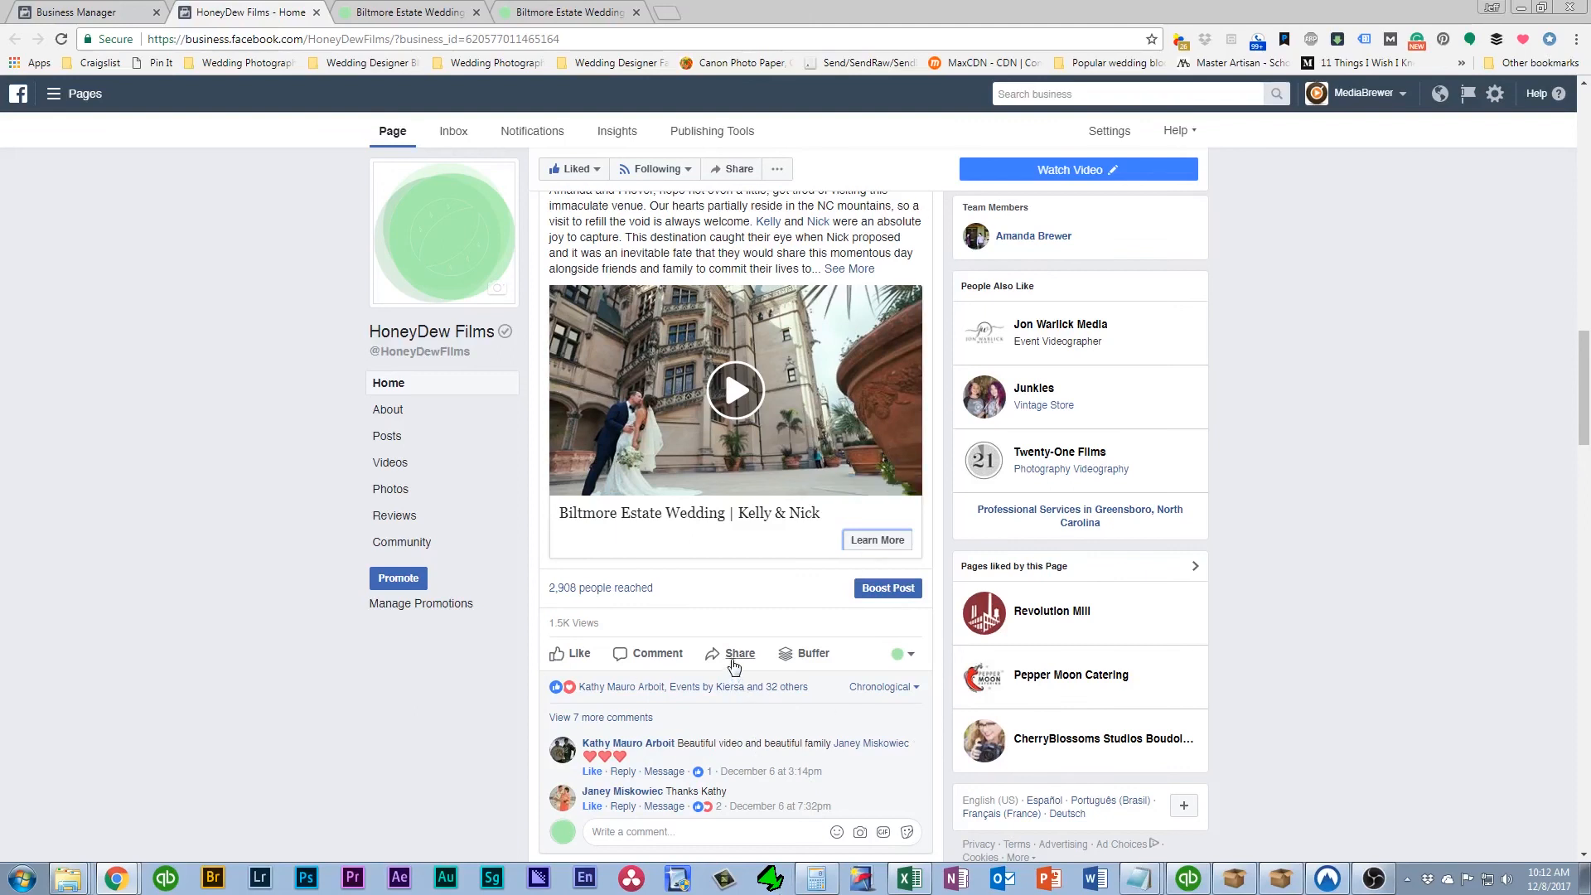
left_click(740, 652)
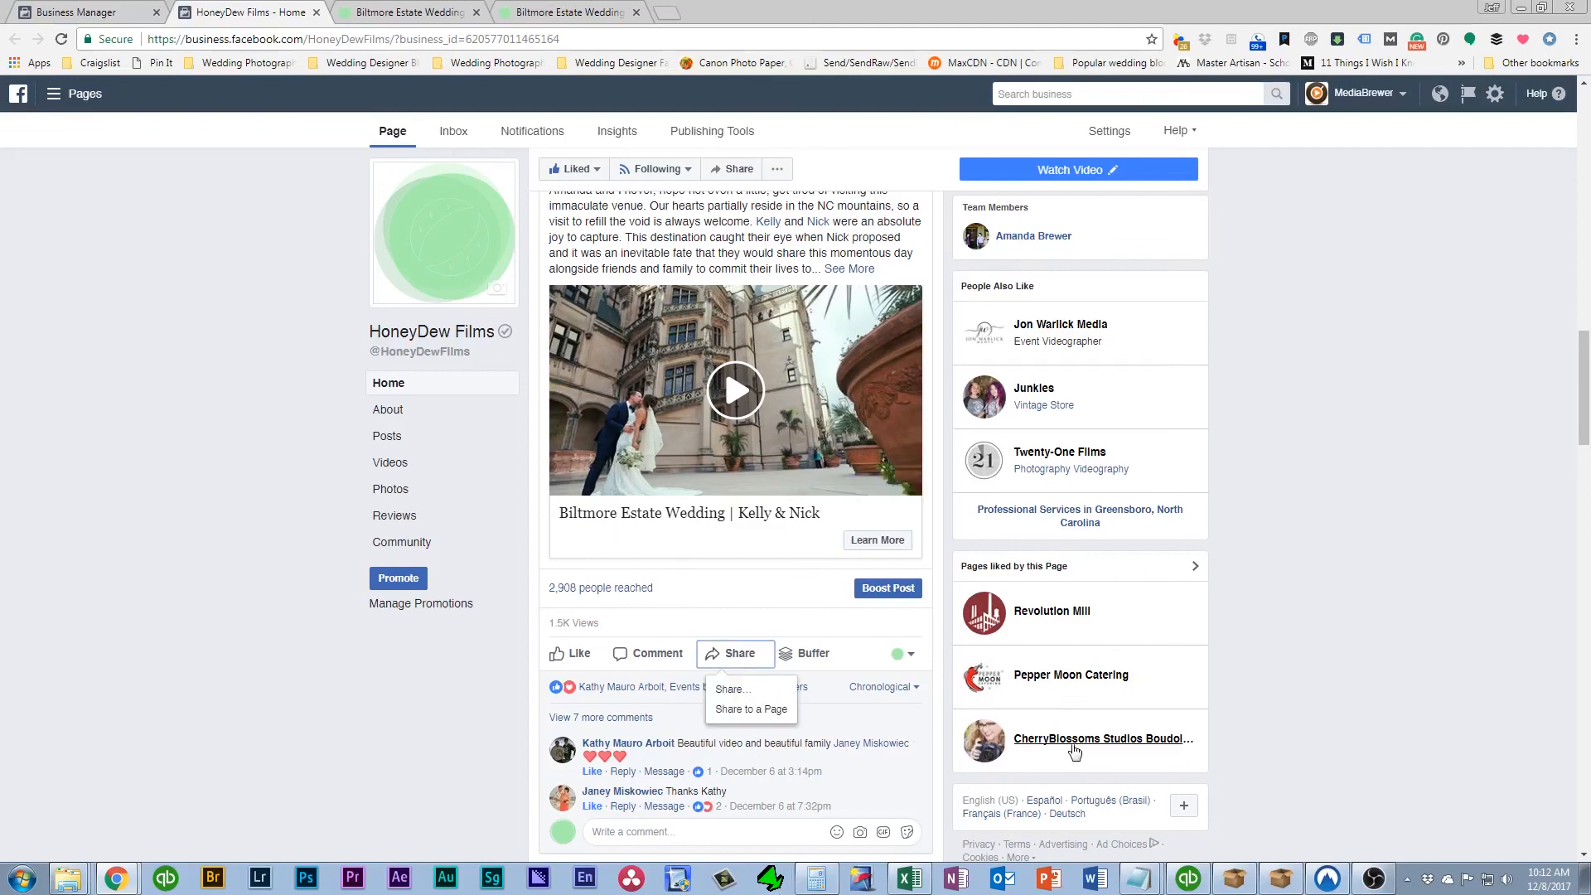
mouse_move(731, 689)
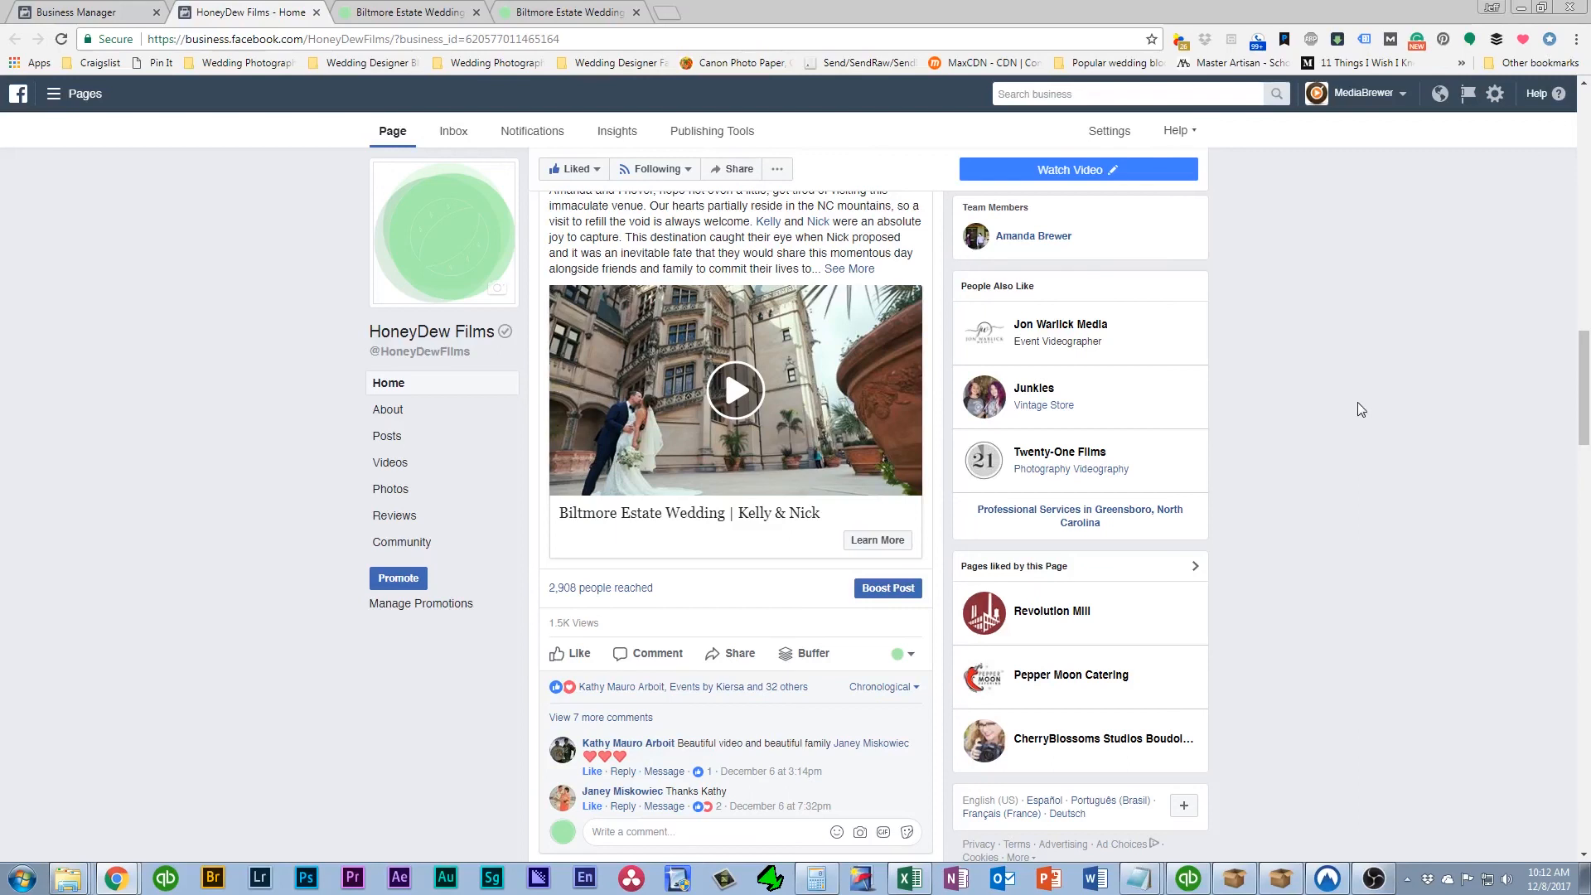
mouse_move(830, 330)
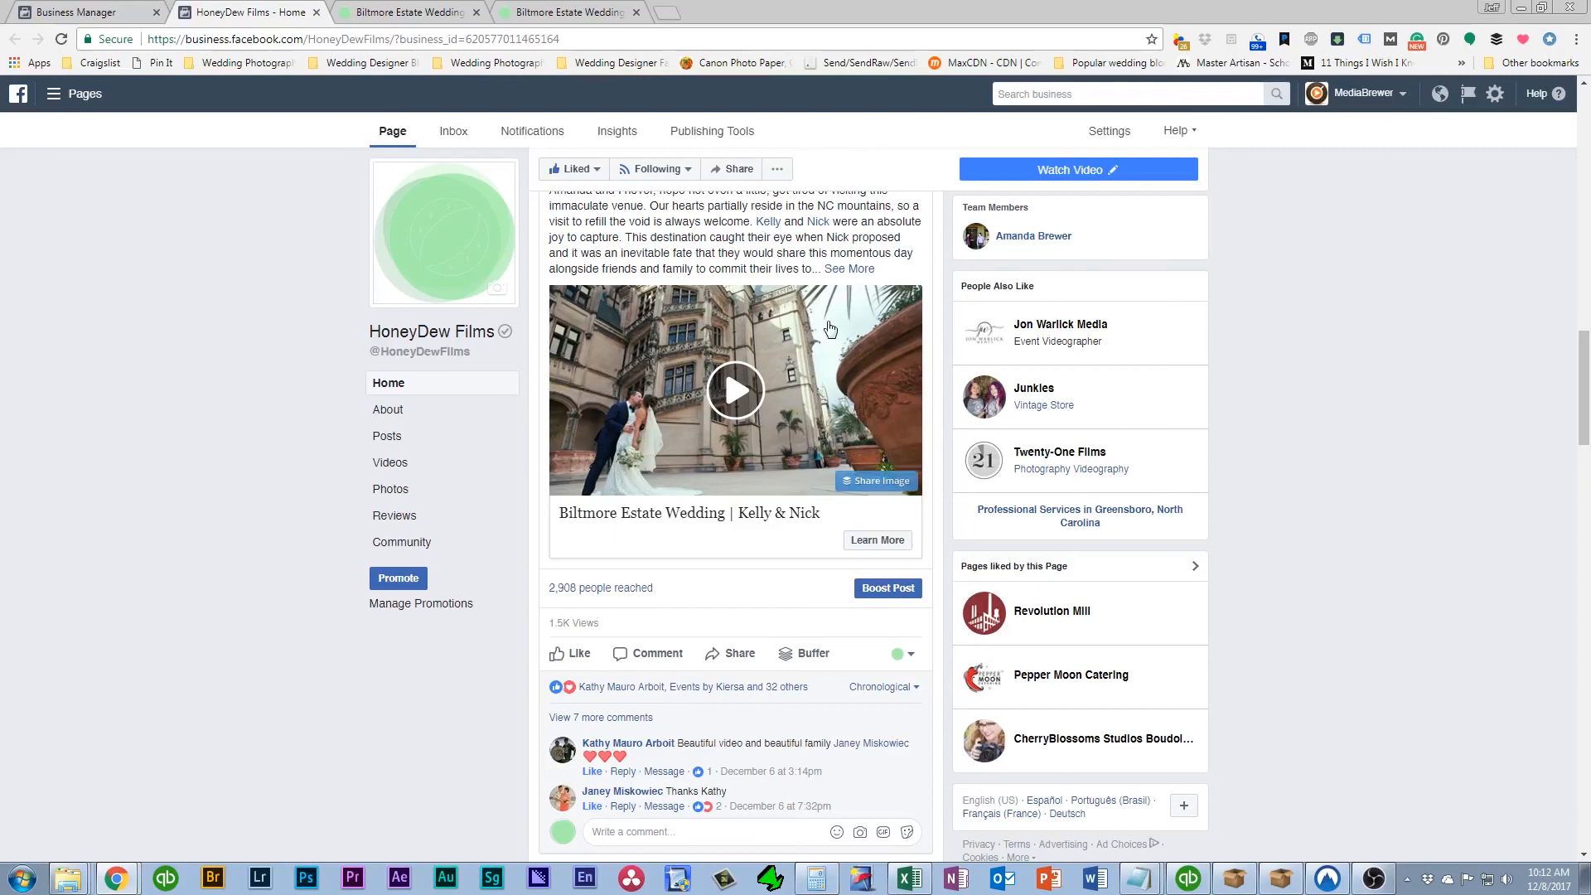
mouse_move(1382, 484)
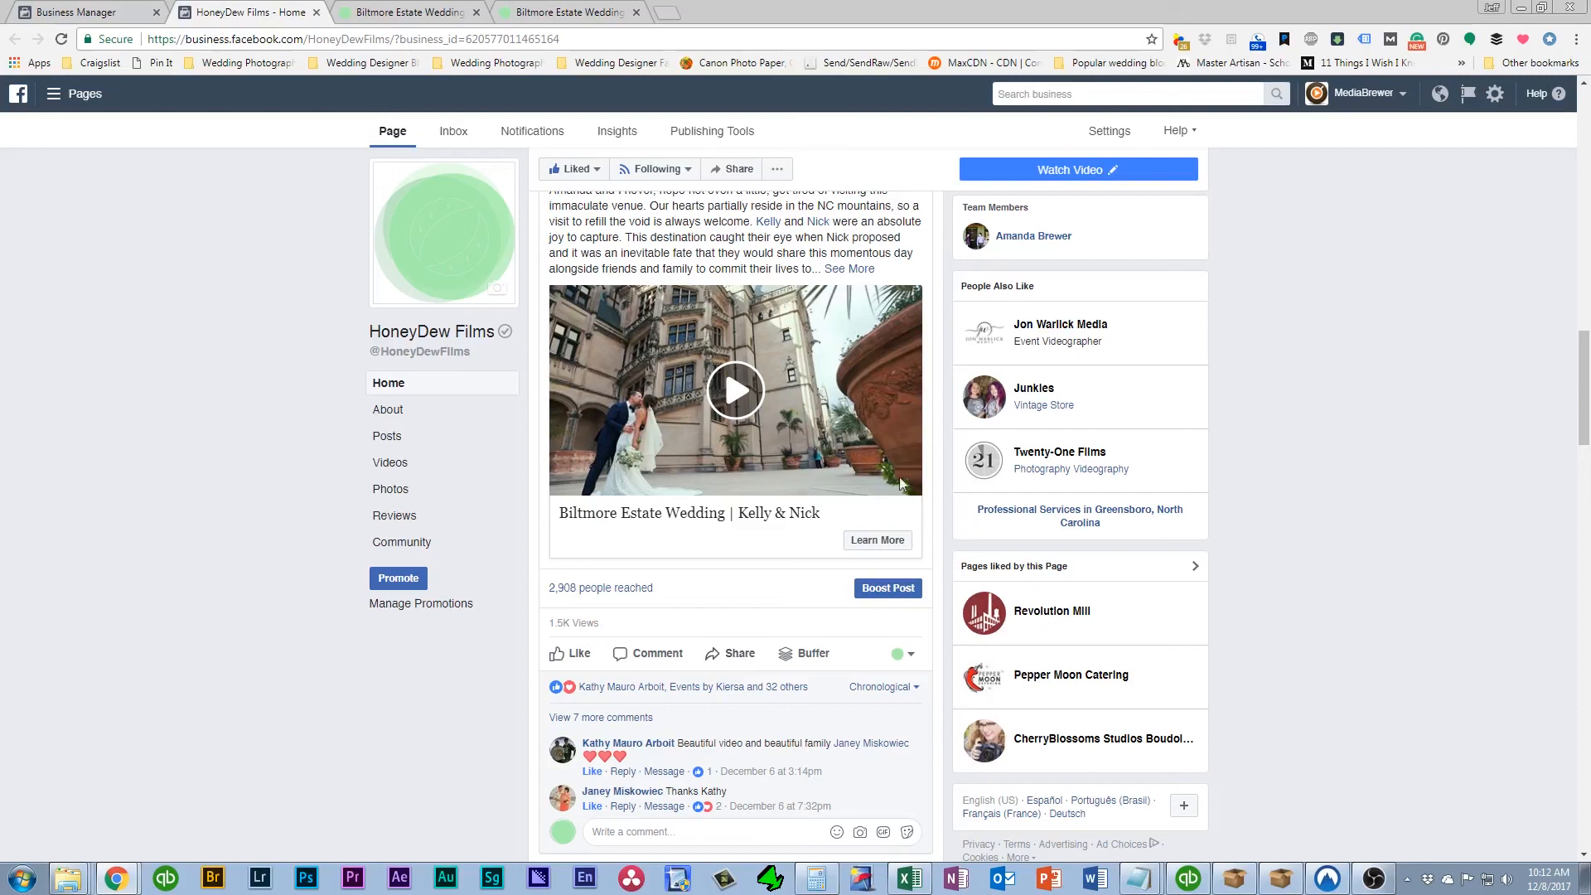
mouse_move(870, 562)
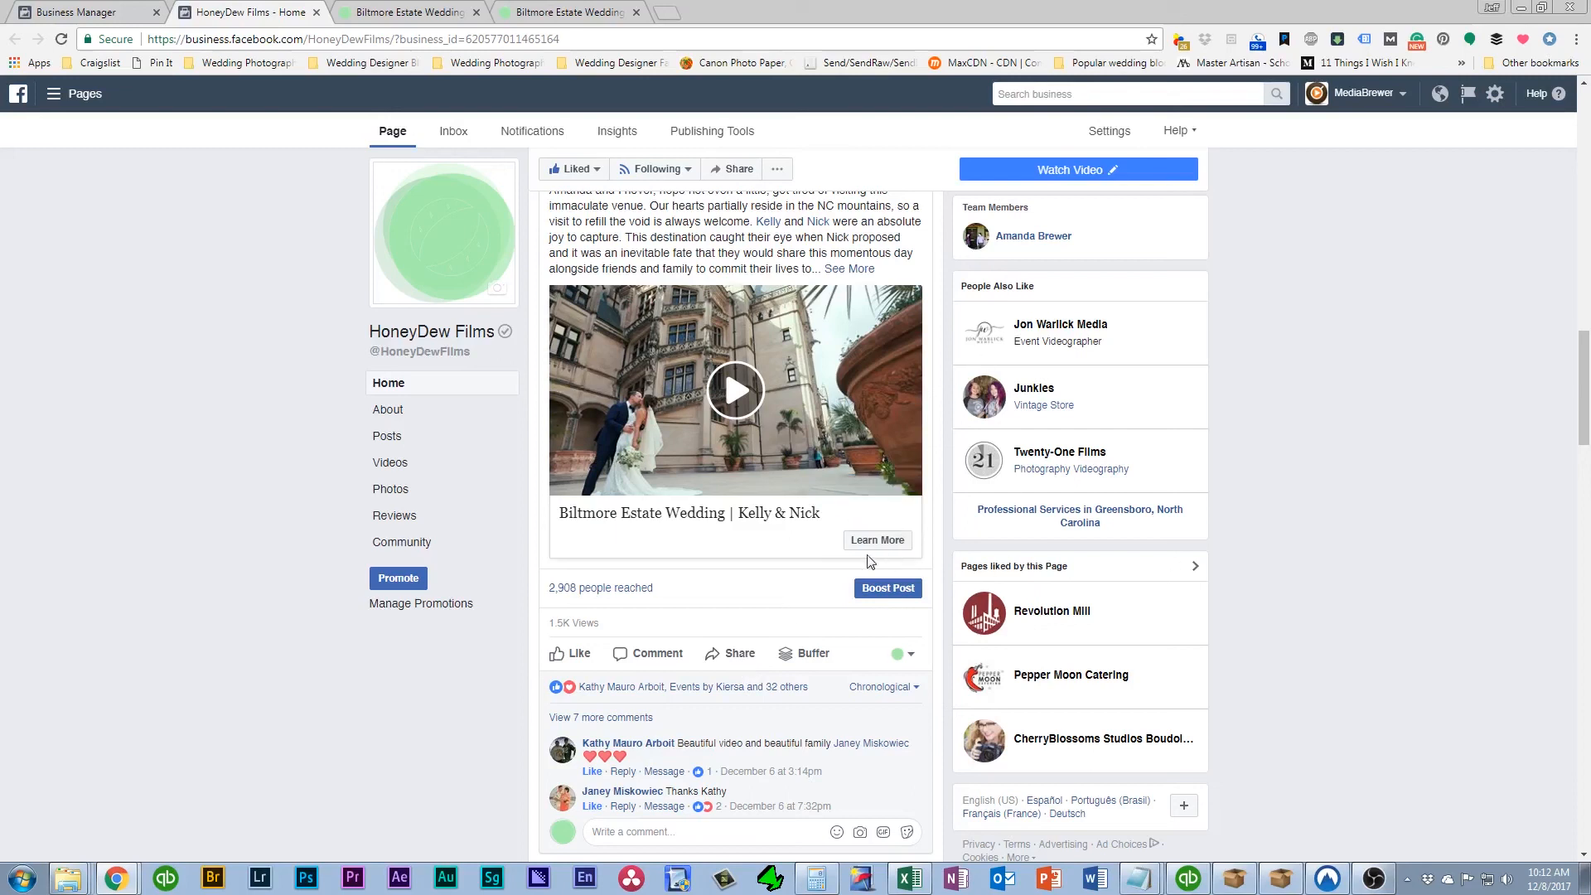